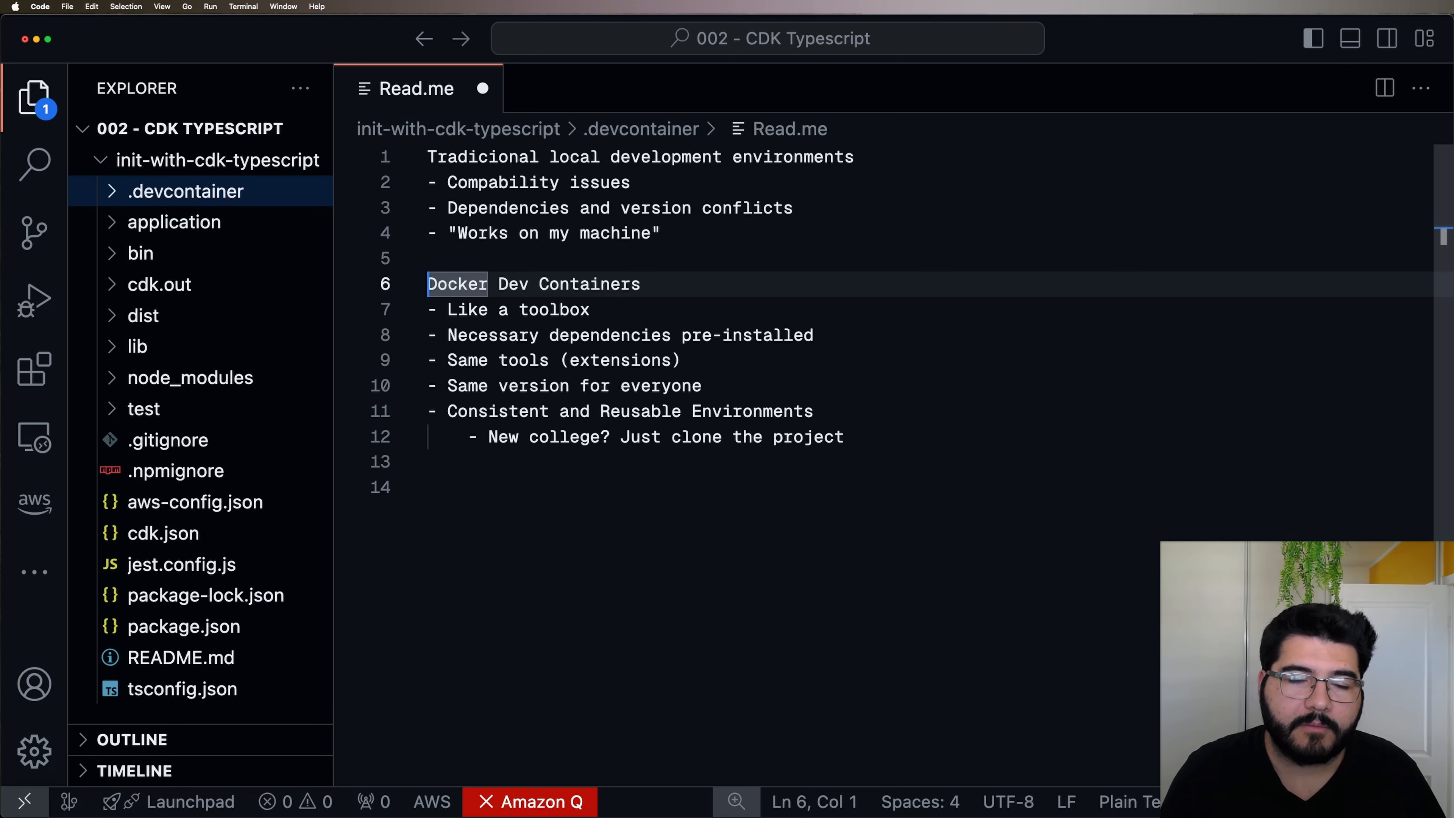
pyautogui.moveTo(559, 549)
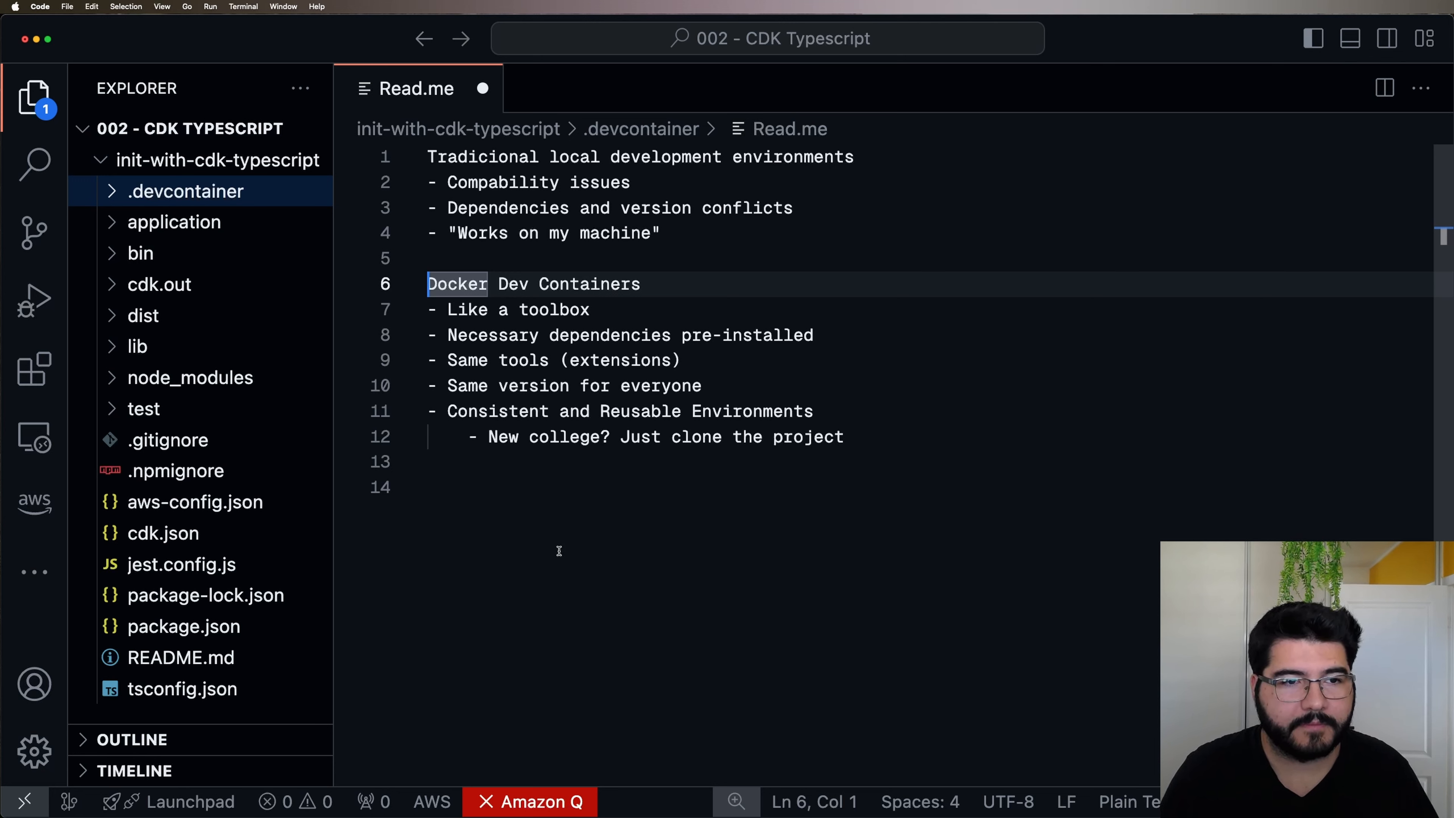
# - Write a Requirements heading in Read.me with bullets for Docker, VS Code, Dev Containers and Remote SSH extensions
pyautogui.write('Requirements')
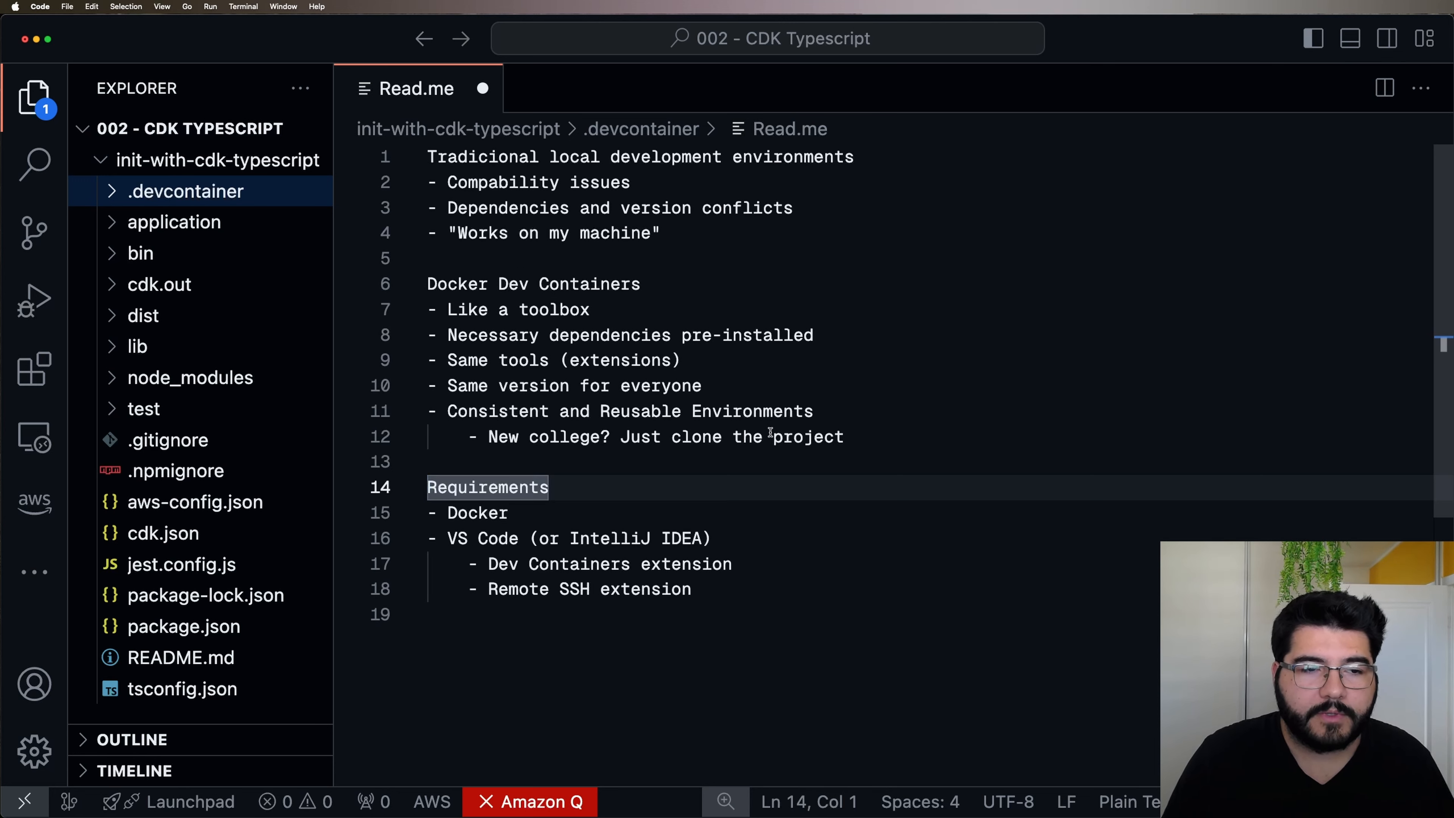
pyautogui.click(789, 462)
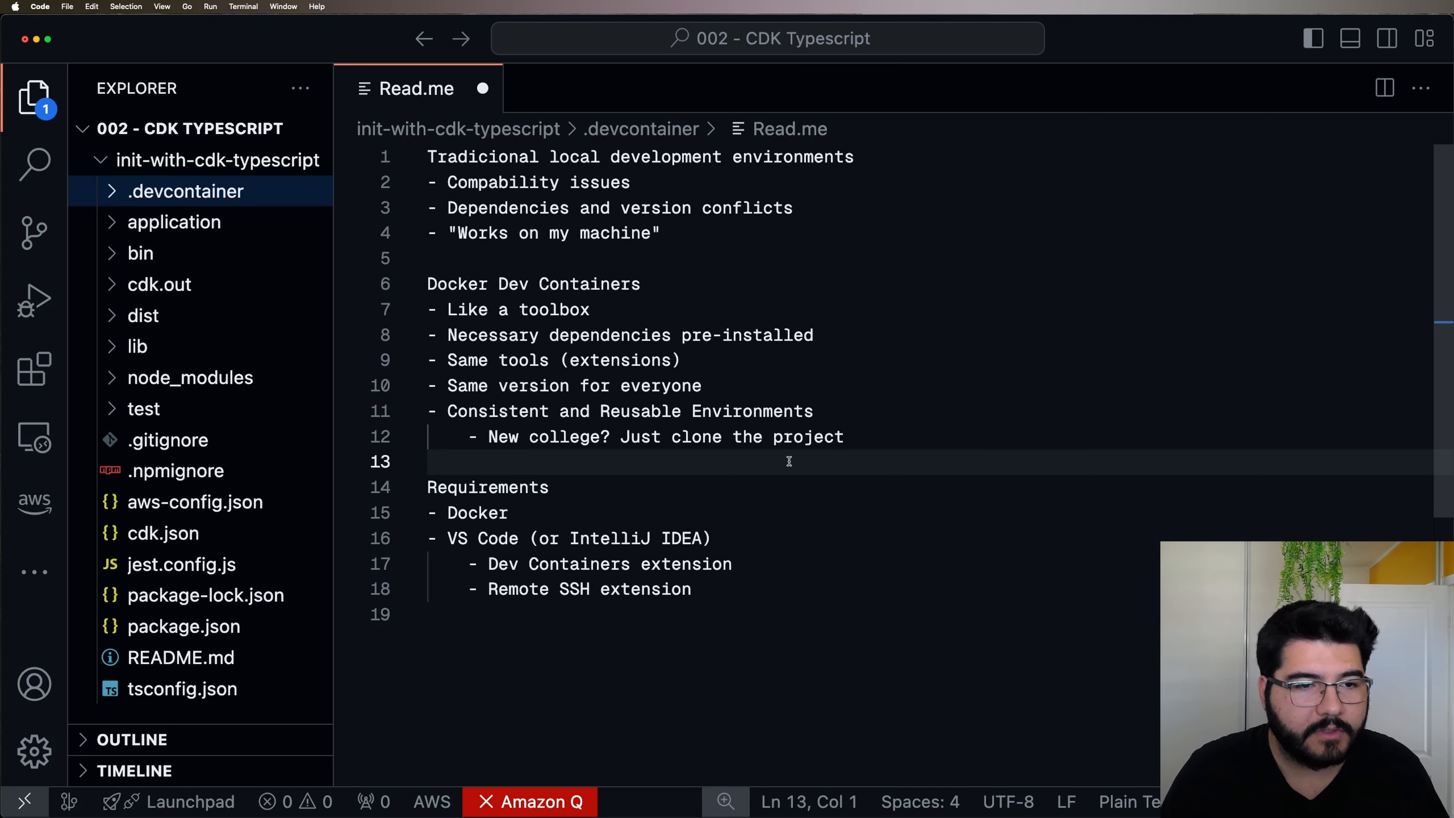
pyautogui.doubleClick(480, 538)
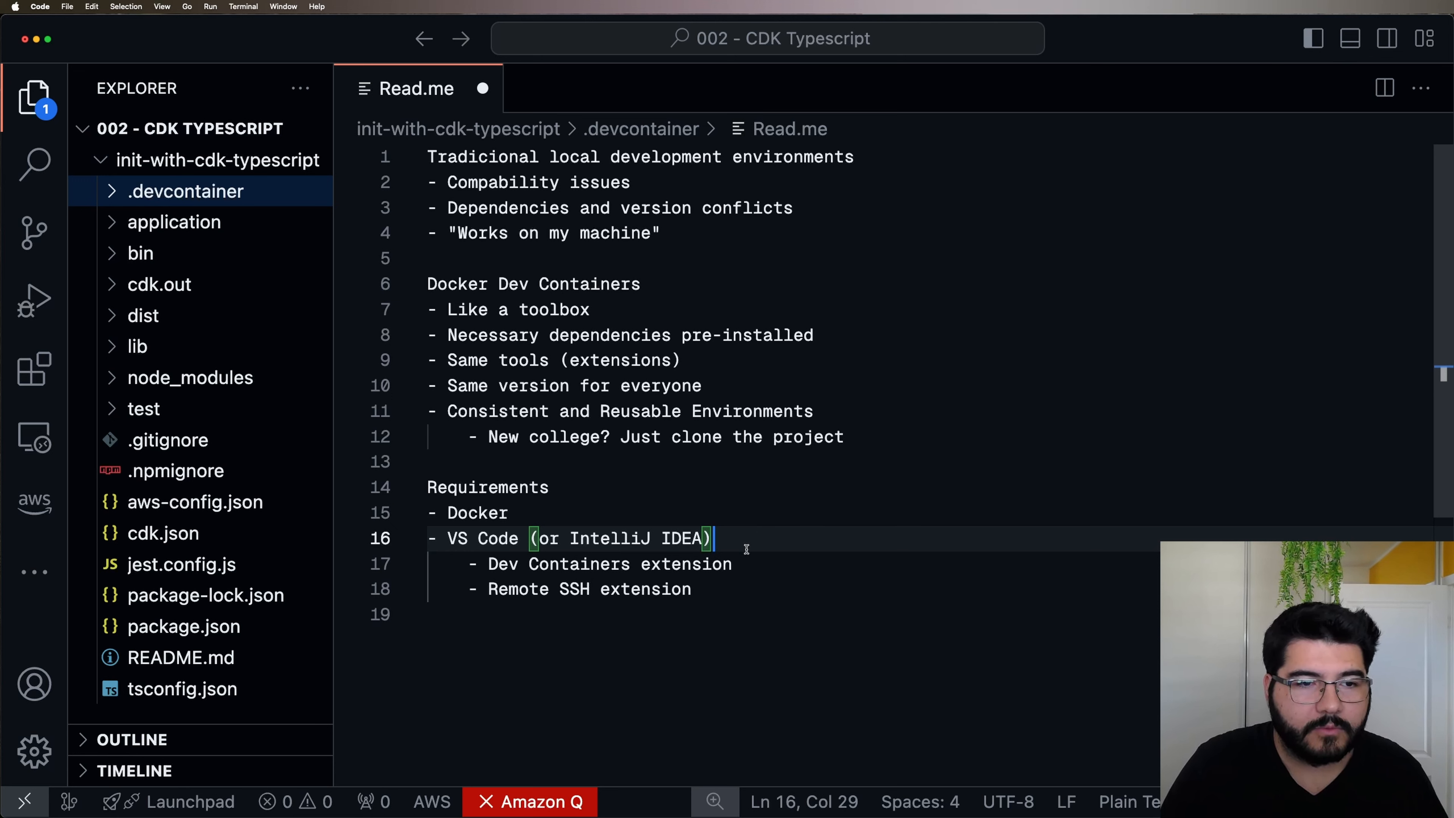
pyautogui.doubleClick(559, 563)
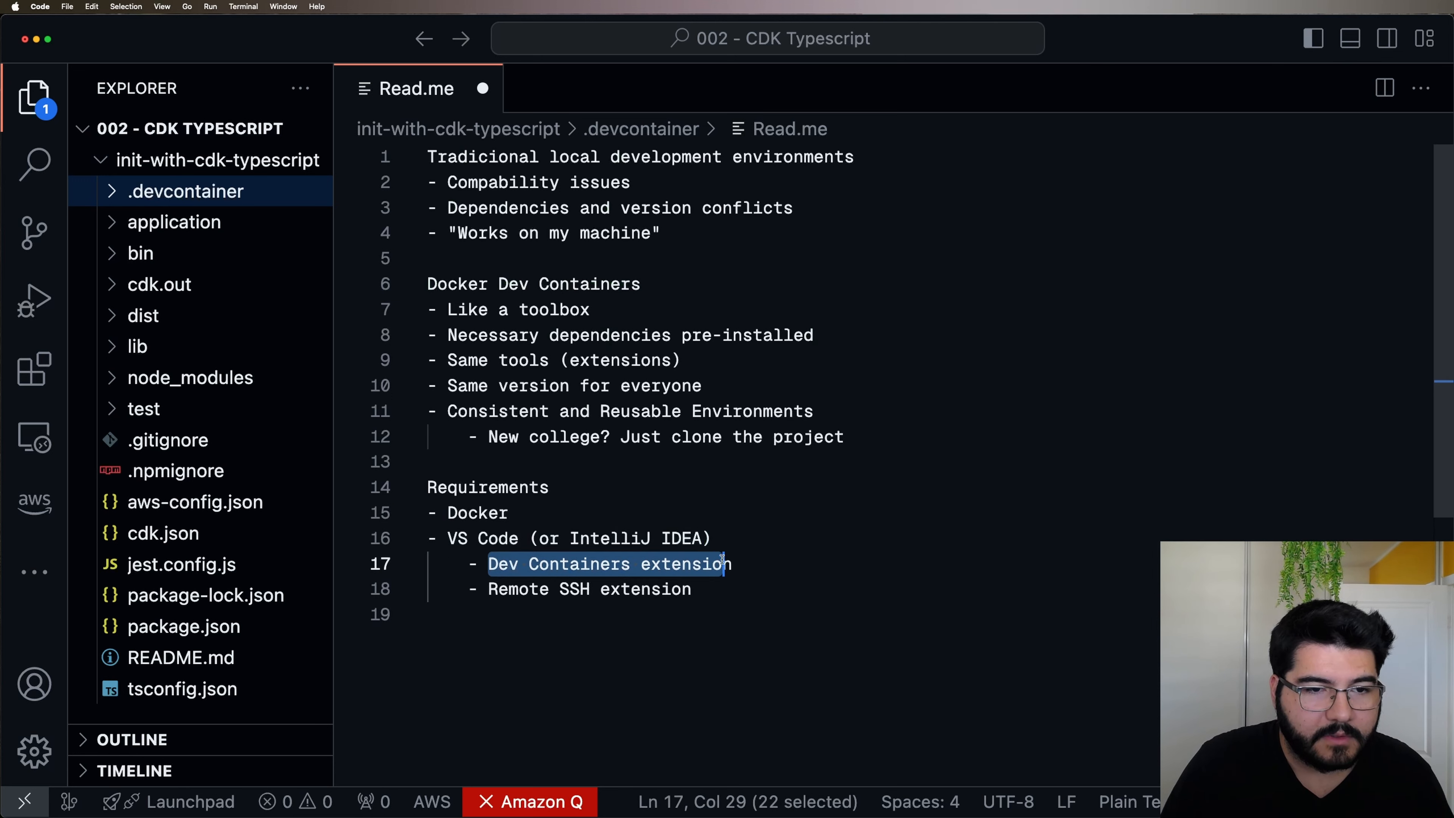
pyautogui.click(34, 368)
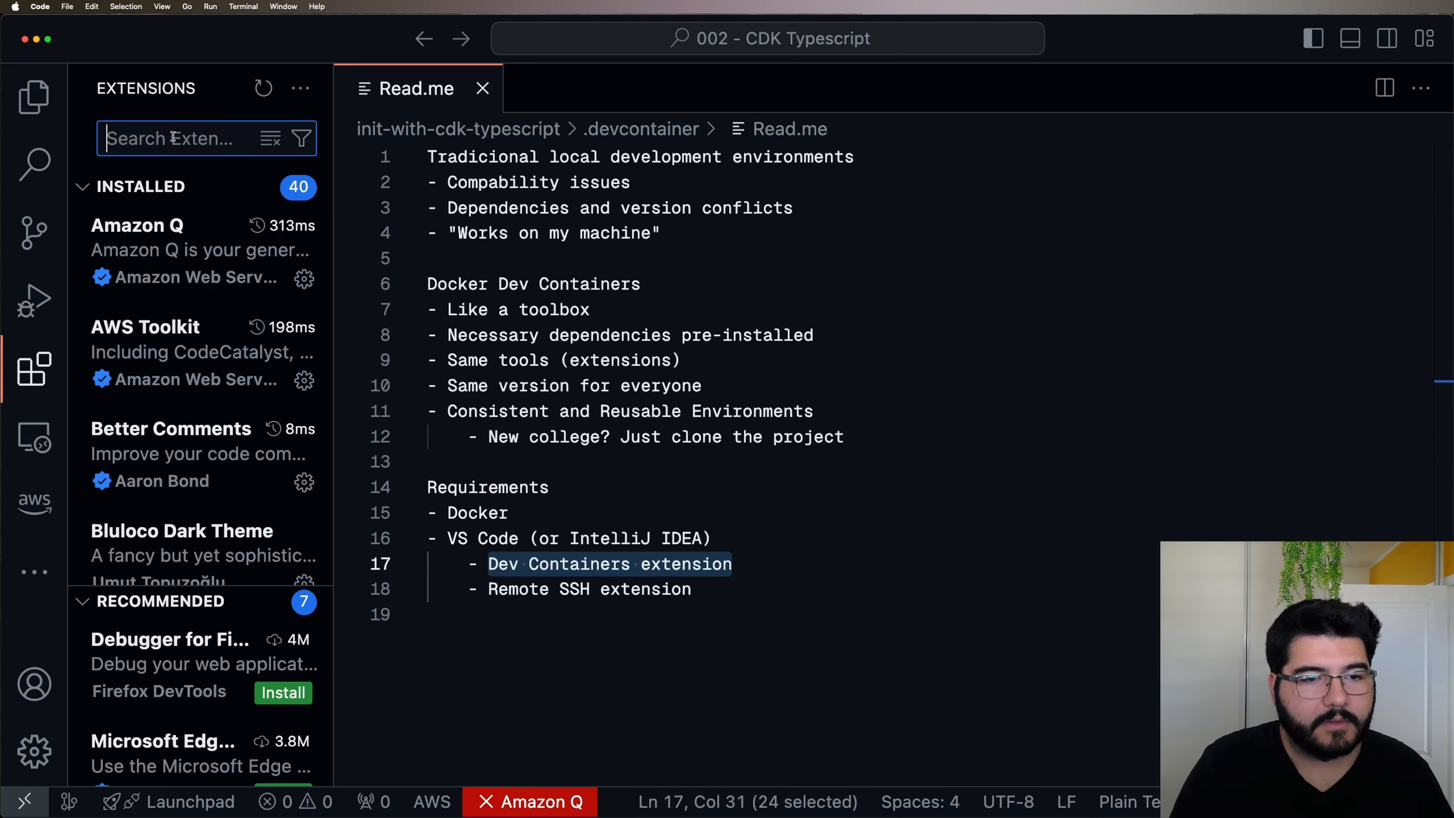
# - Search the extensions for 'dev containers' and view the Dev Containers details page alongside the Read.me notes
pyautogui.write('dev cont')
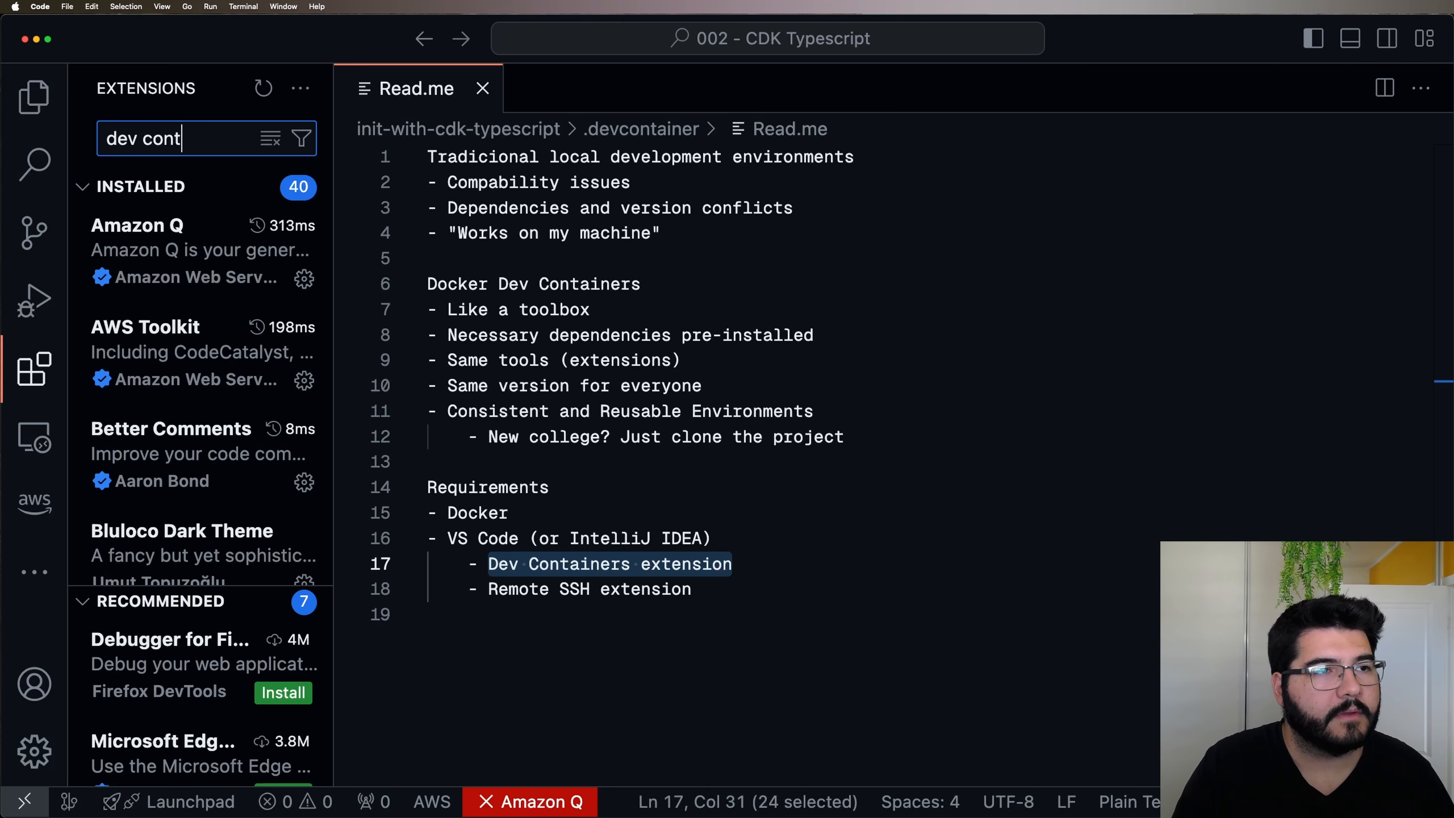
pyautogui.write('ainers')
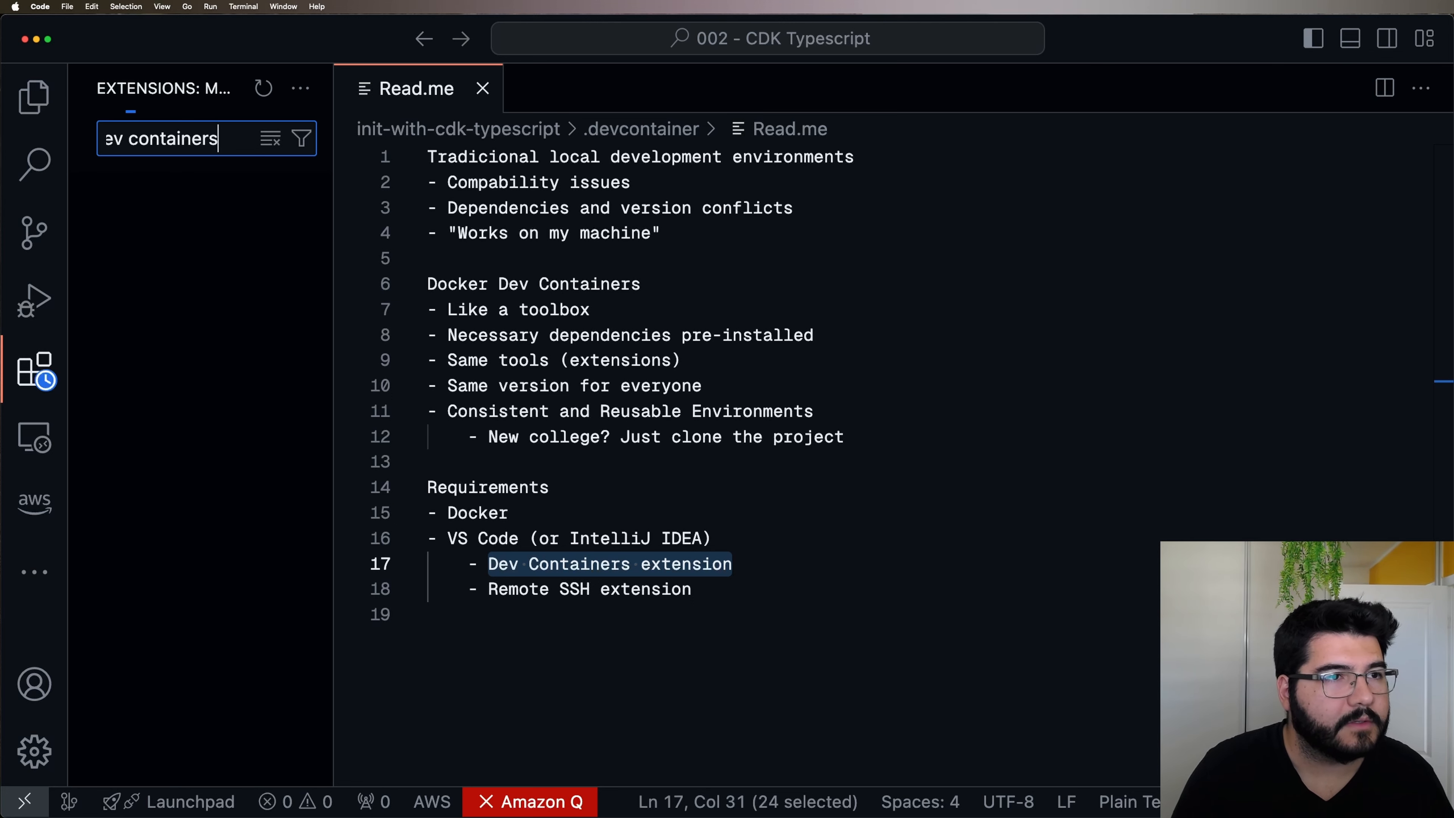
pyautogui.click(167, 220)
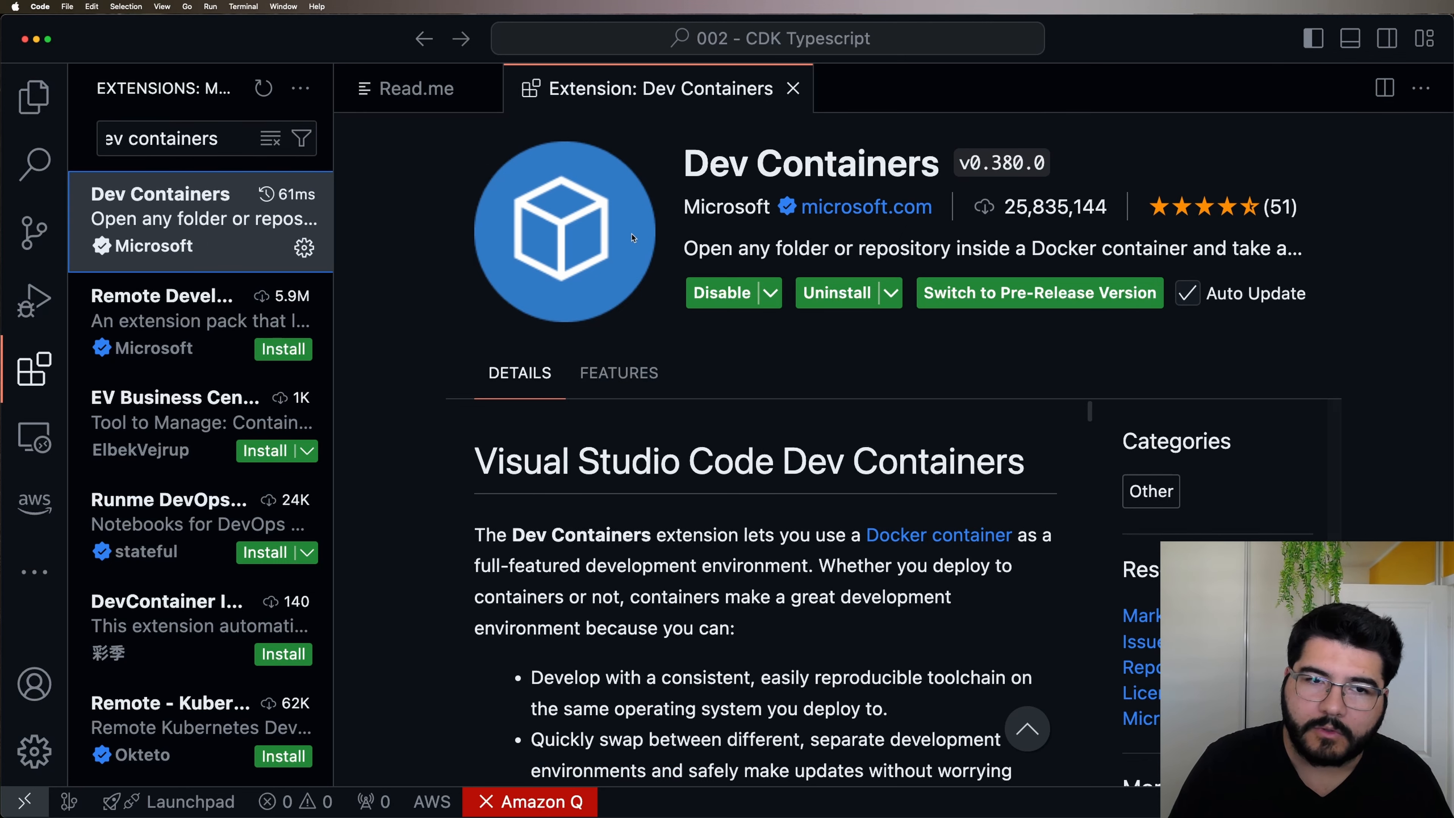
pyautogui.moveTo(417, 87)
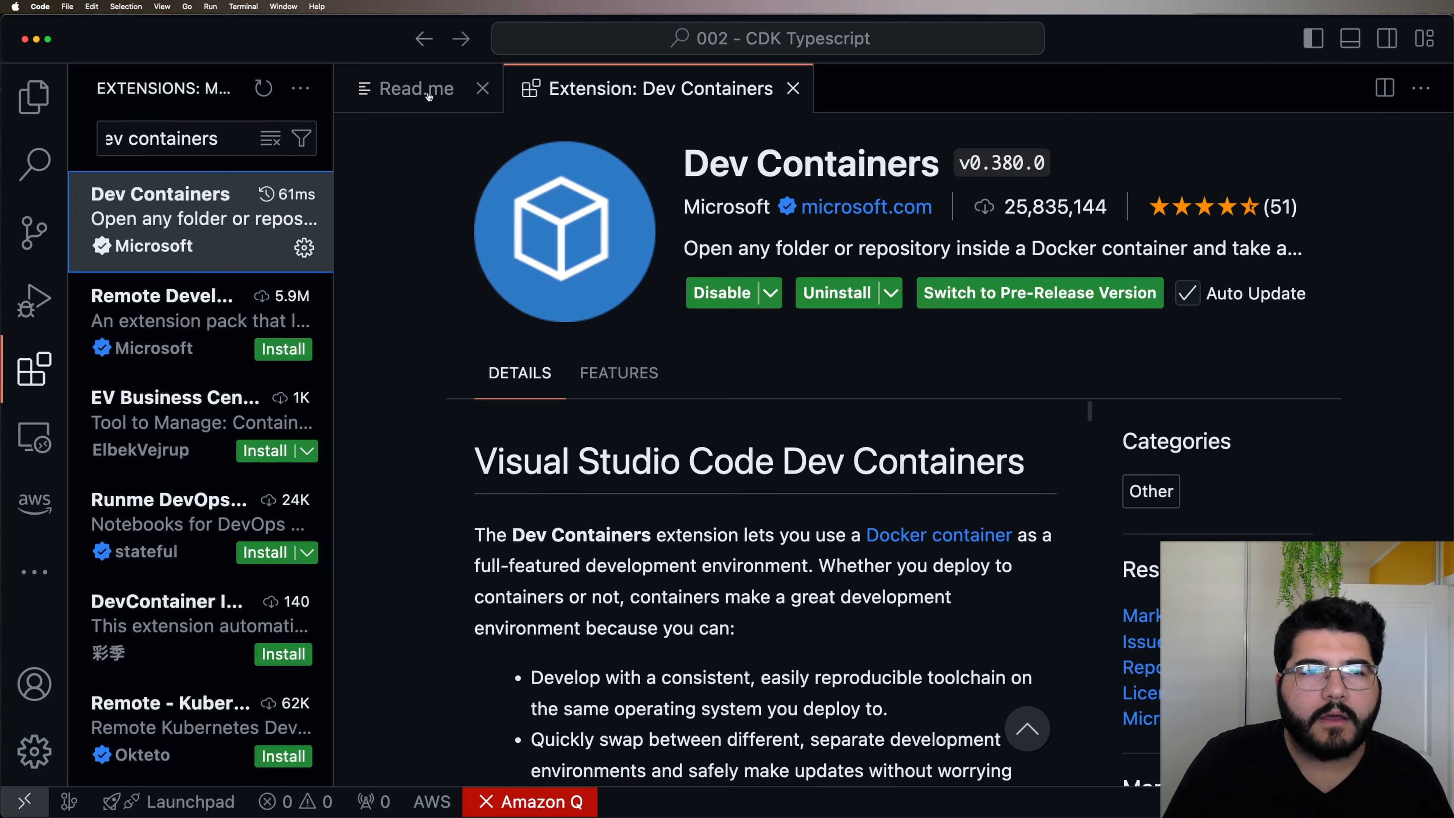
pyautogui.click(416, 88)
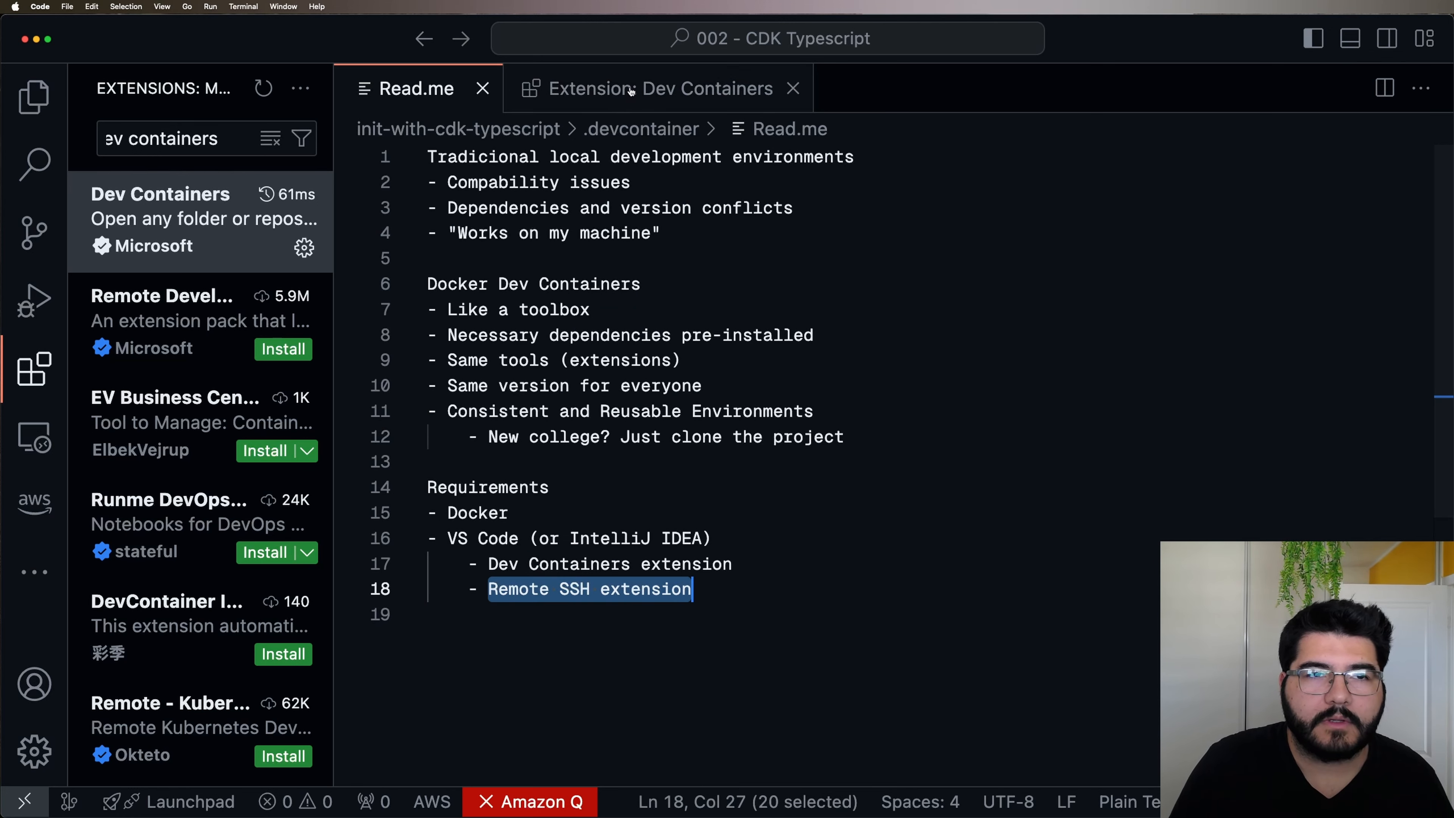
pyautogui.moveTo(652, 88)
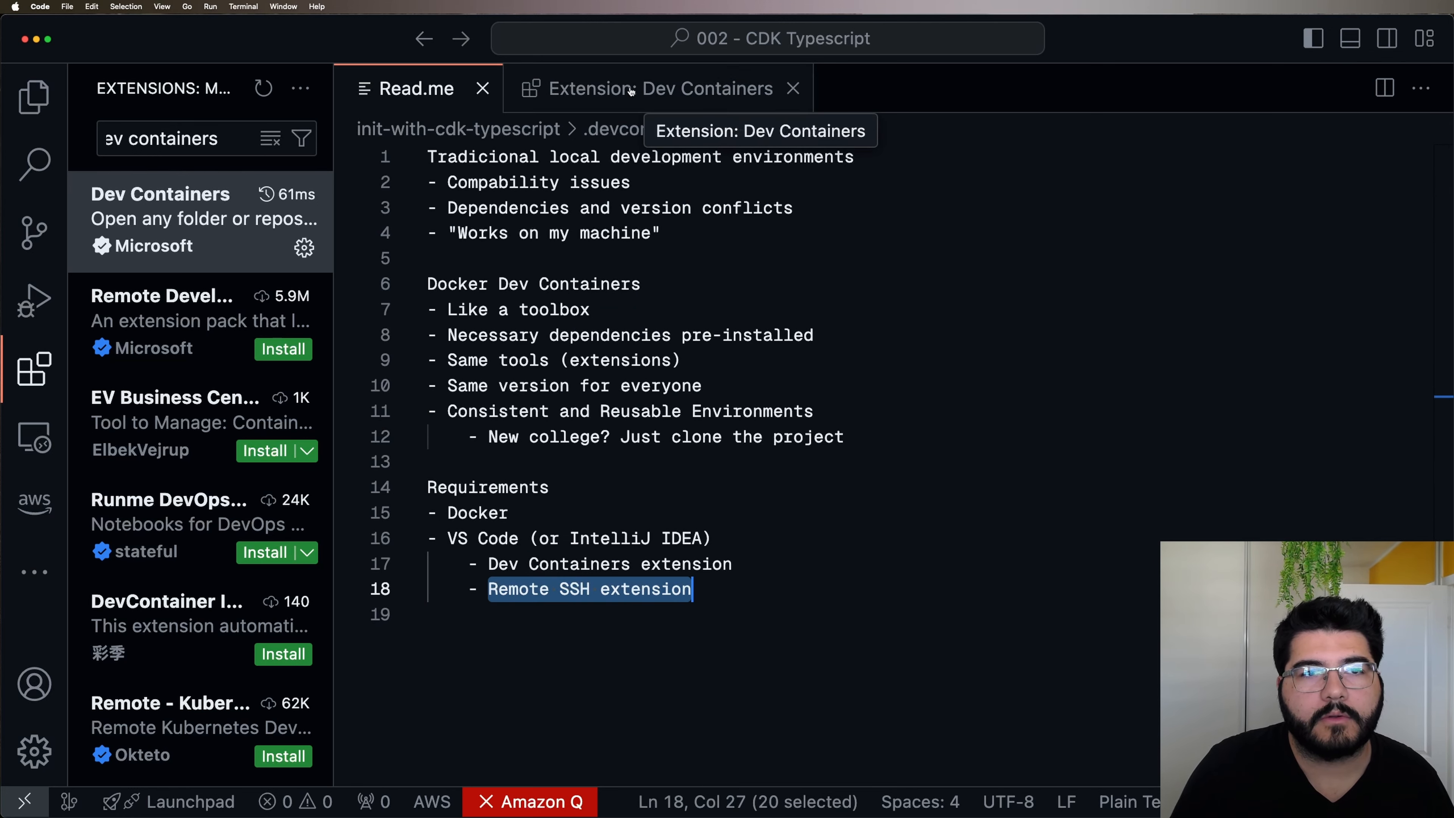
pyautogui.click(656, 88)
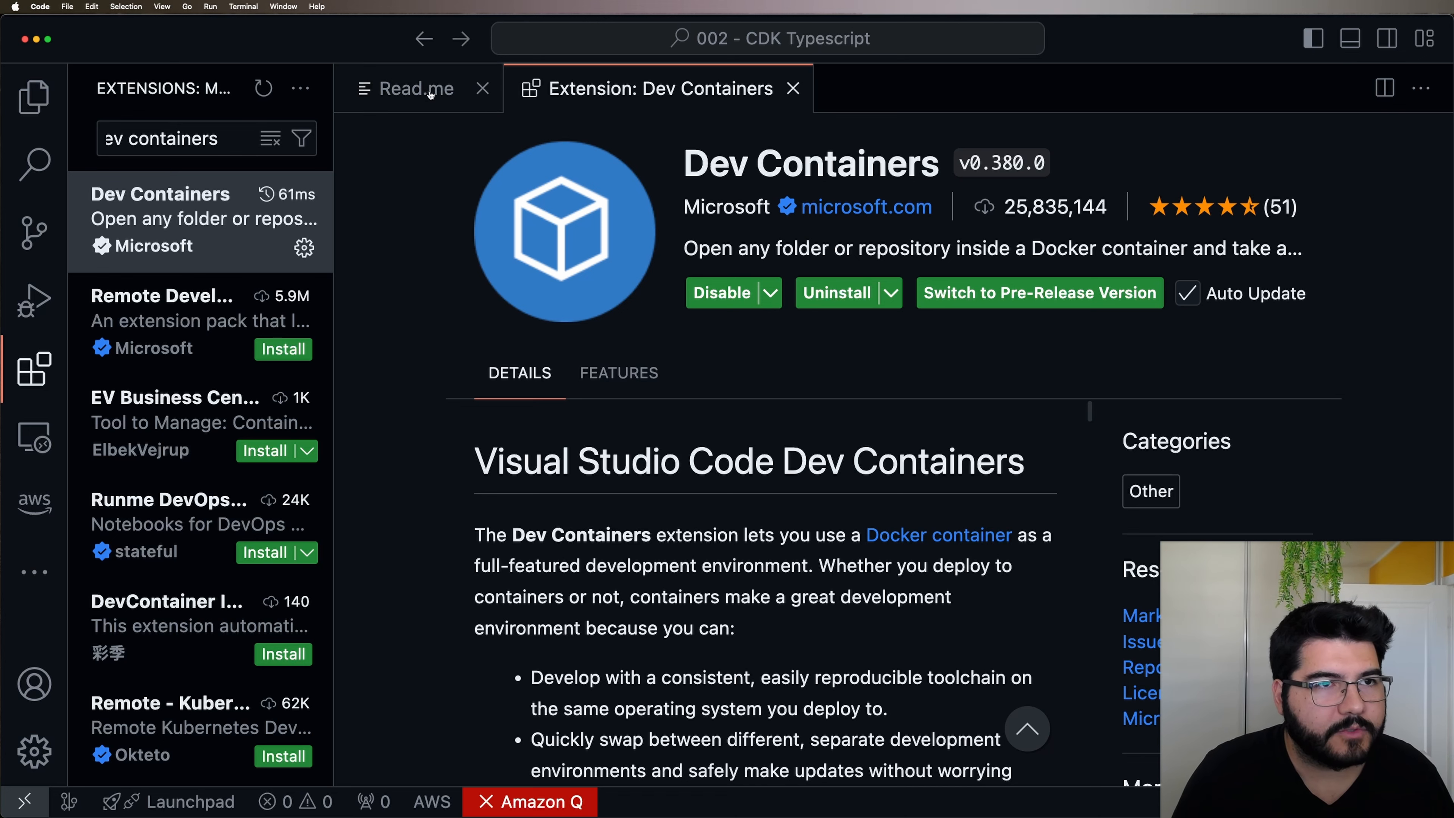
pyautogui.click(416, 88)
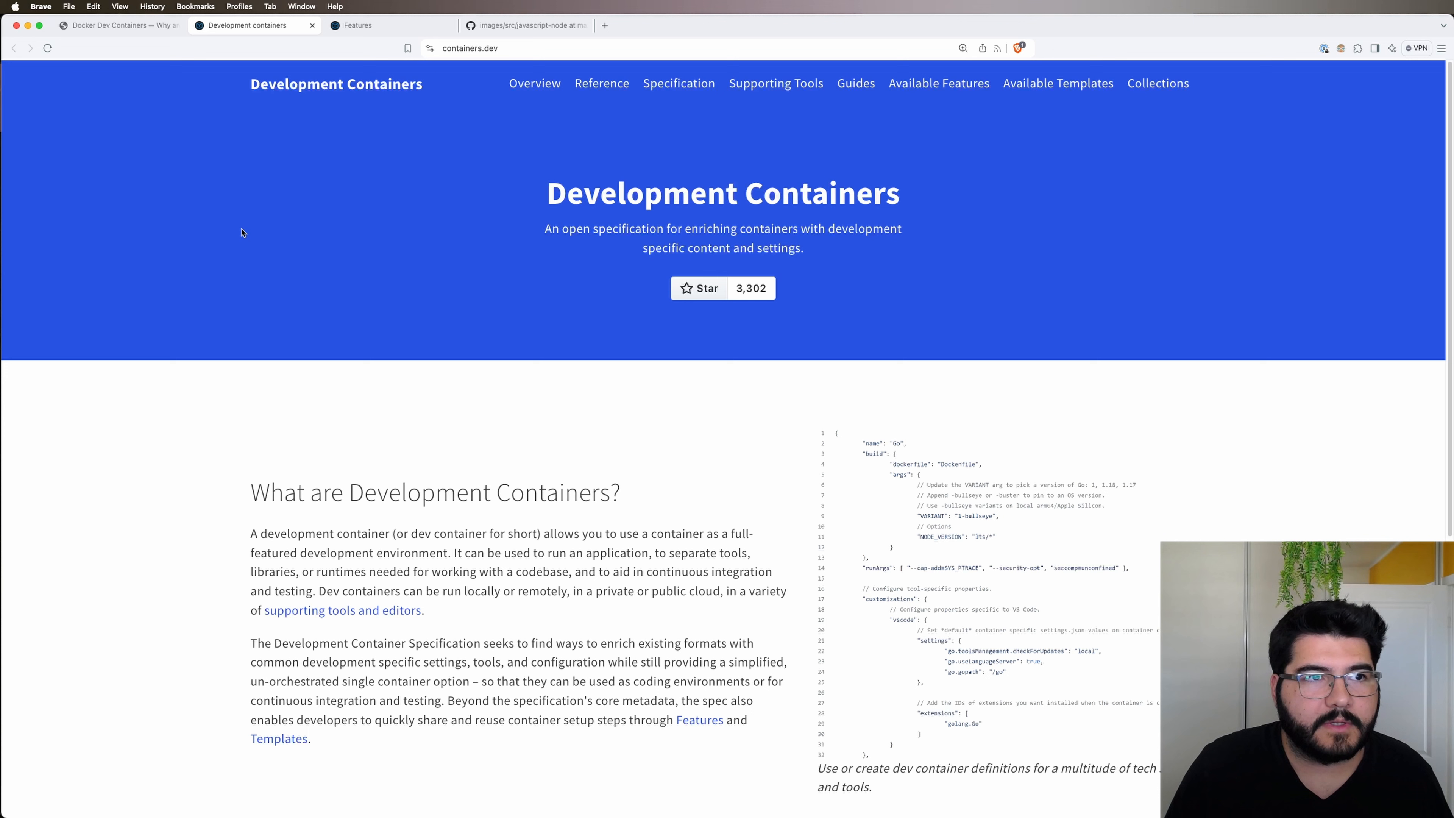
pyautogui.moveTo(470, 104)
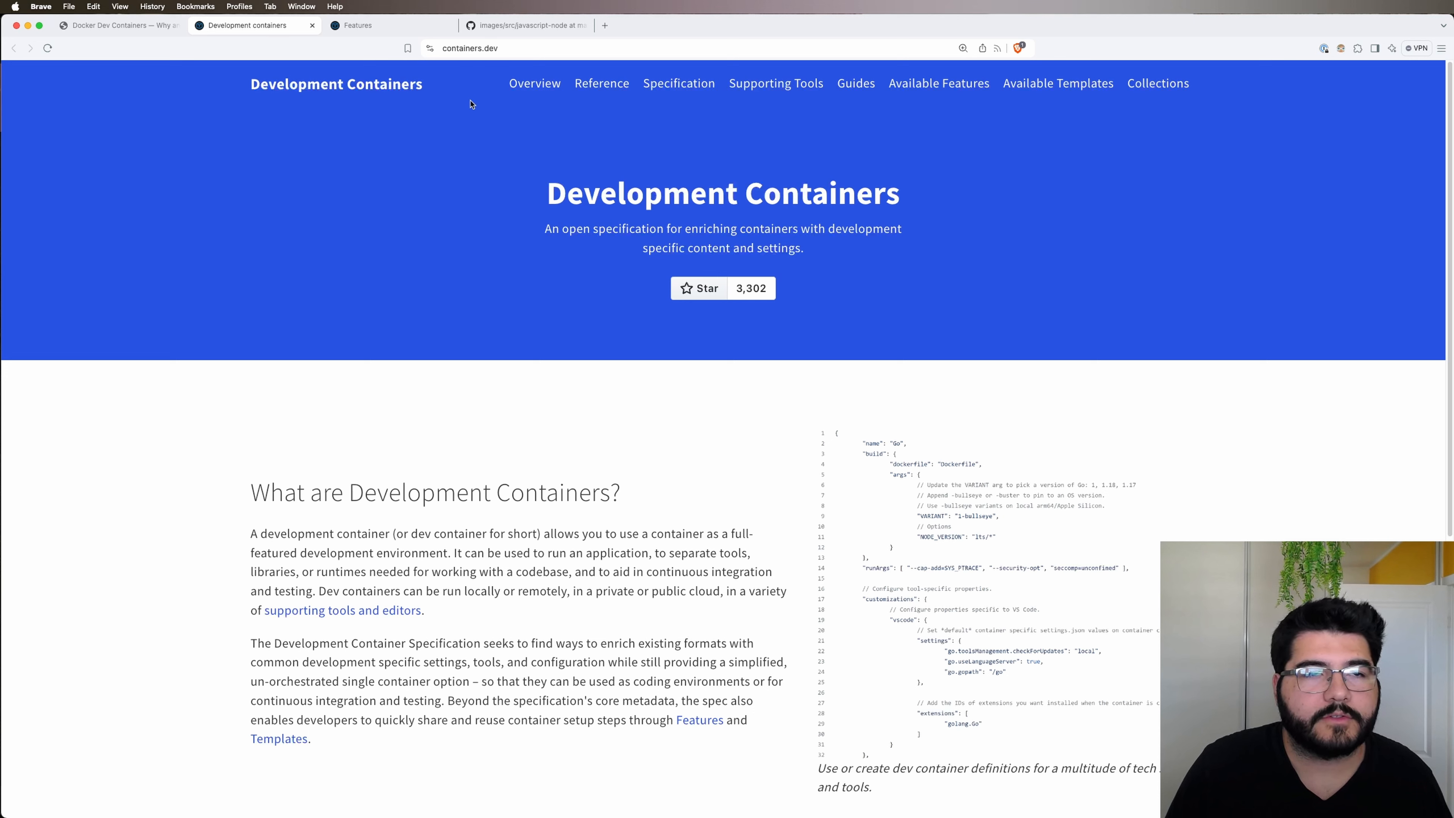
pyautogui.moveTo(461, 128)
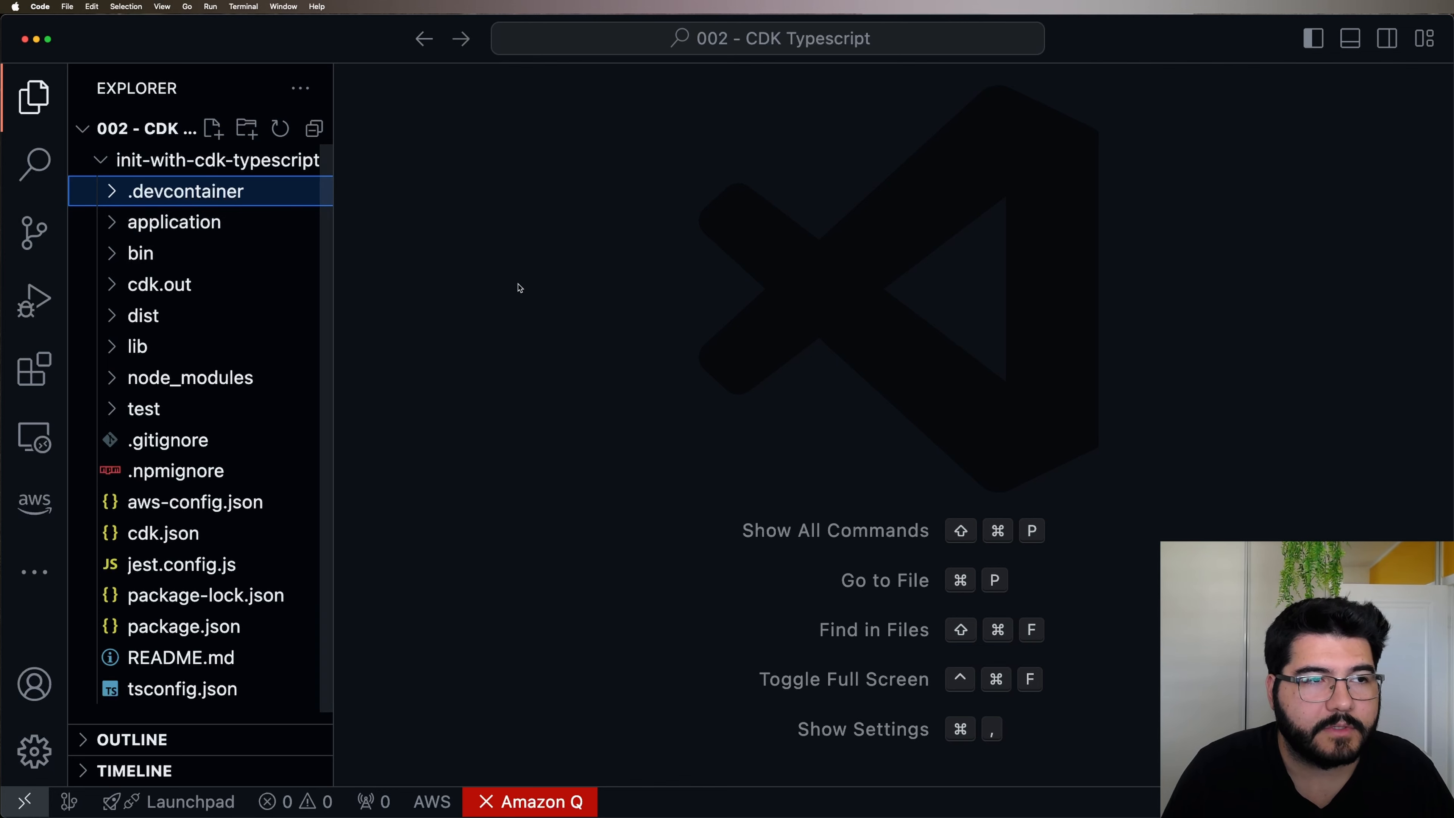
pyautogui.moveTo(365, 206)
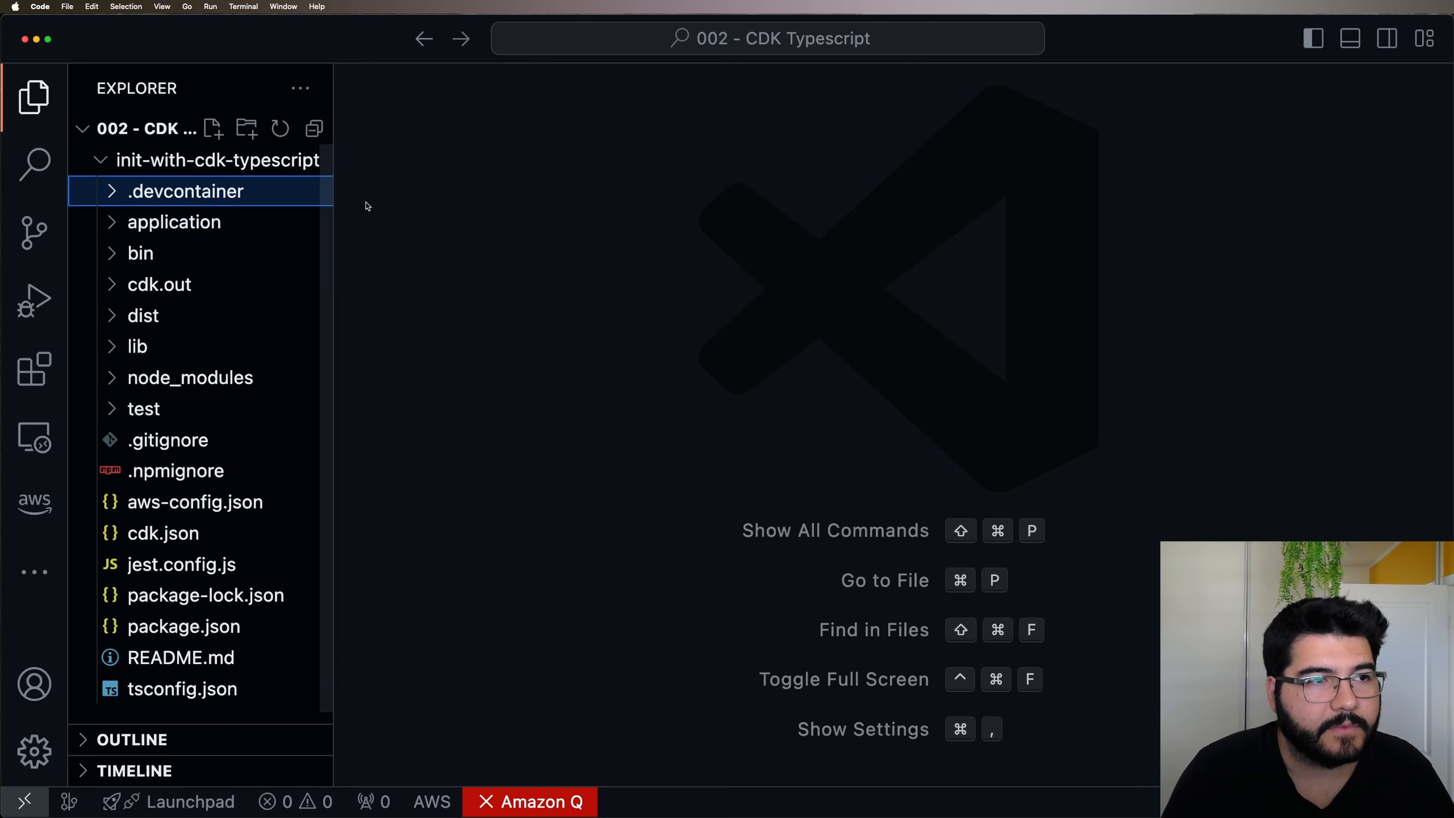
pyautogui.moveTo(440, 186)
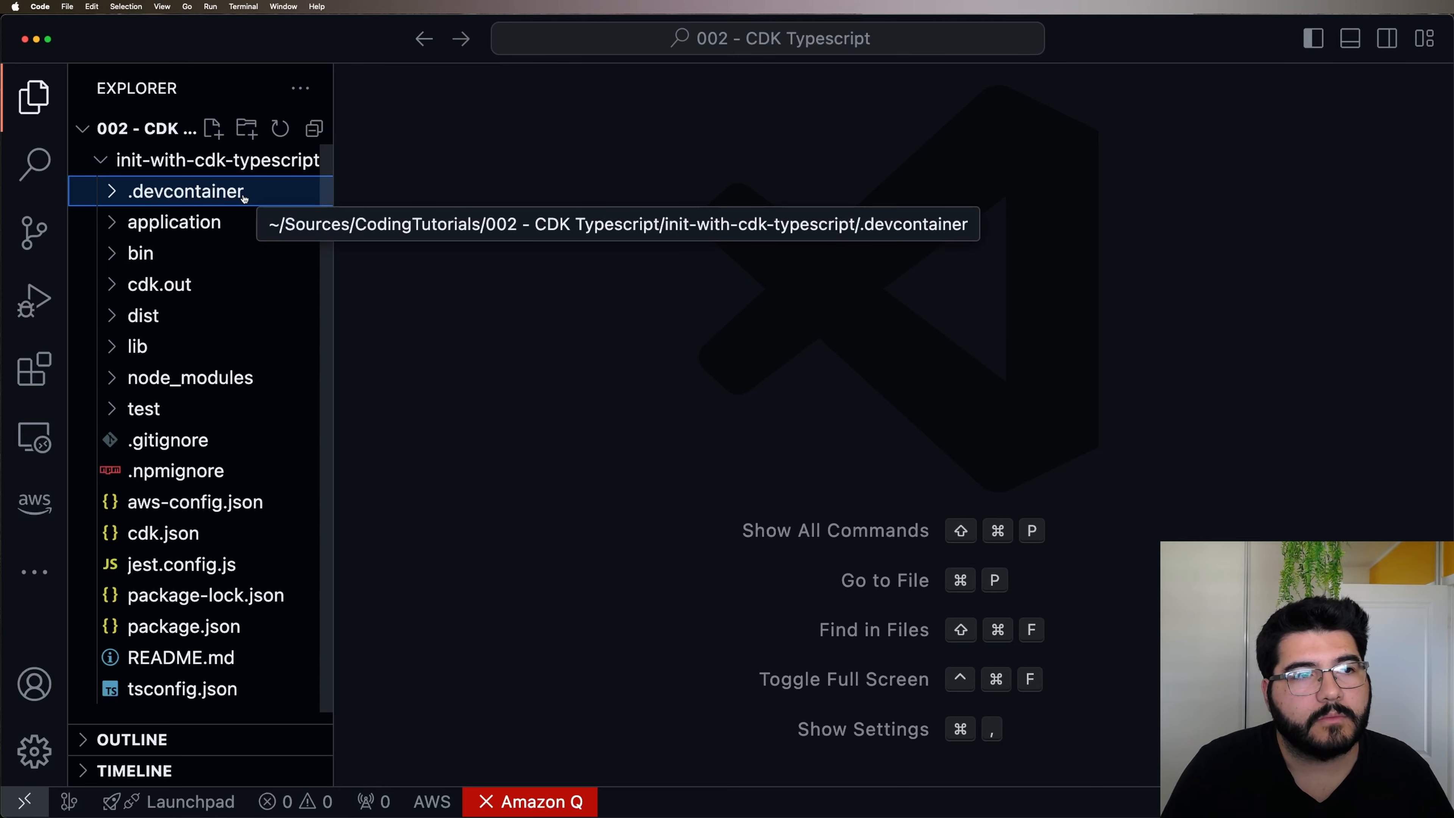
pyautogui.moveTo(255, 199)
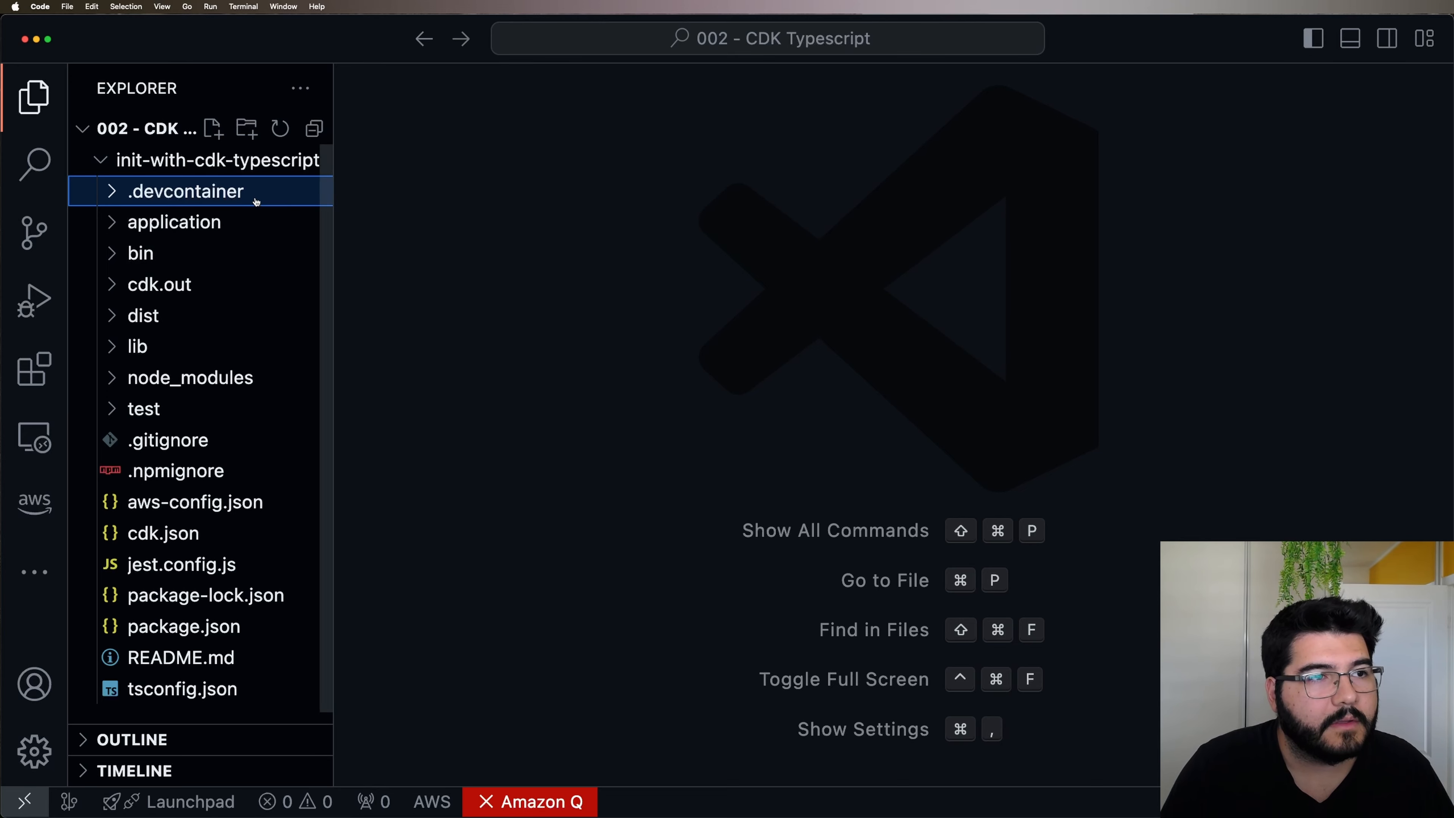
pyautogui.moveTo(412, 222)
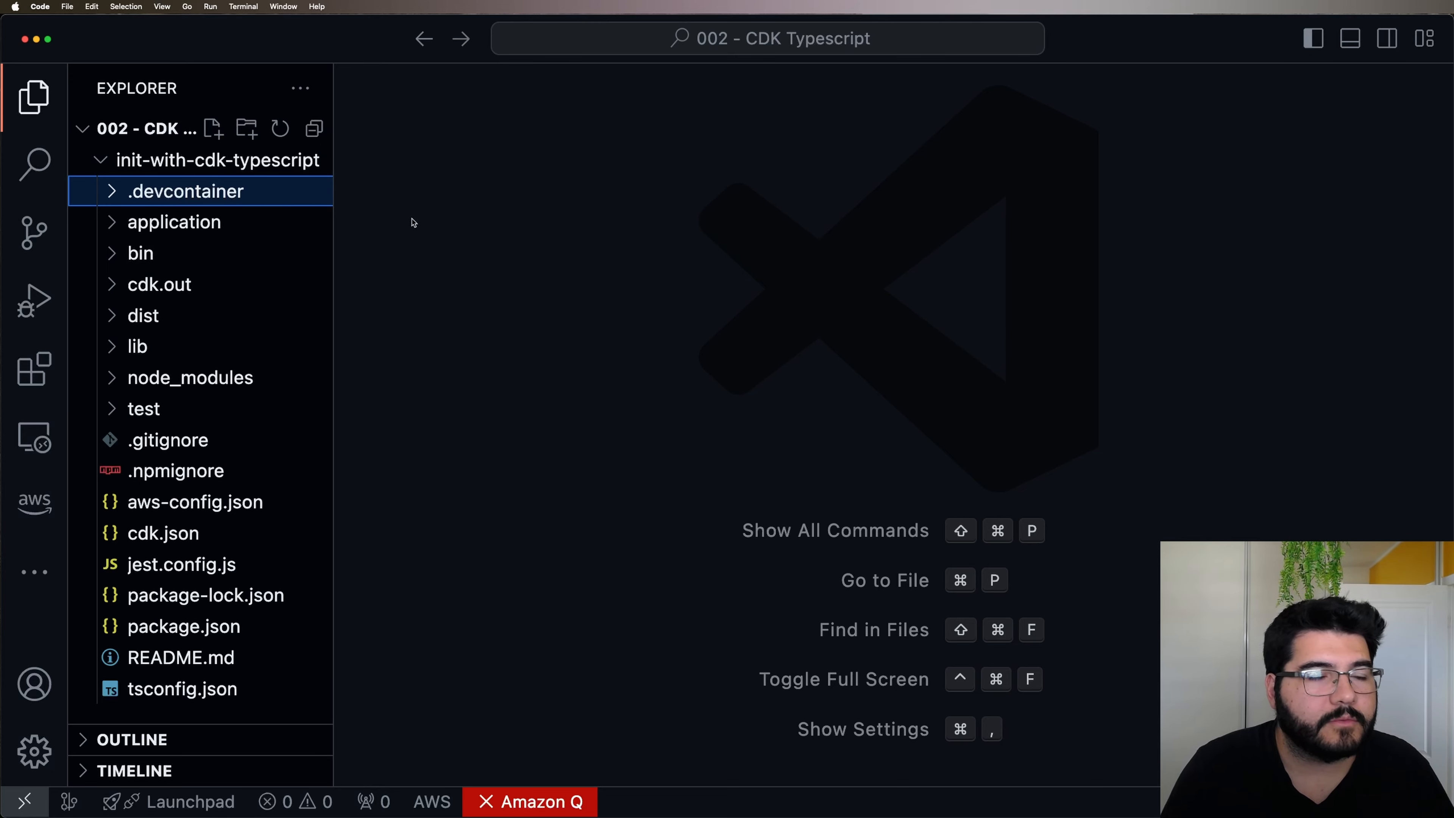
pyautogui.moveTo(244, 215)
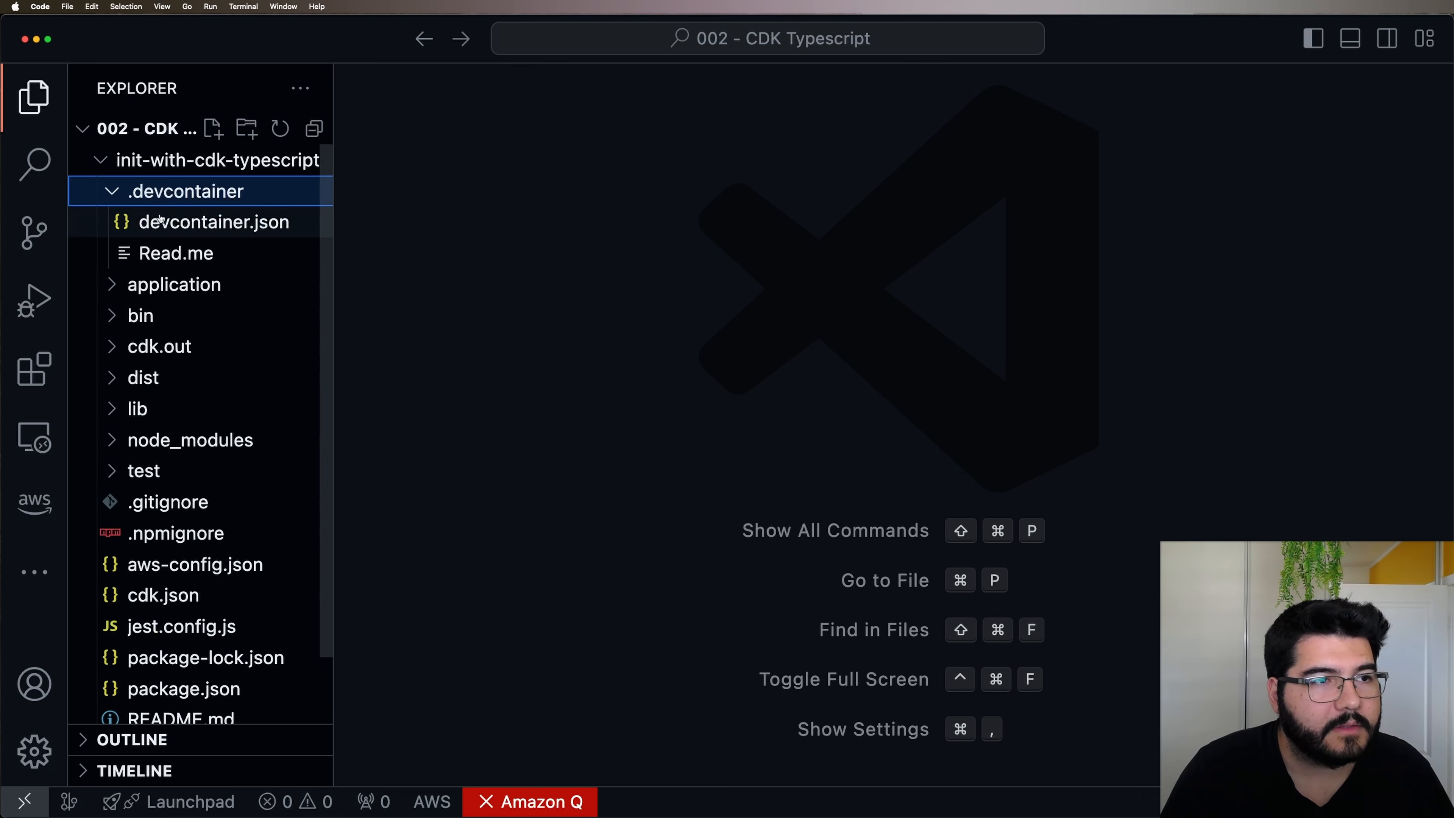
pyautogui.click(213, 222)
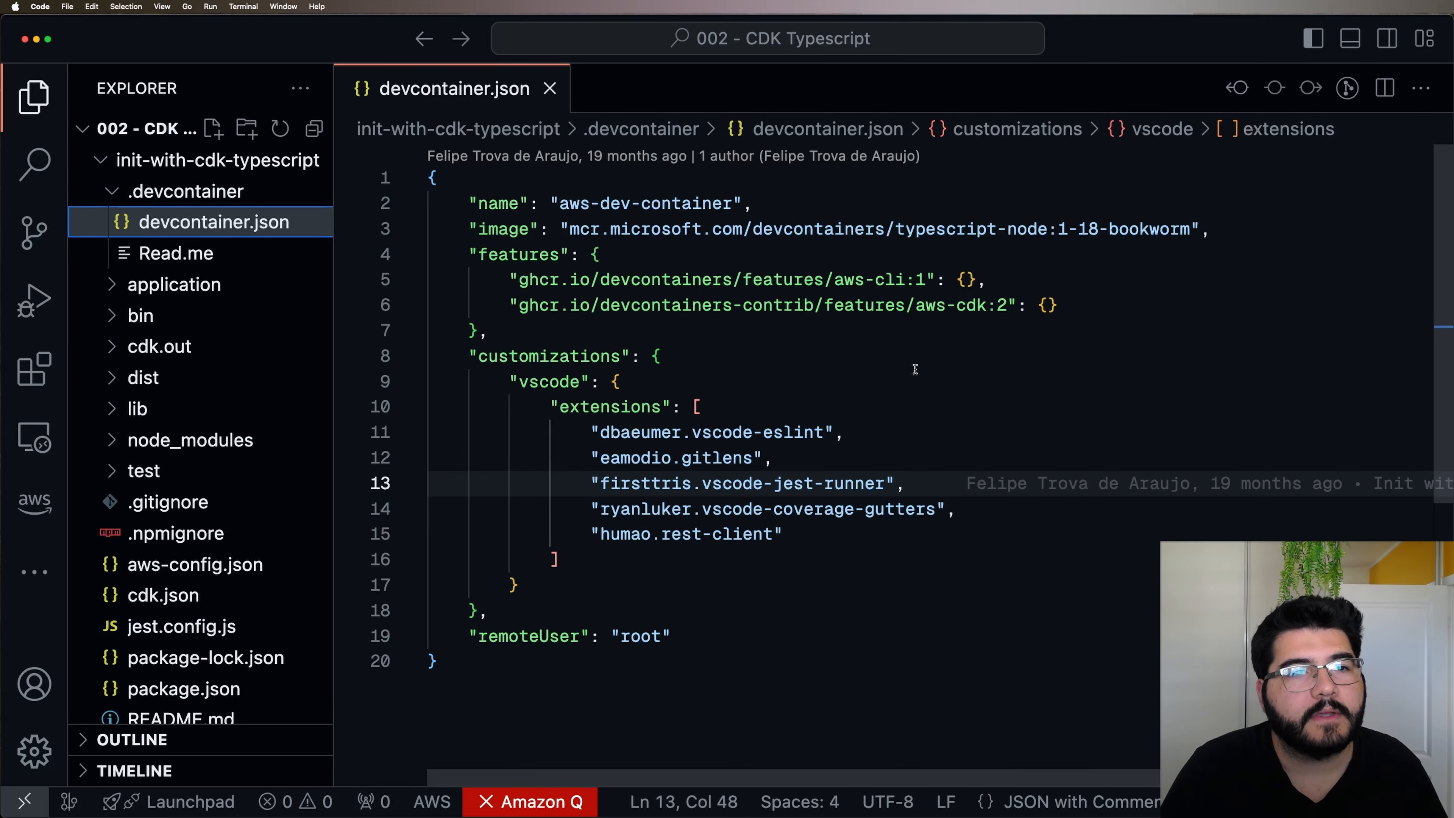
pyautogui.moveTo(749, 200)
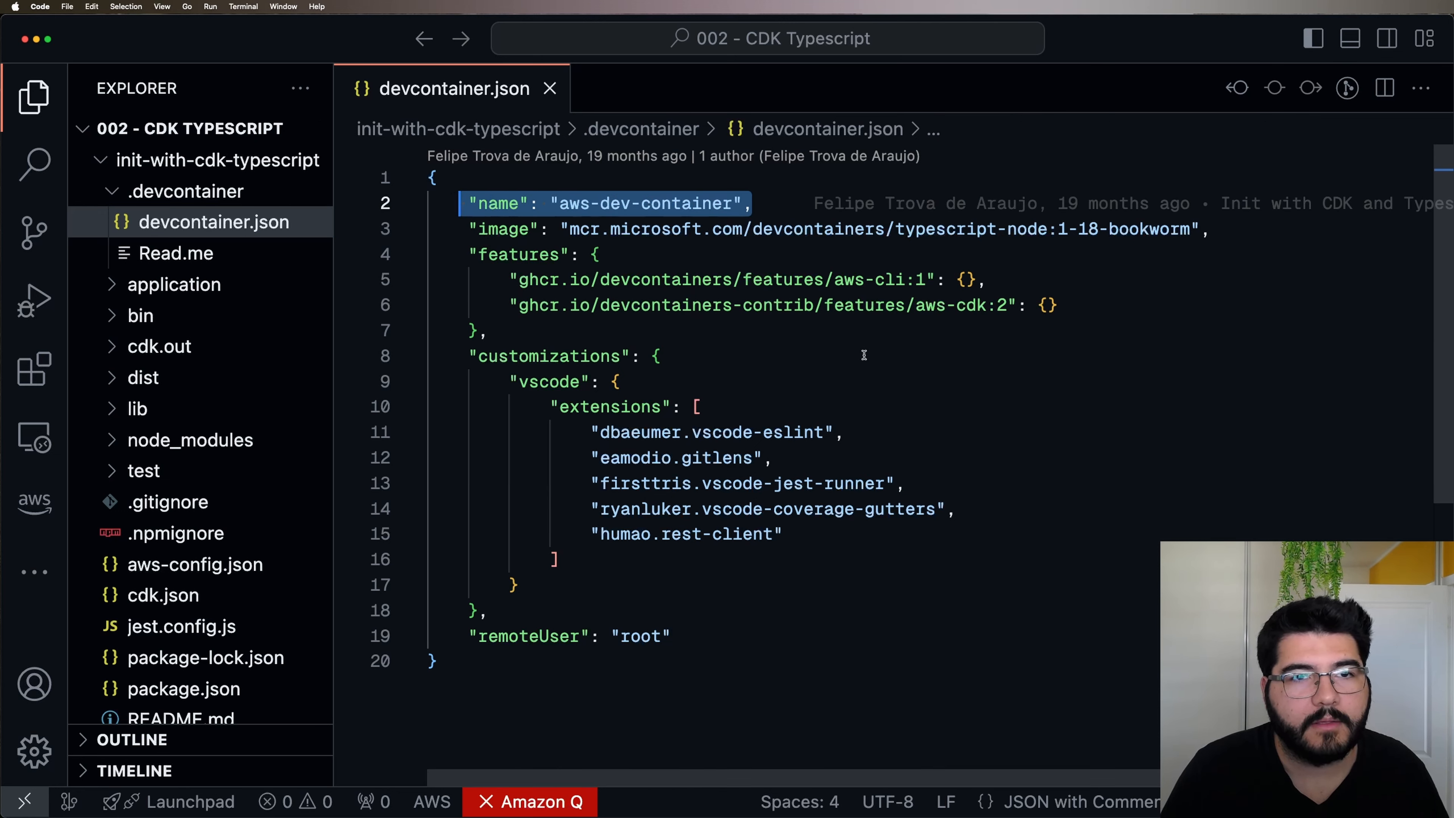
pyautogui.click(524, 254)
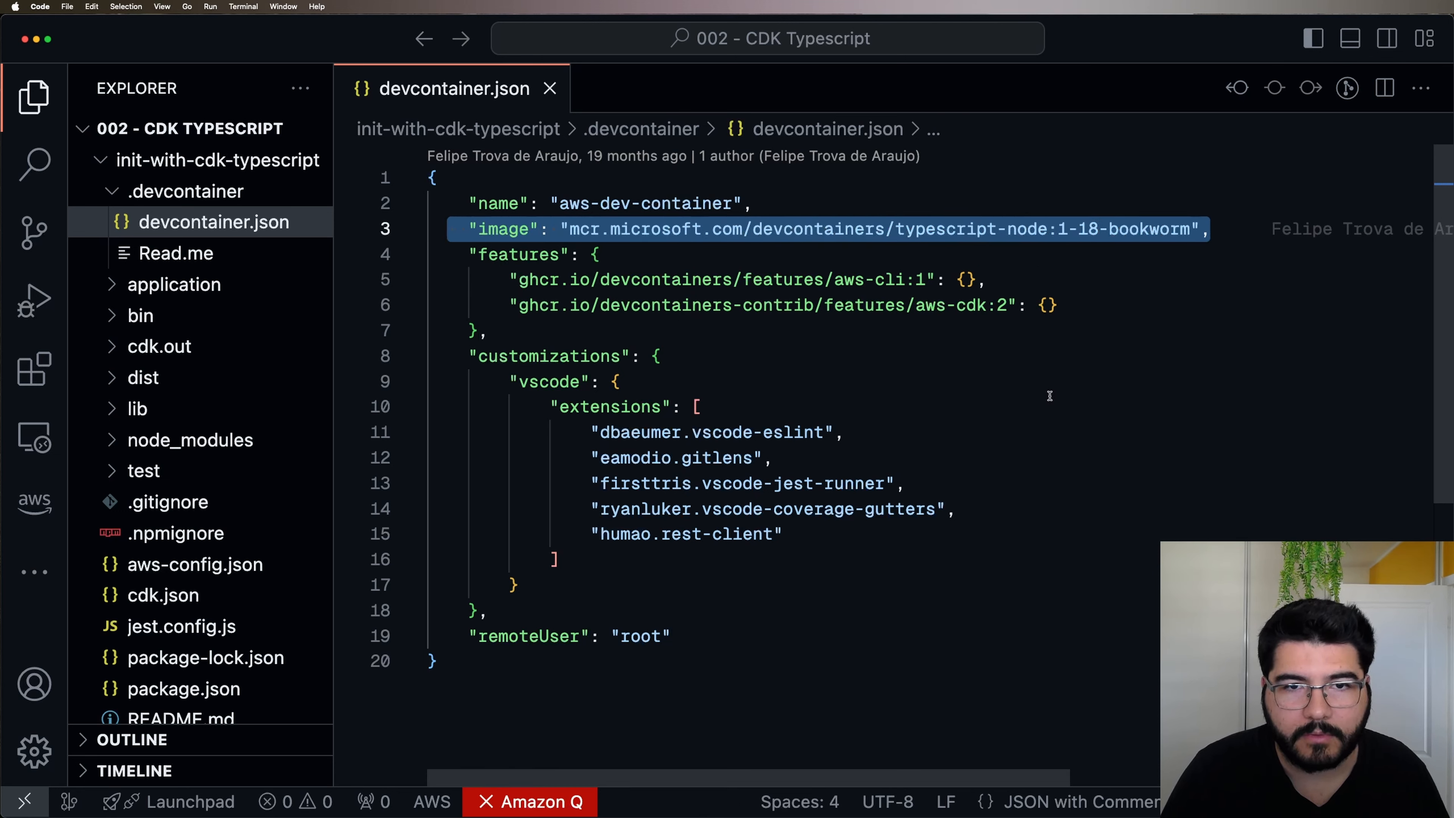
pyautogui.click(698, 406)
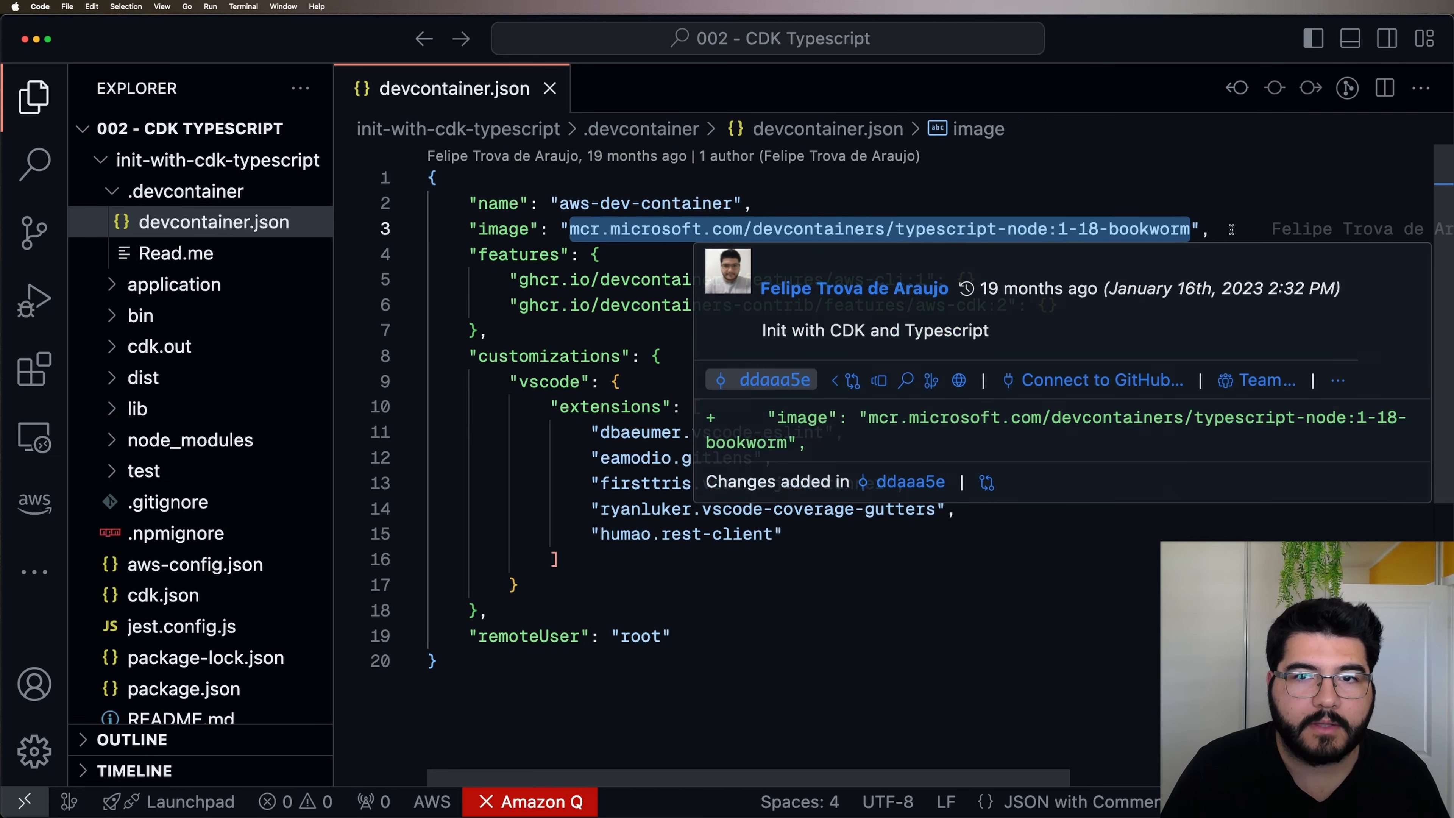
pyautogui.click(1210, 229)
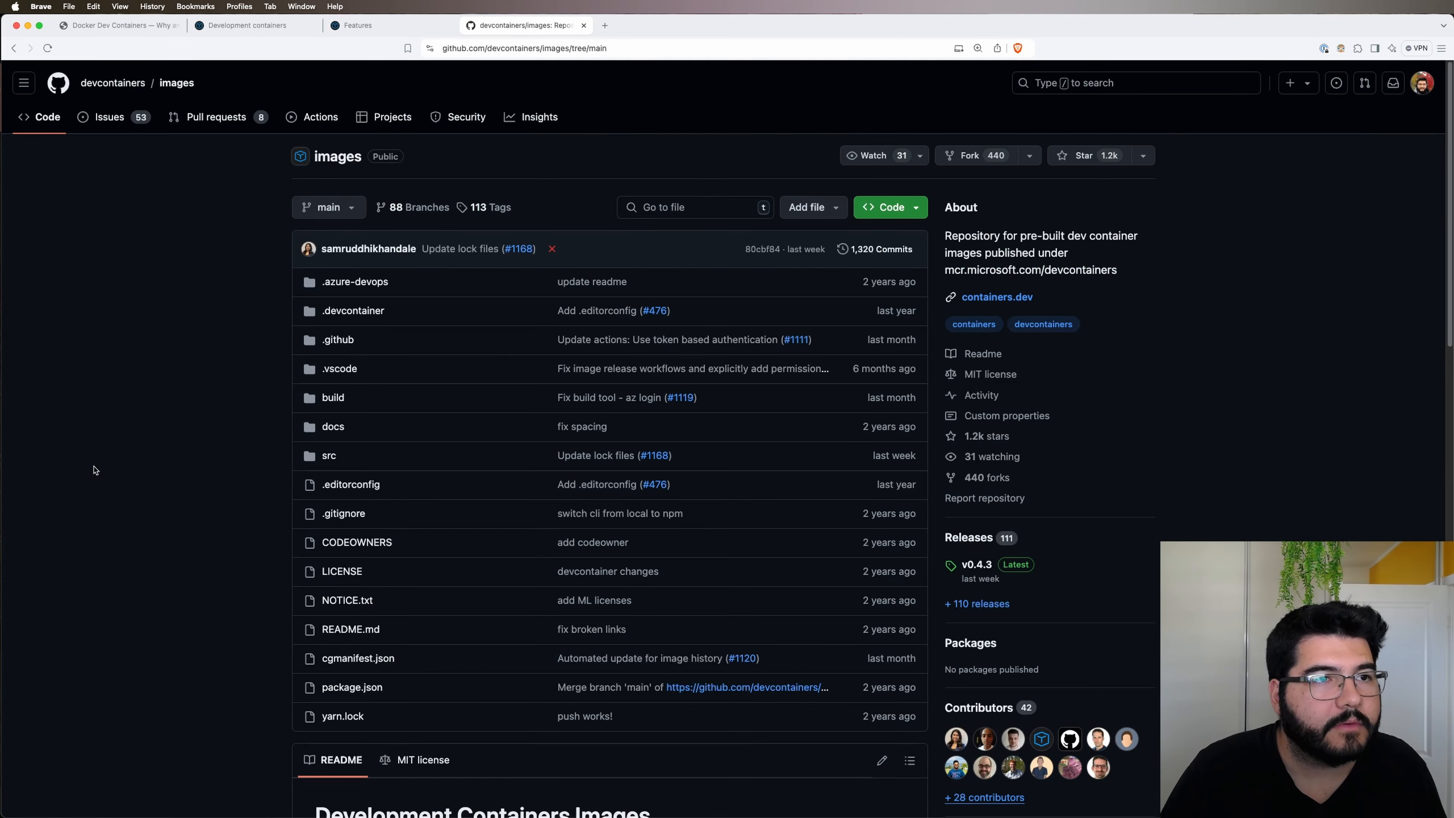
pyautogui.moveTo(432, 112)
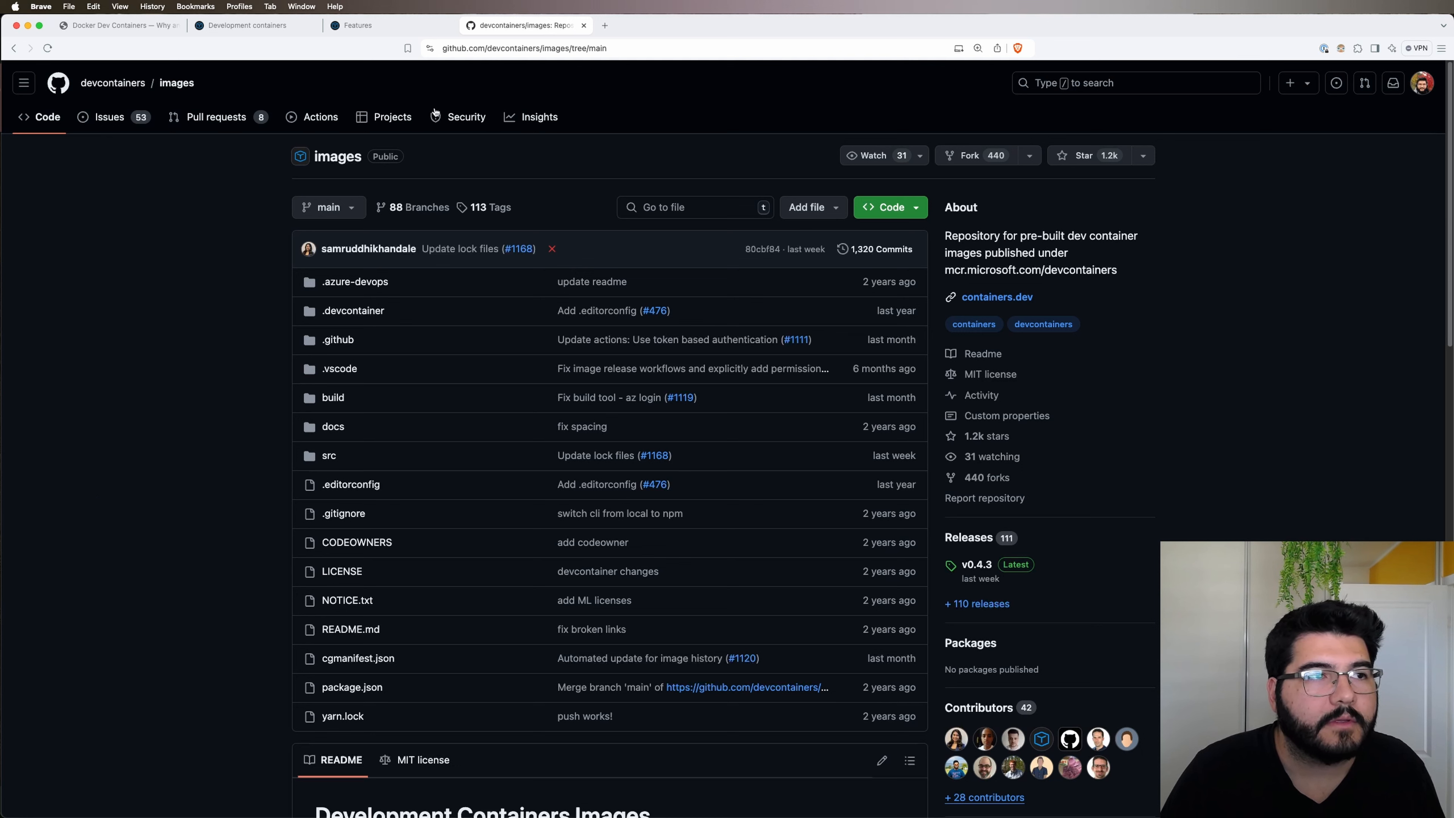
pyautogui.moveTo(161, 380)
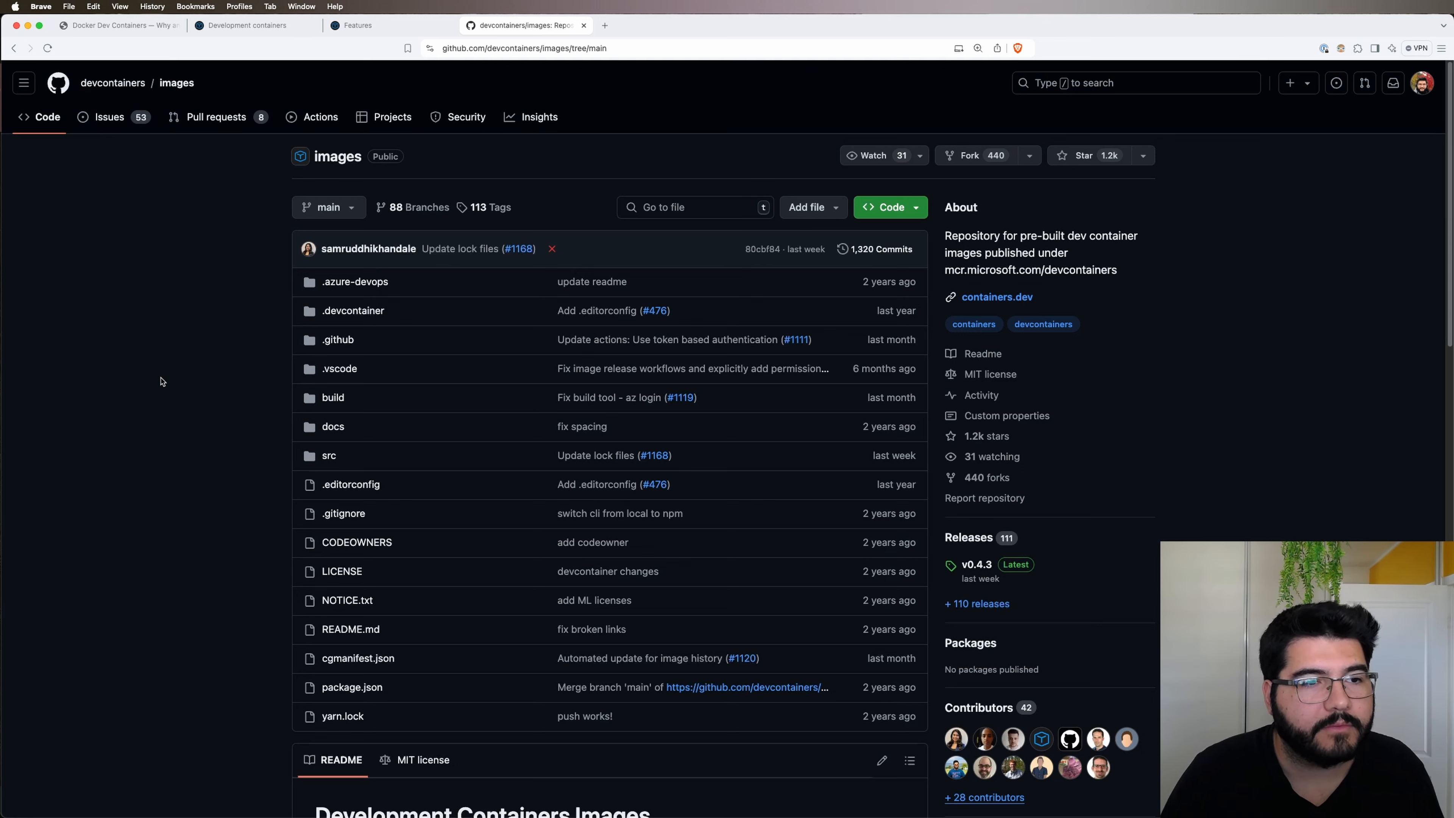
pyautogui.moveTo(330, 455)
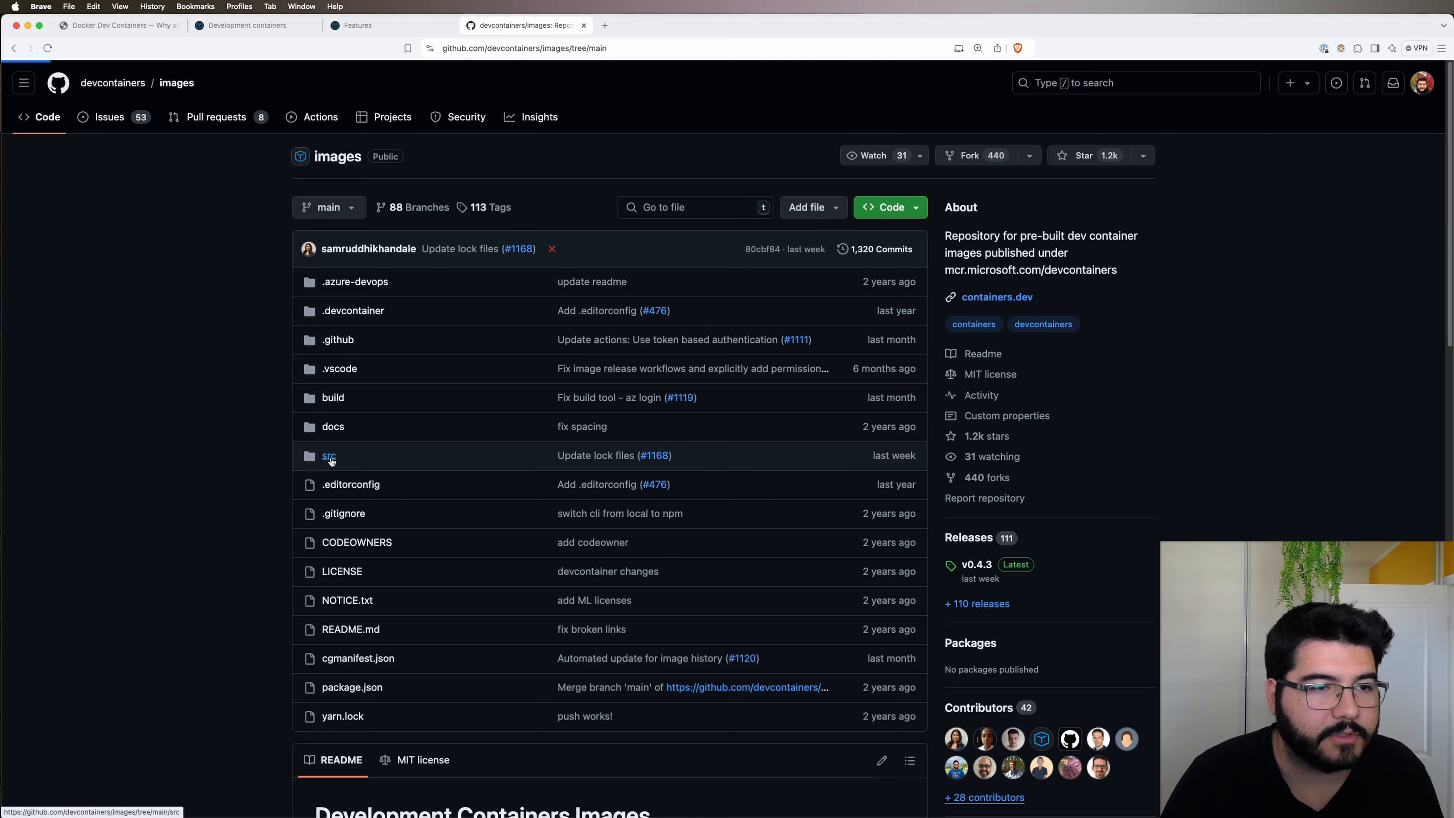
# - Browse into src > javascript-node in the devcontainers images repo and read its README image variants
pyautogui.click(329, 455)
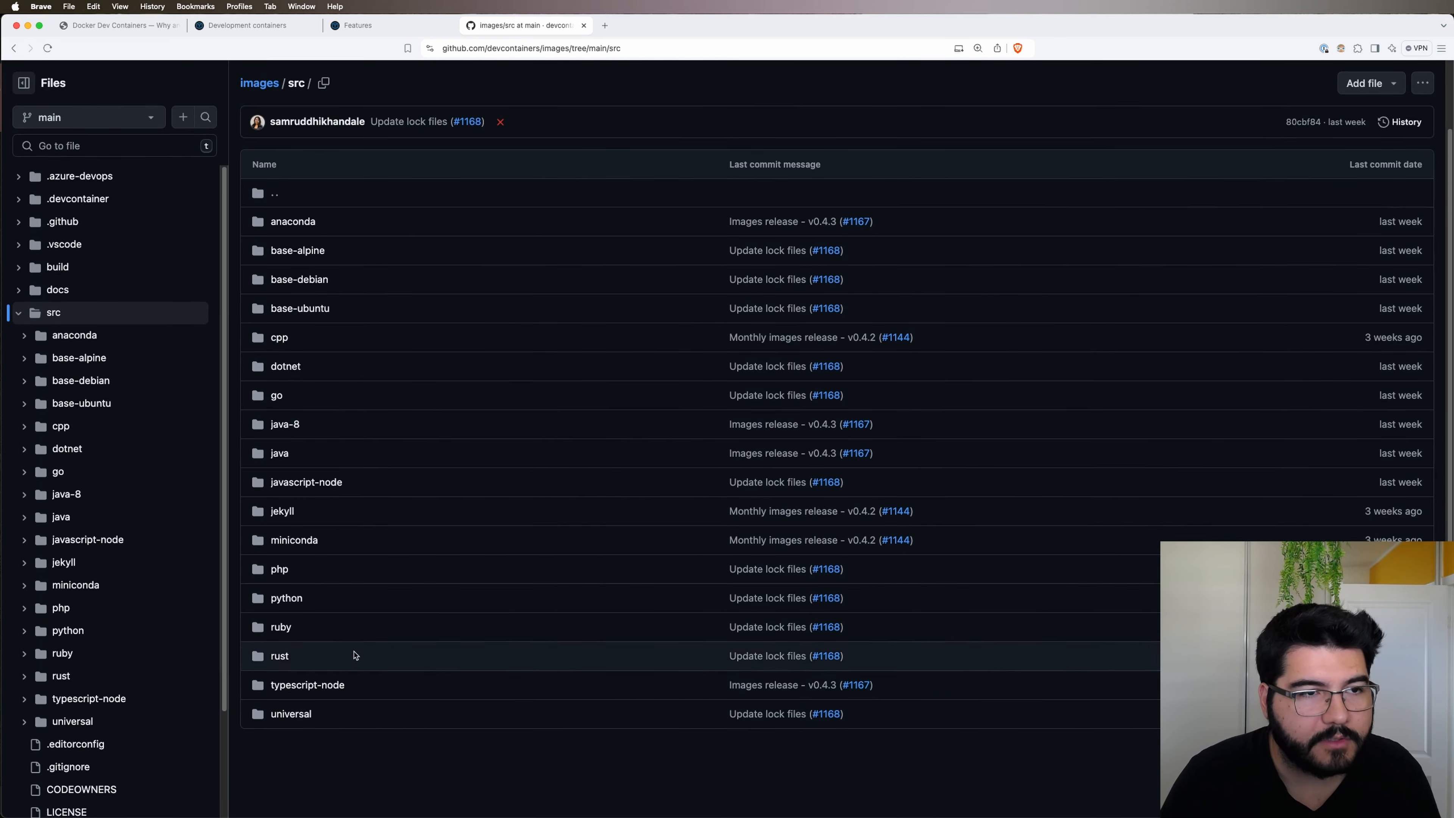
pyautogui.moveTo(359, 346)
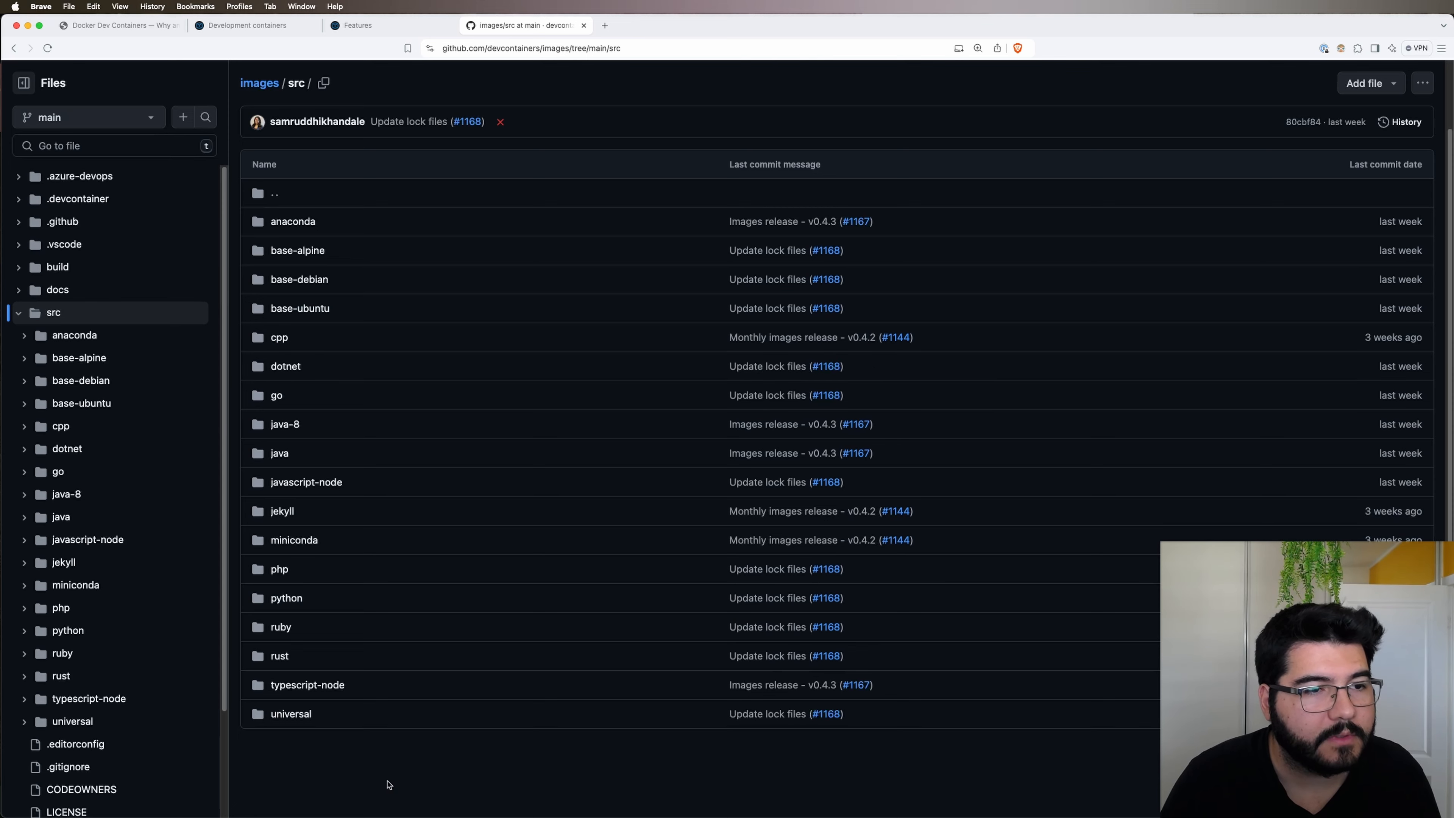
pyautogui.click(305, 482)
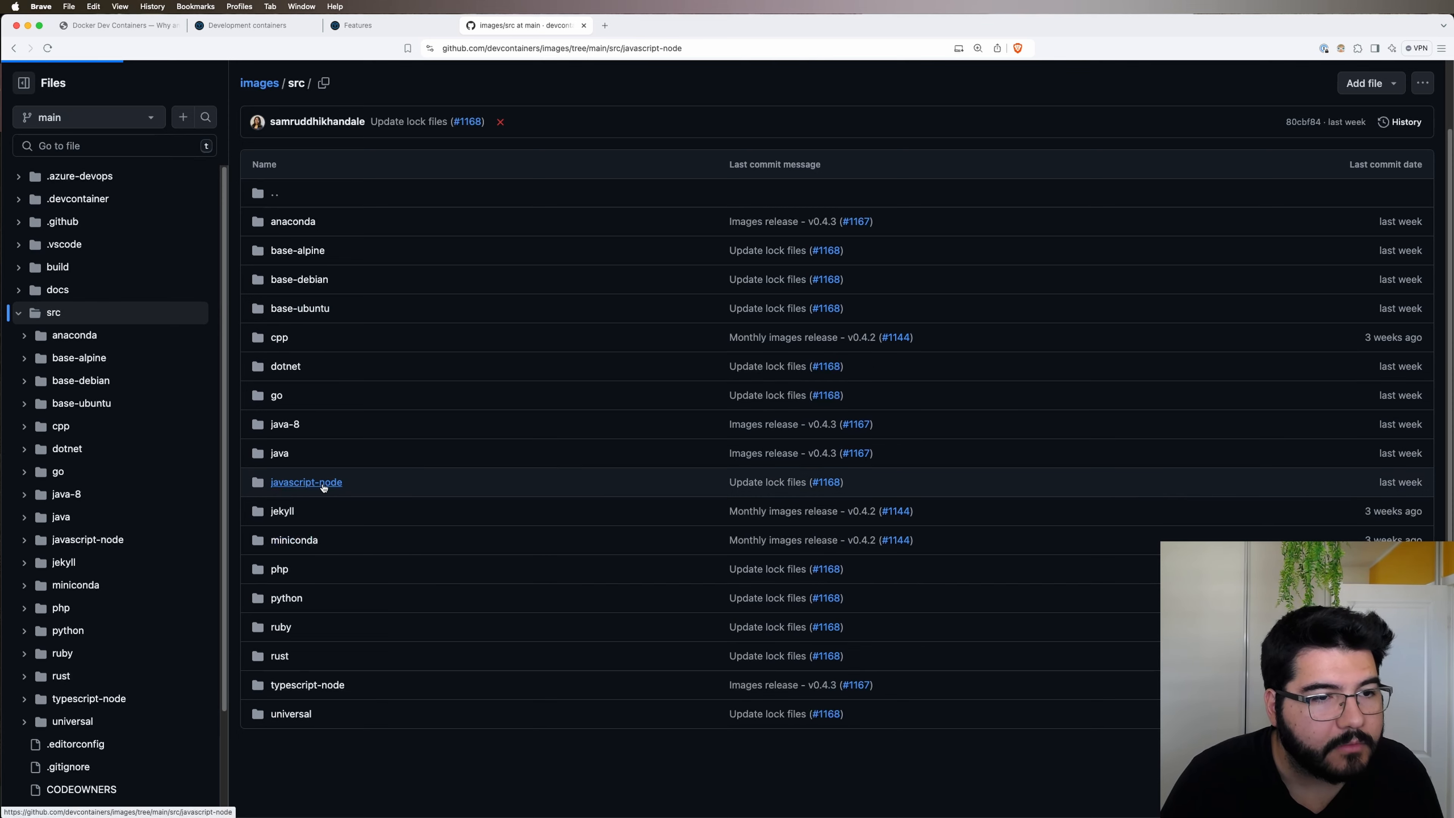
pyautogui.click(305, 481)
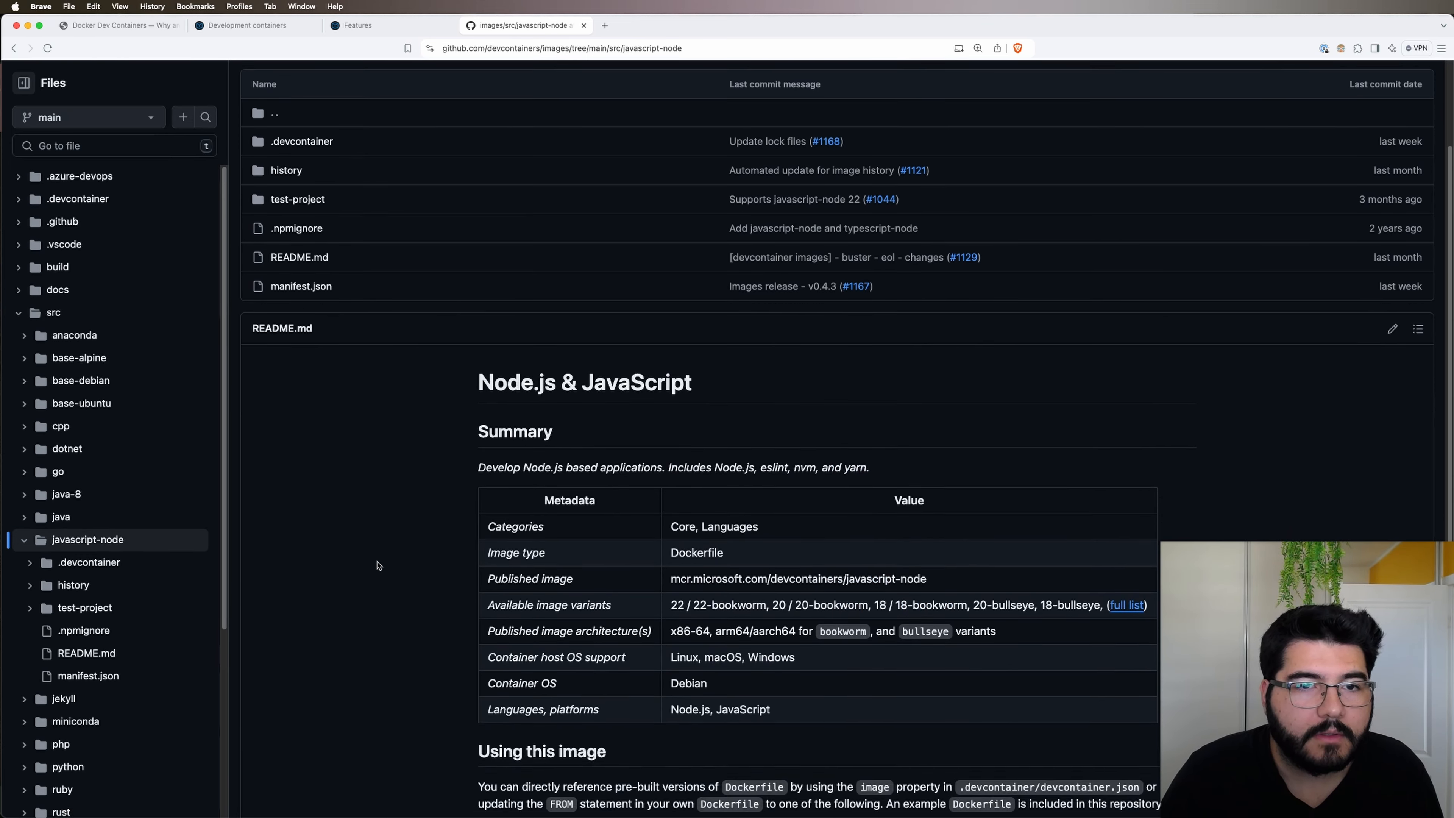
pyautogui.scroll(-3)
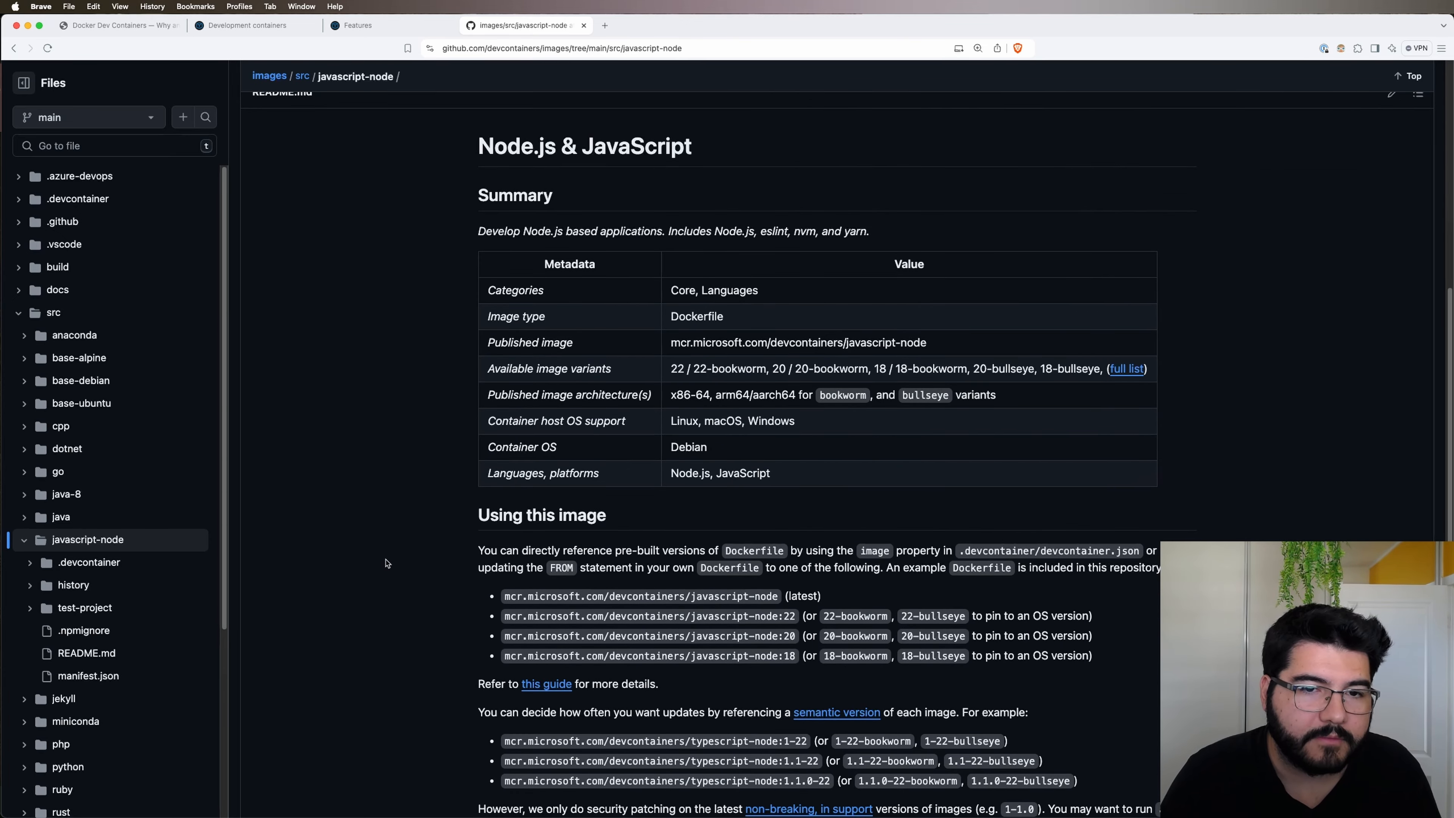
pyautogui.scroll(-3)
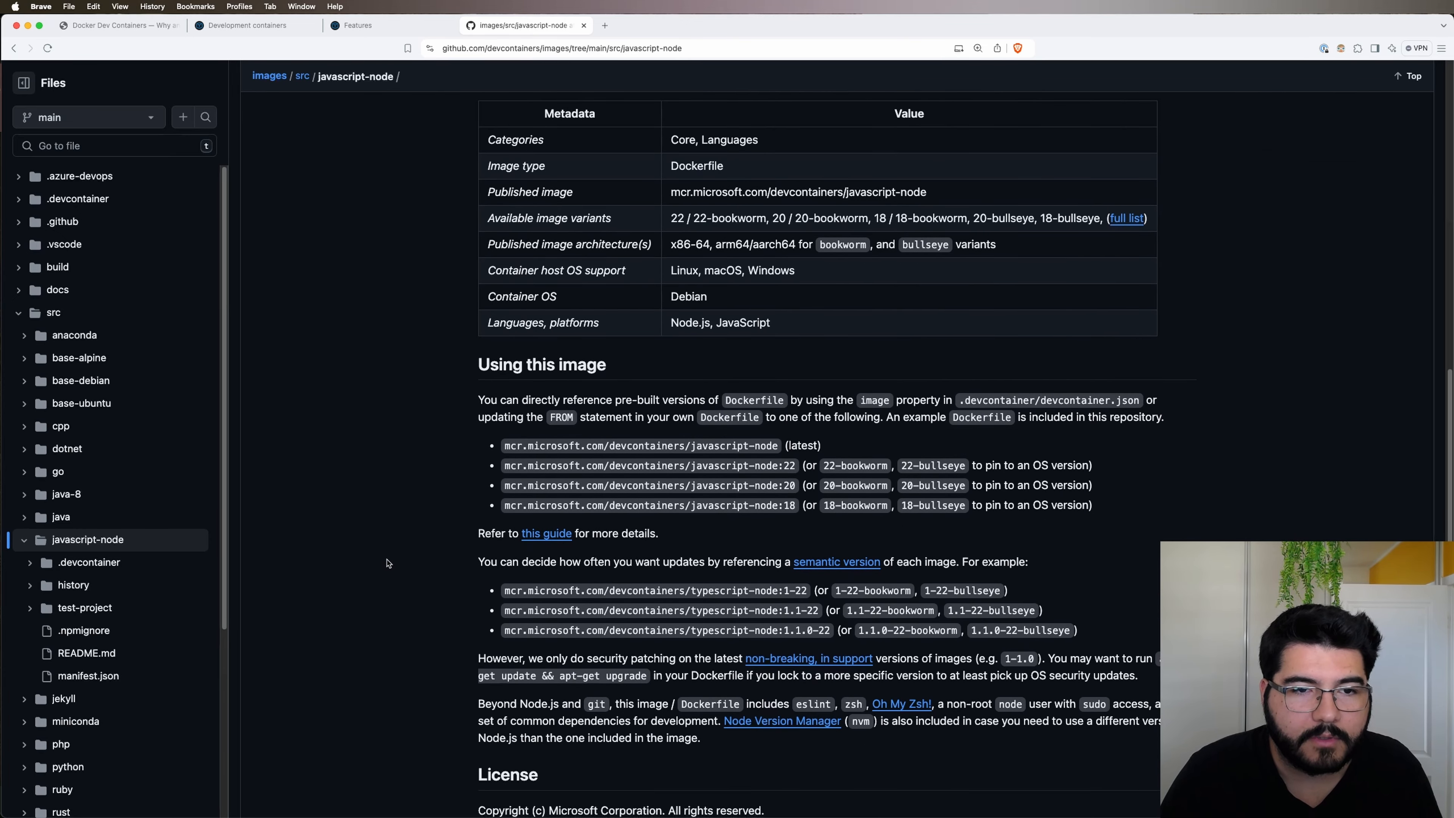
pyautogui.moveTo(363, 530)
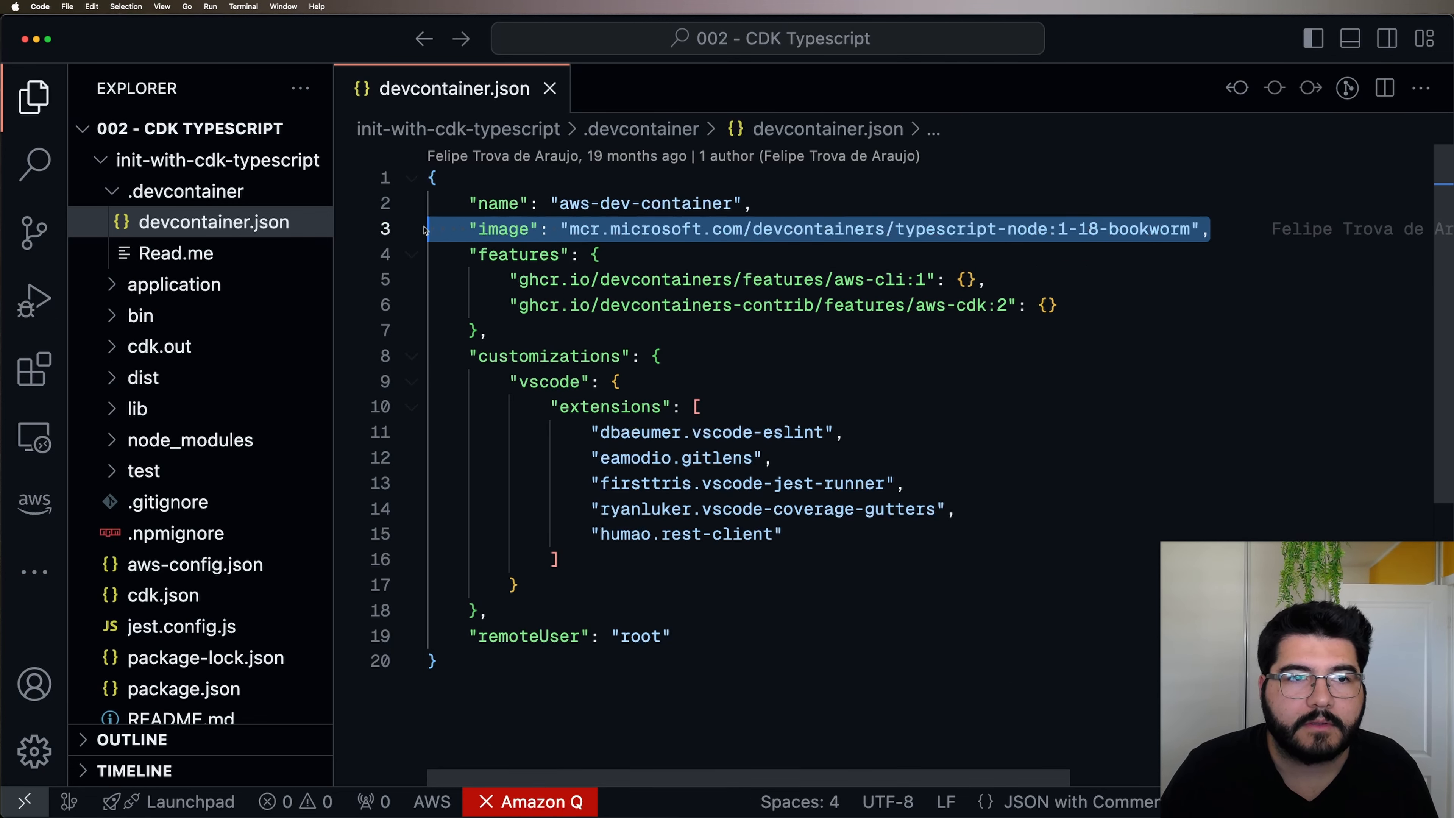
pyautogui.click(1211, 228)
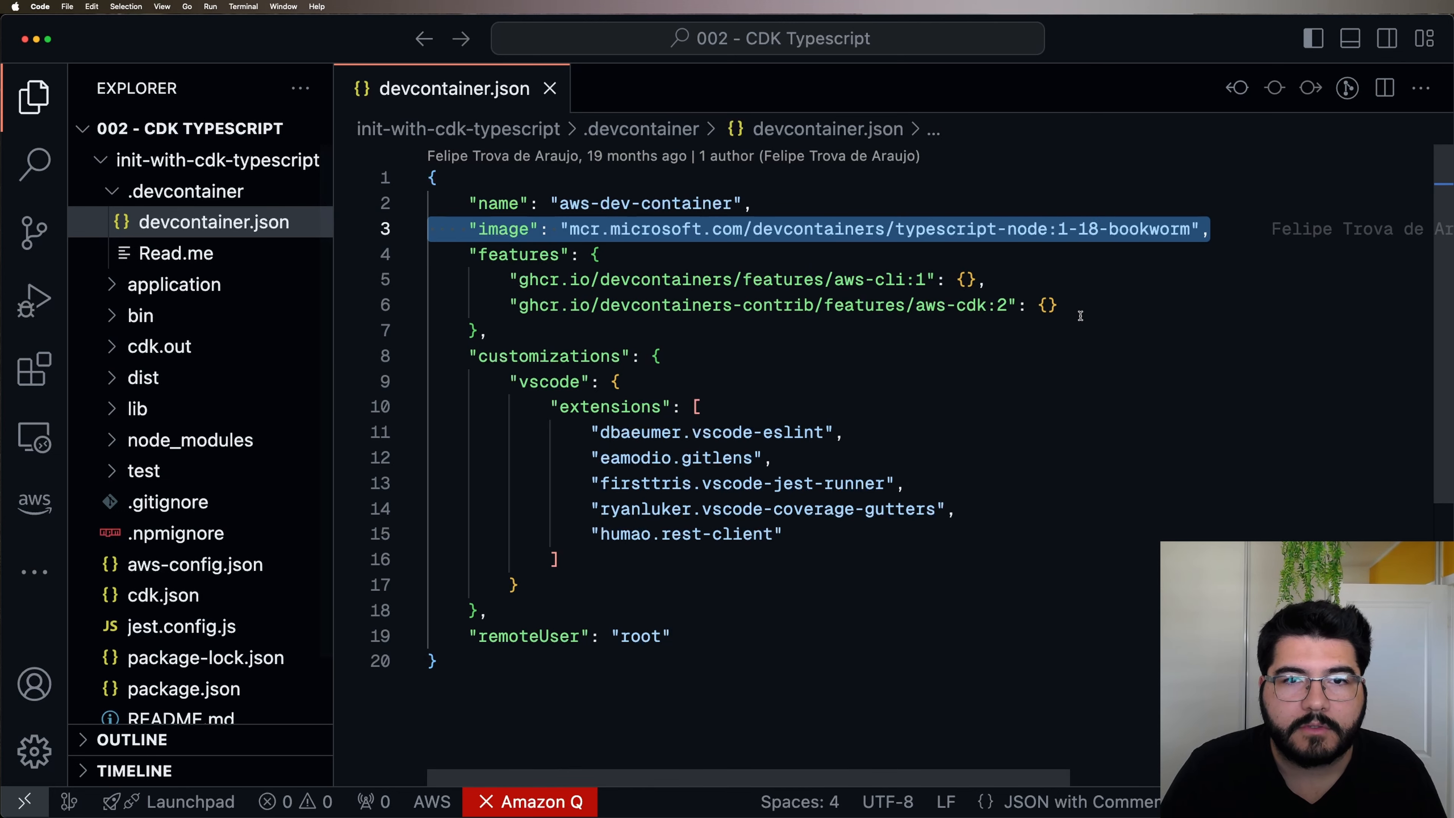
pyautogui.doubleClick(946, 228)
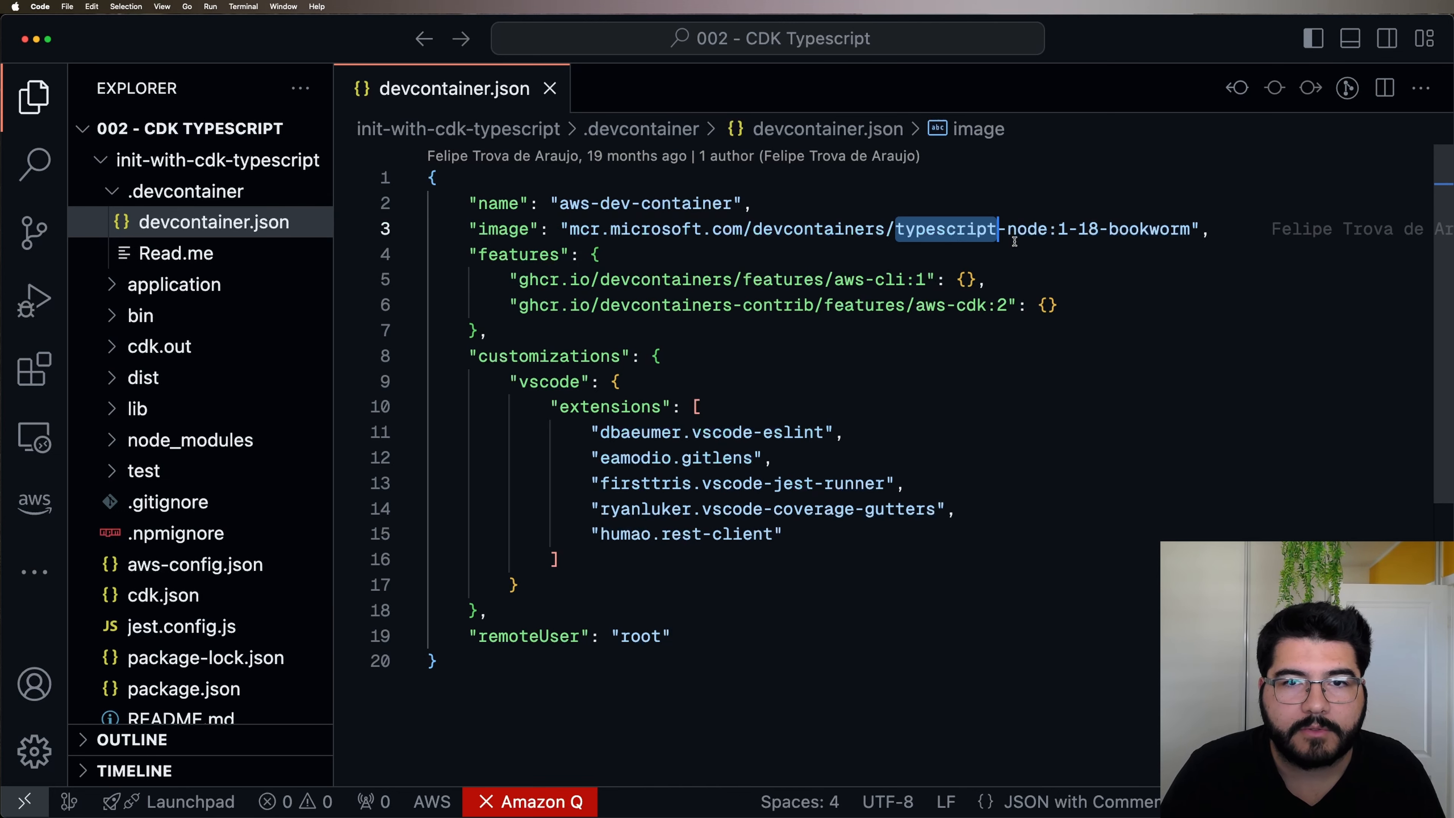
pyautogui.doubleClick(1027, 229)
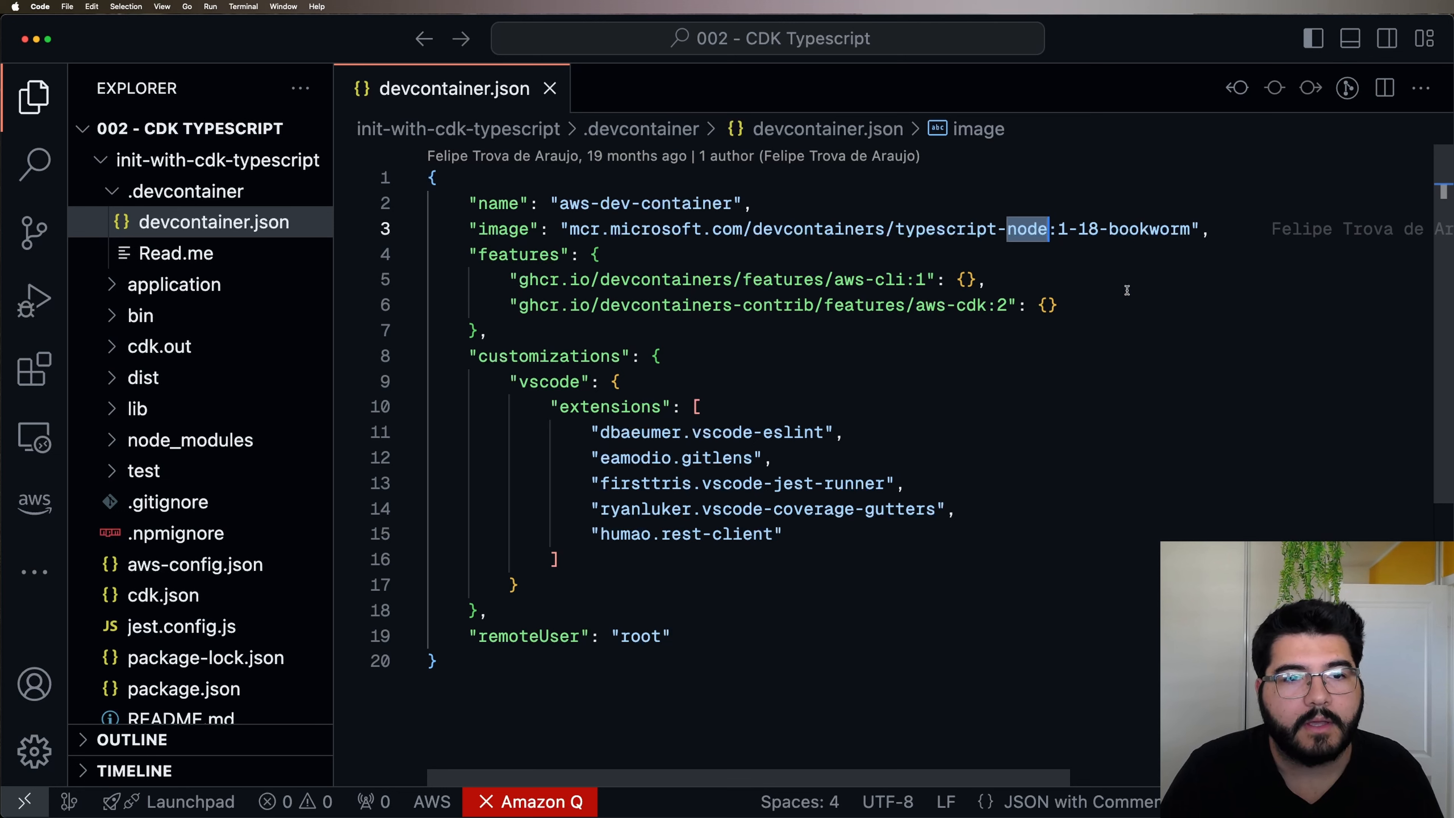
pyautogui.click(1160, 229)
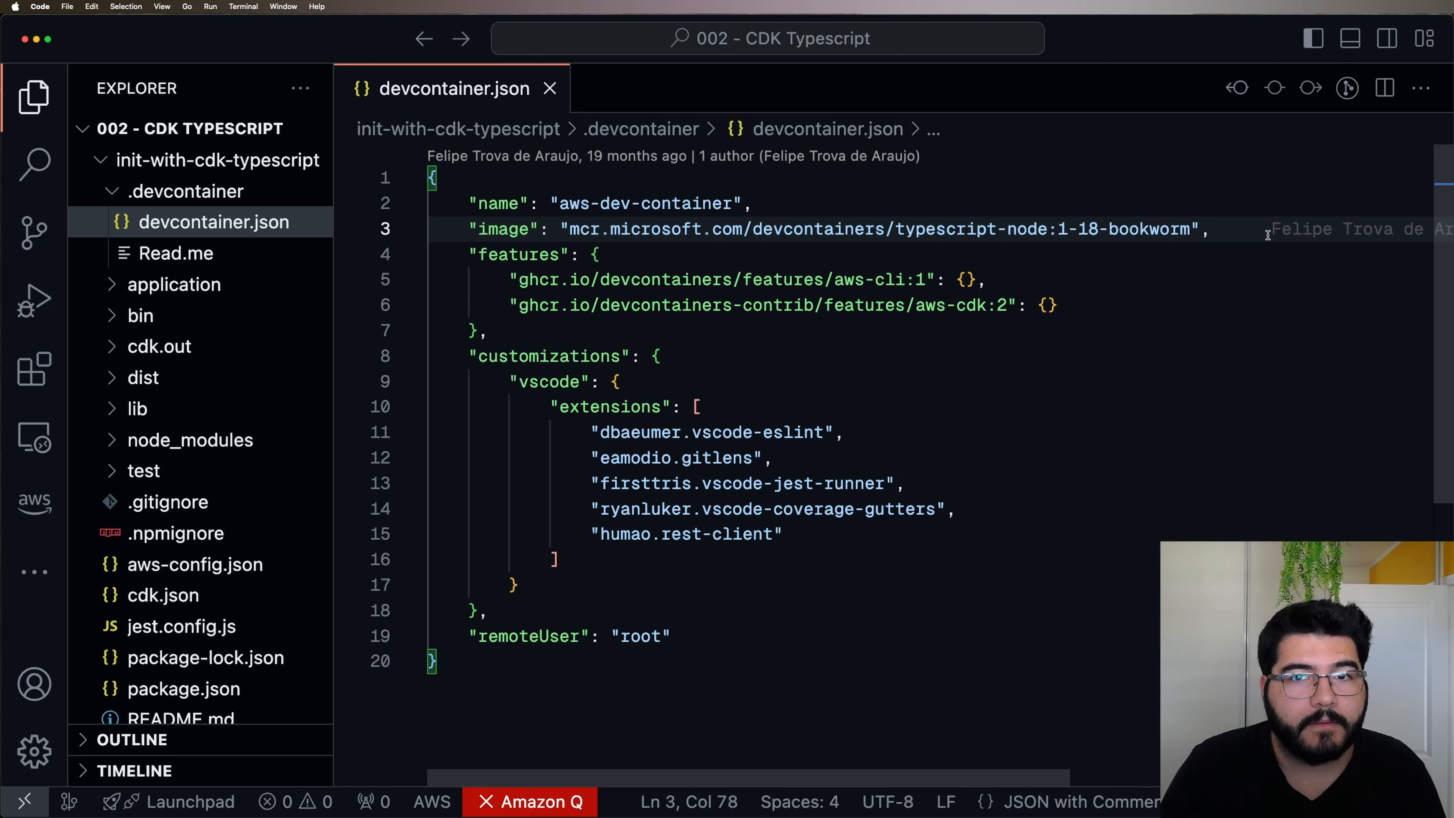
pyautogui.click(755, 203)
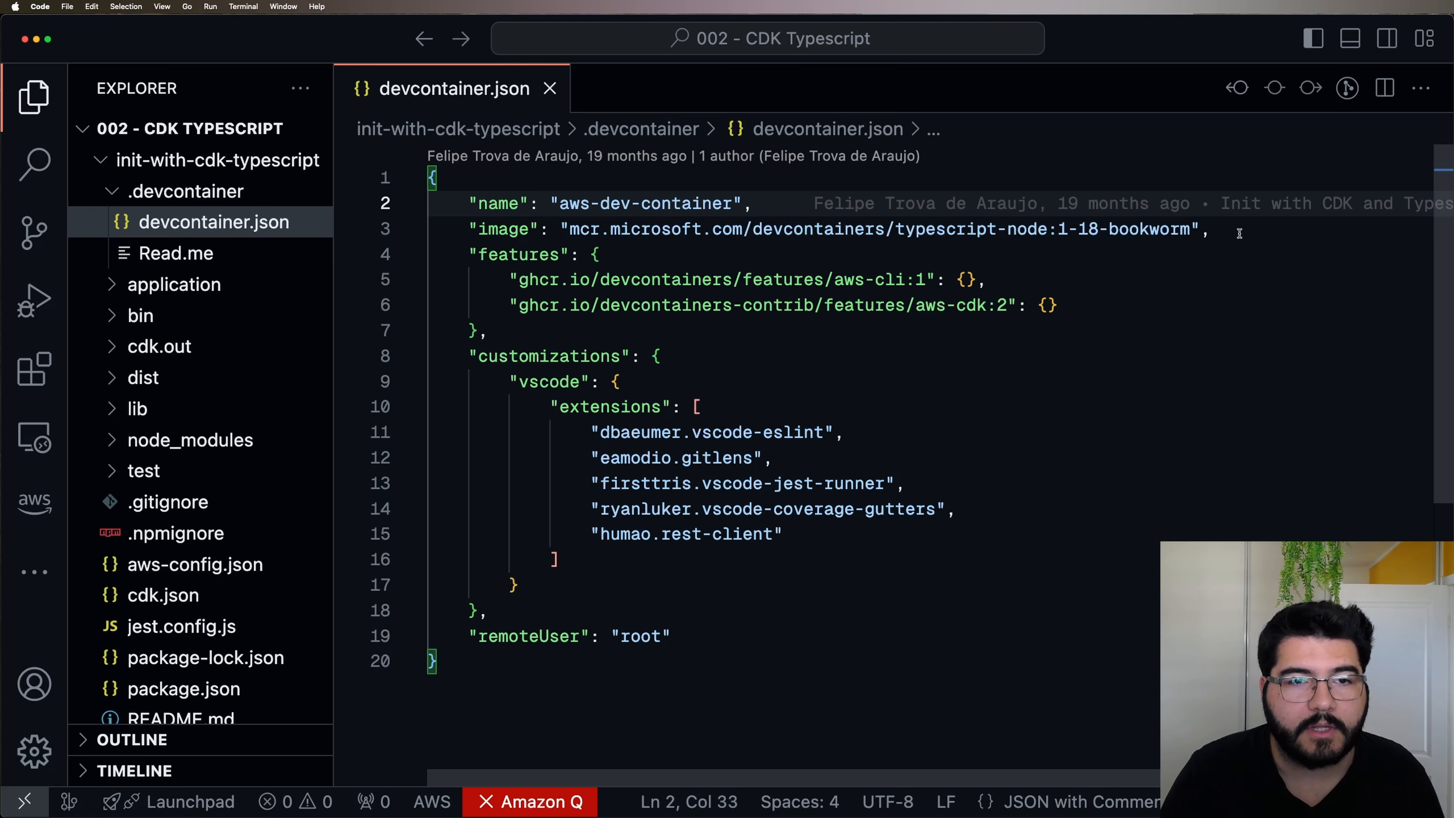
pyautogui.click(478, 330)
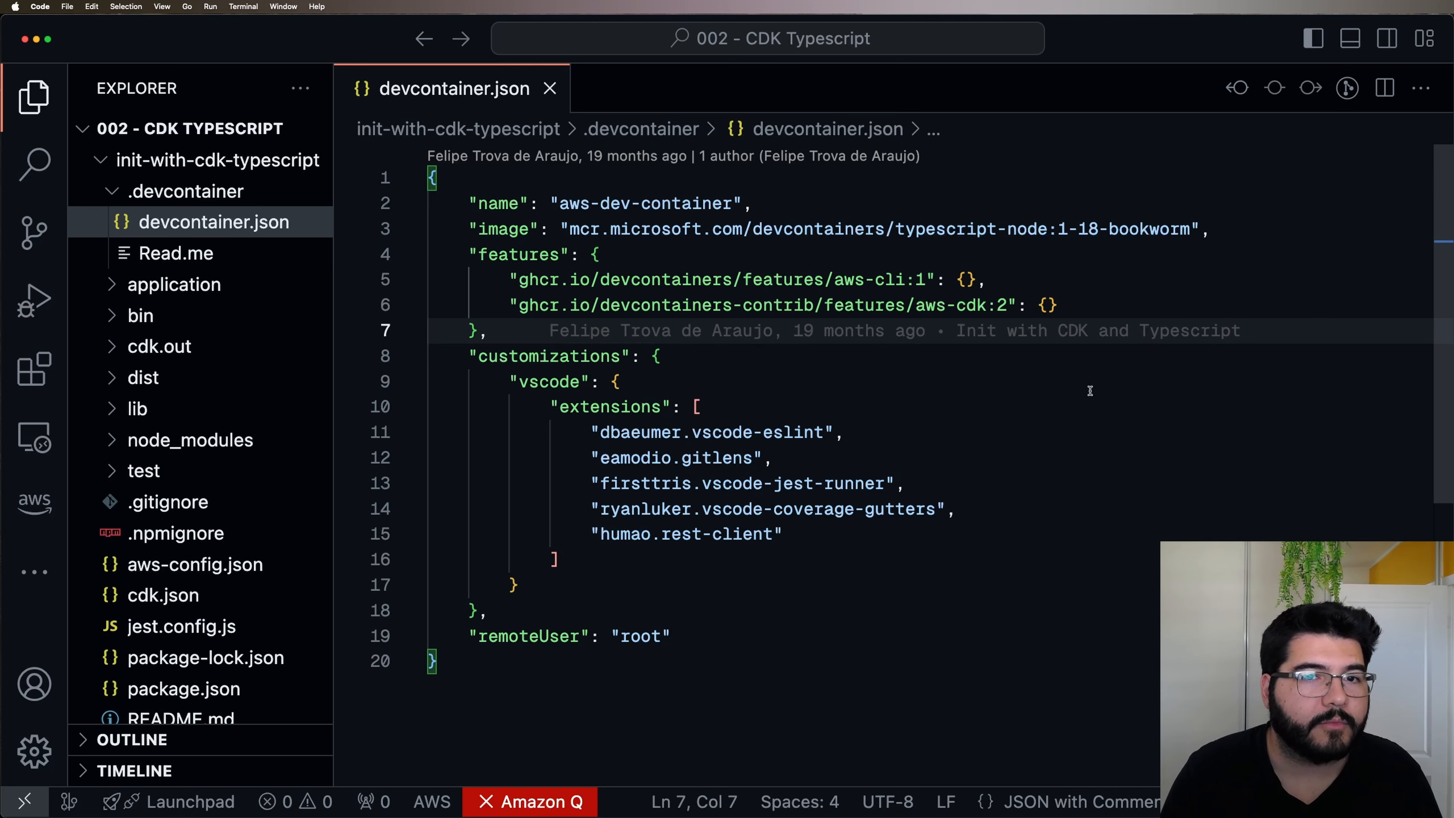
pyautogui.doubleClick(520, 255)
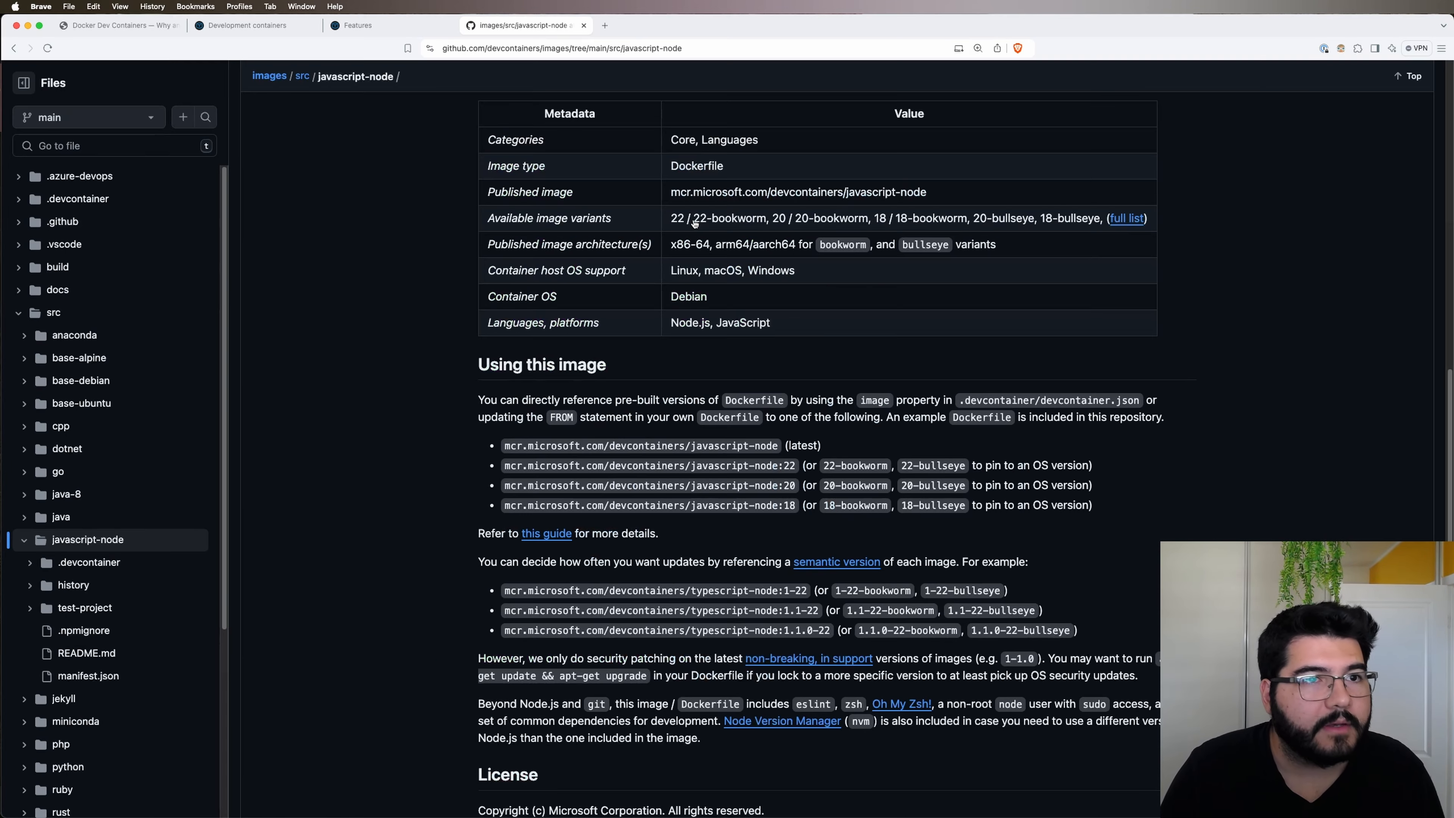
# - Show the Available Dev Container Features catalog on containers.dev and scroll through it
pyautogui.click(390, 25)
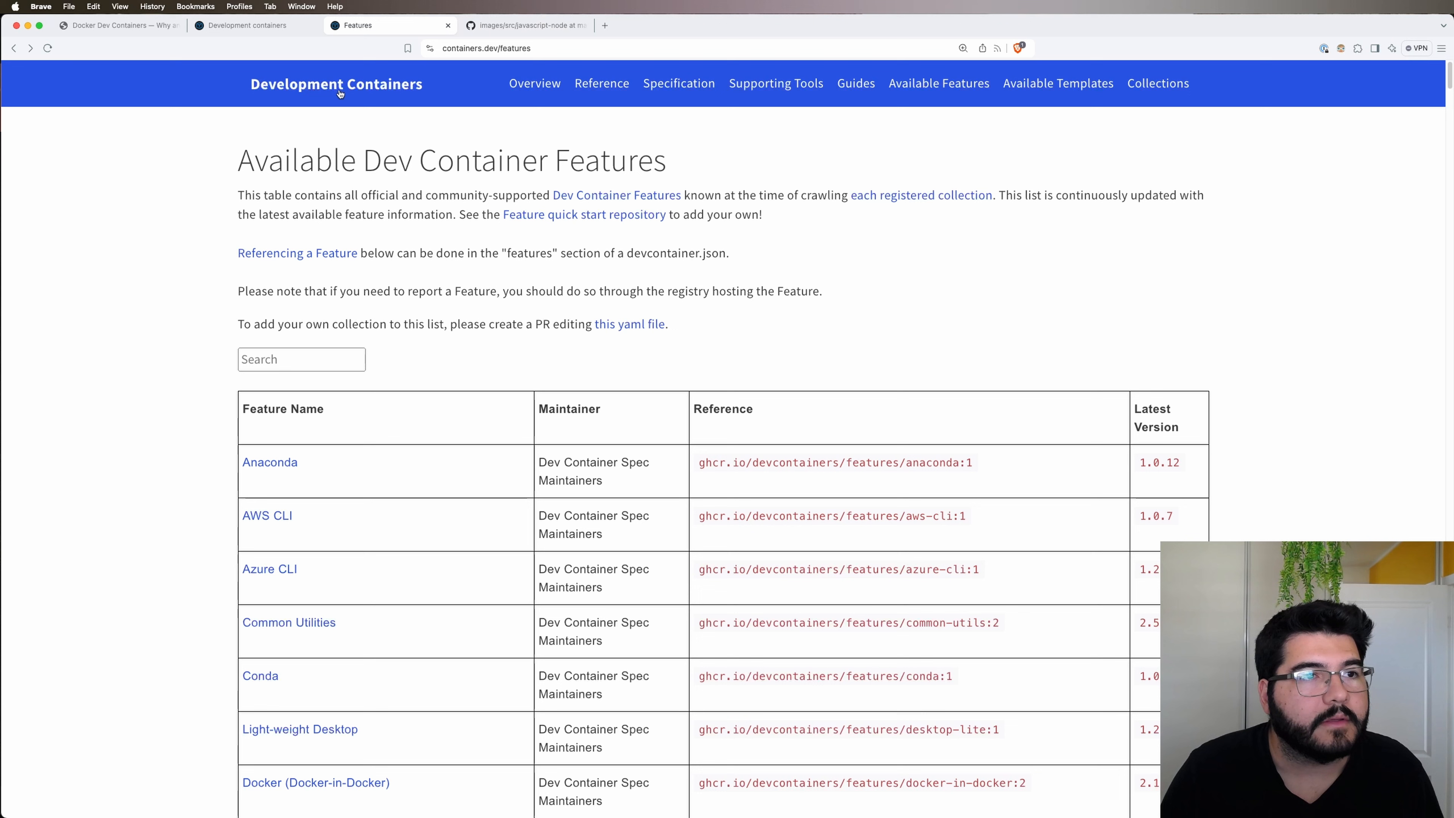
pyautogui.moveTo(991, 129)
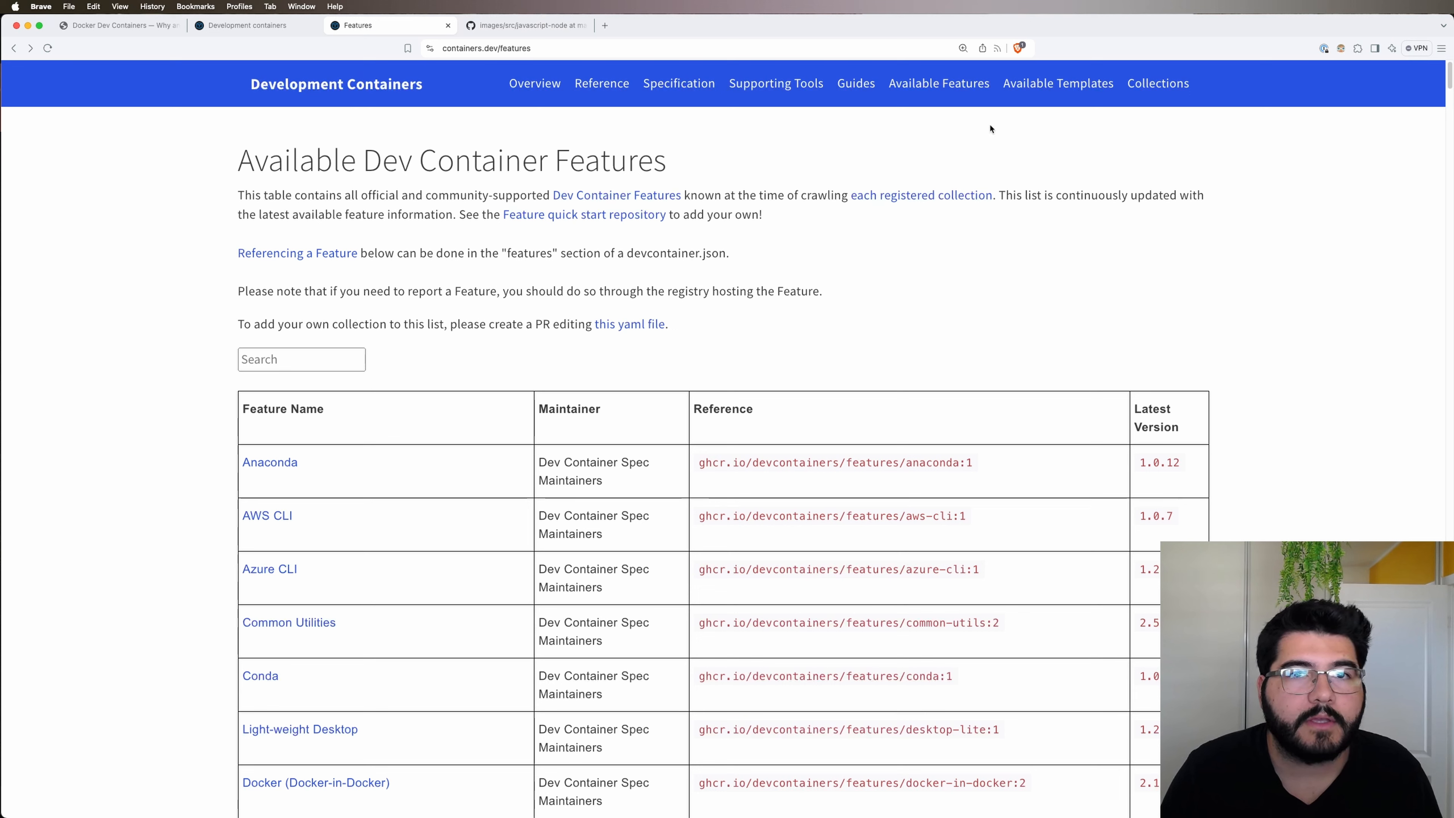
pyautogui.moveTo(939, 83)
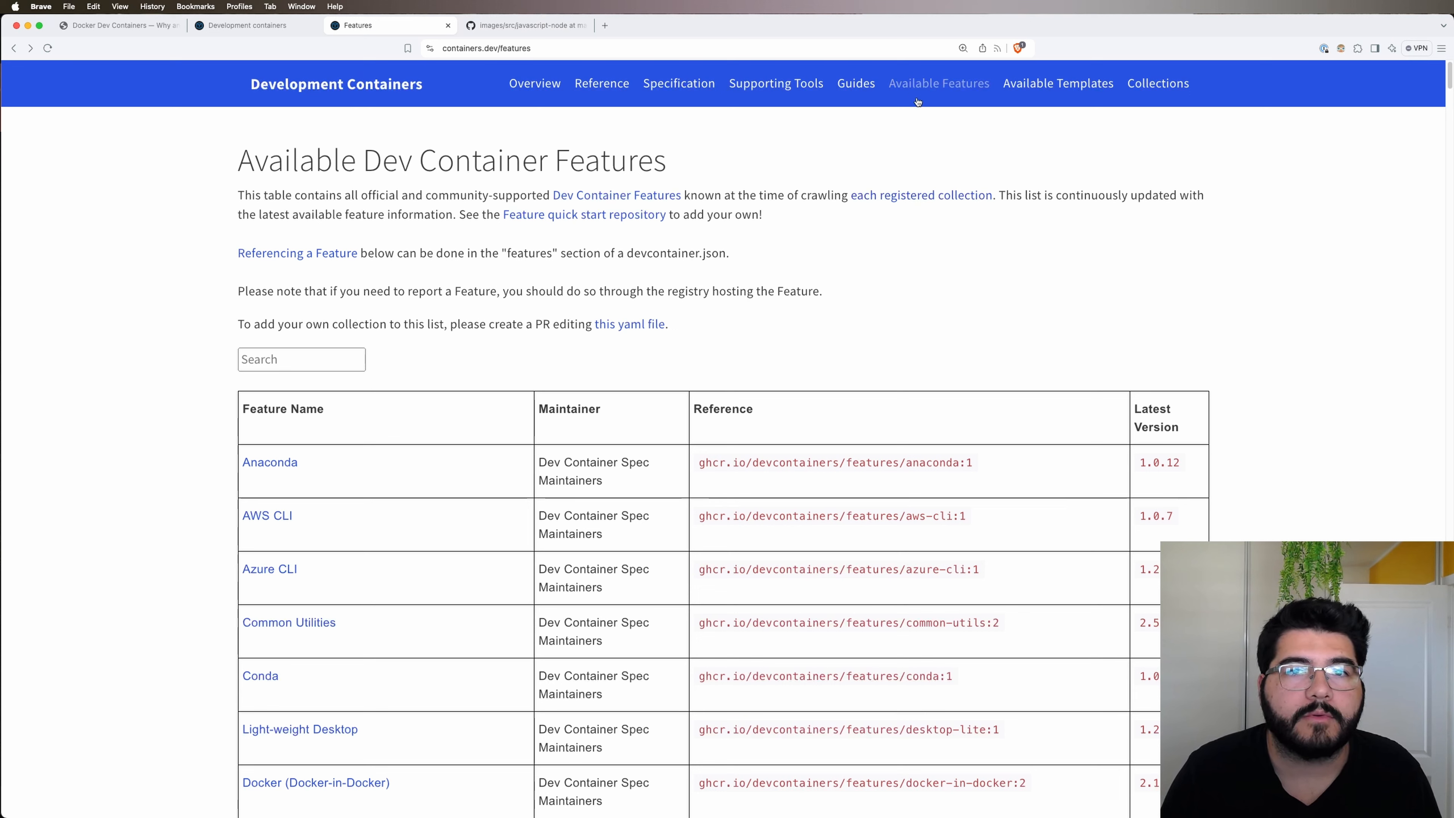
pyautogui.moveTo(183, 425)
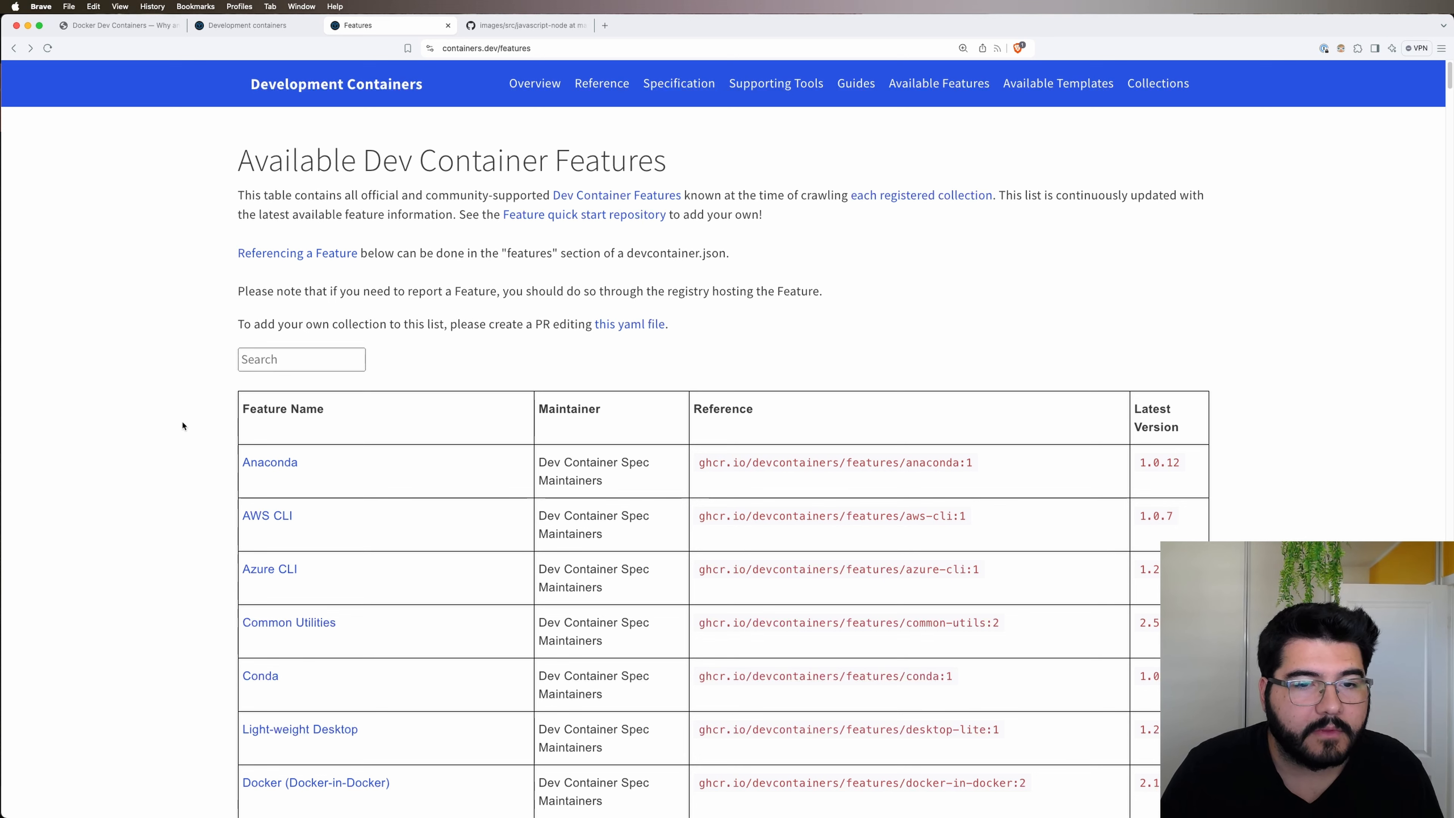
pyautogui.scroll(-3)
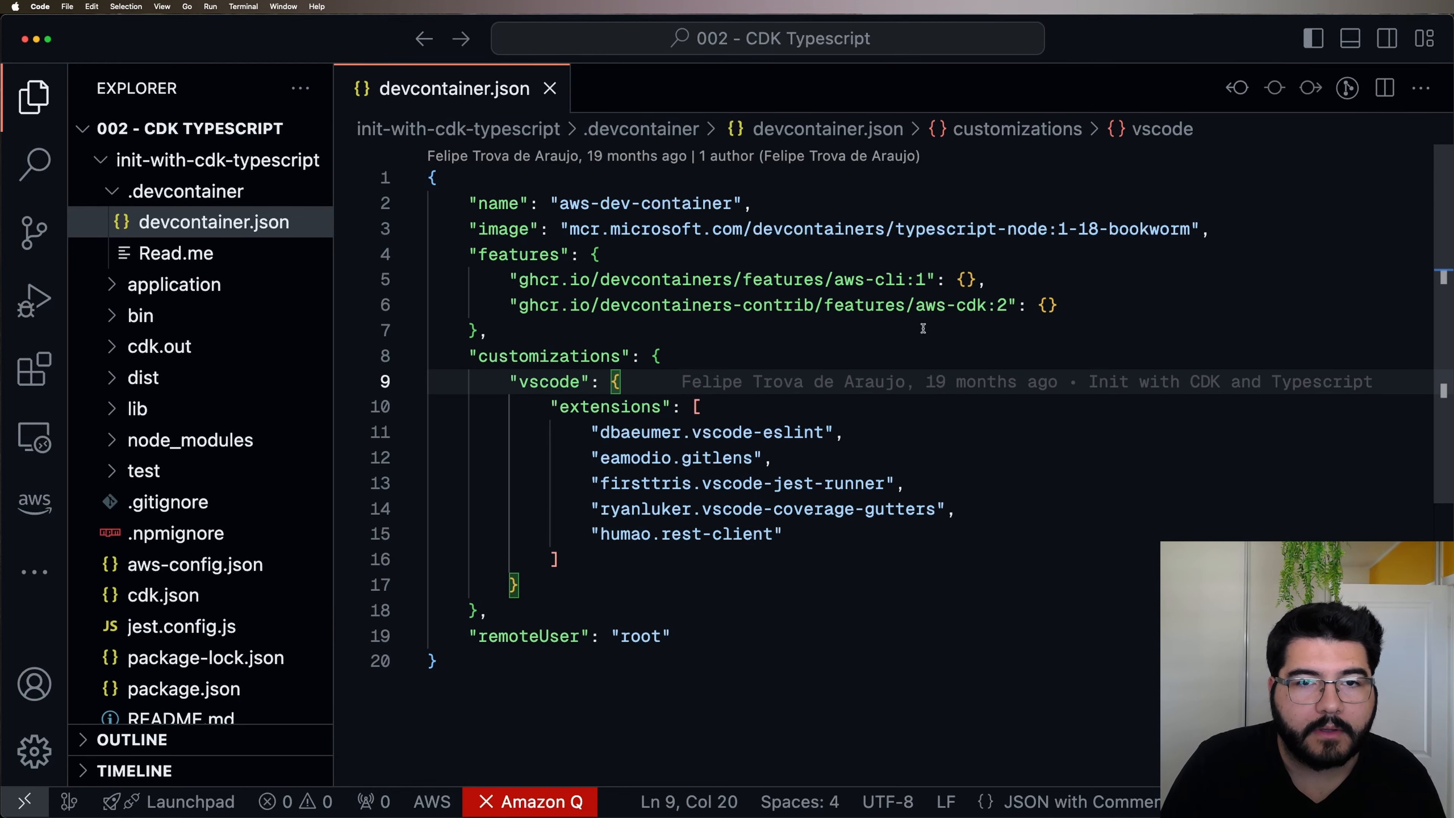
pyautogui.moveTo(891, 300)
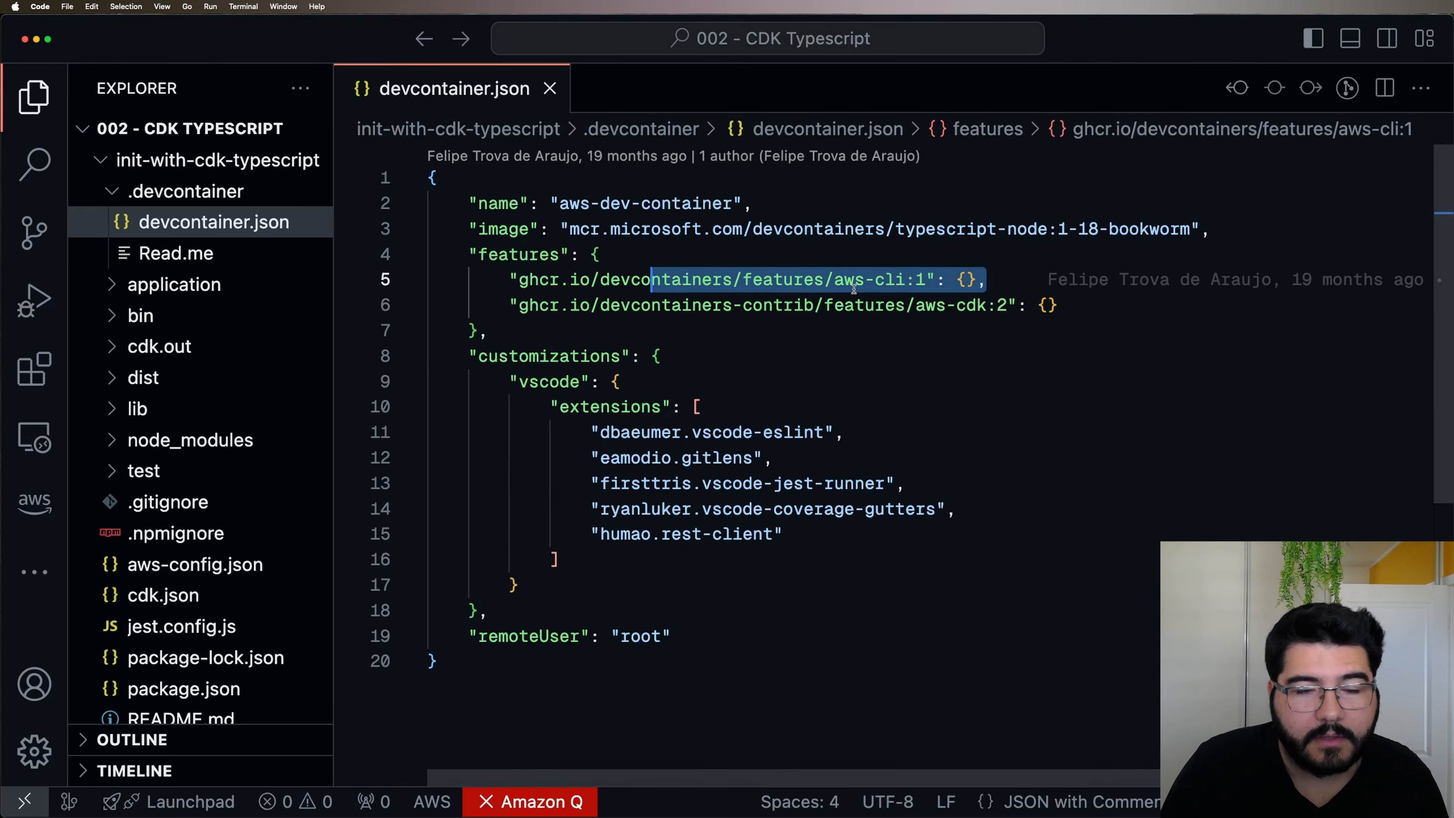
# - Point out the base image line and the aws-cli and aws-cdk feature entries in devcontainer.json
pyautogui.click(967, 228)
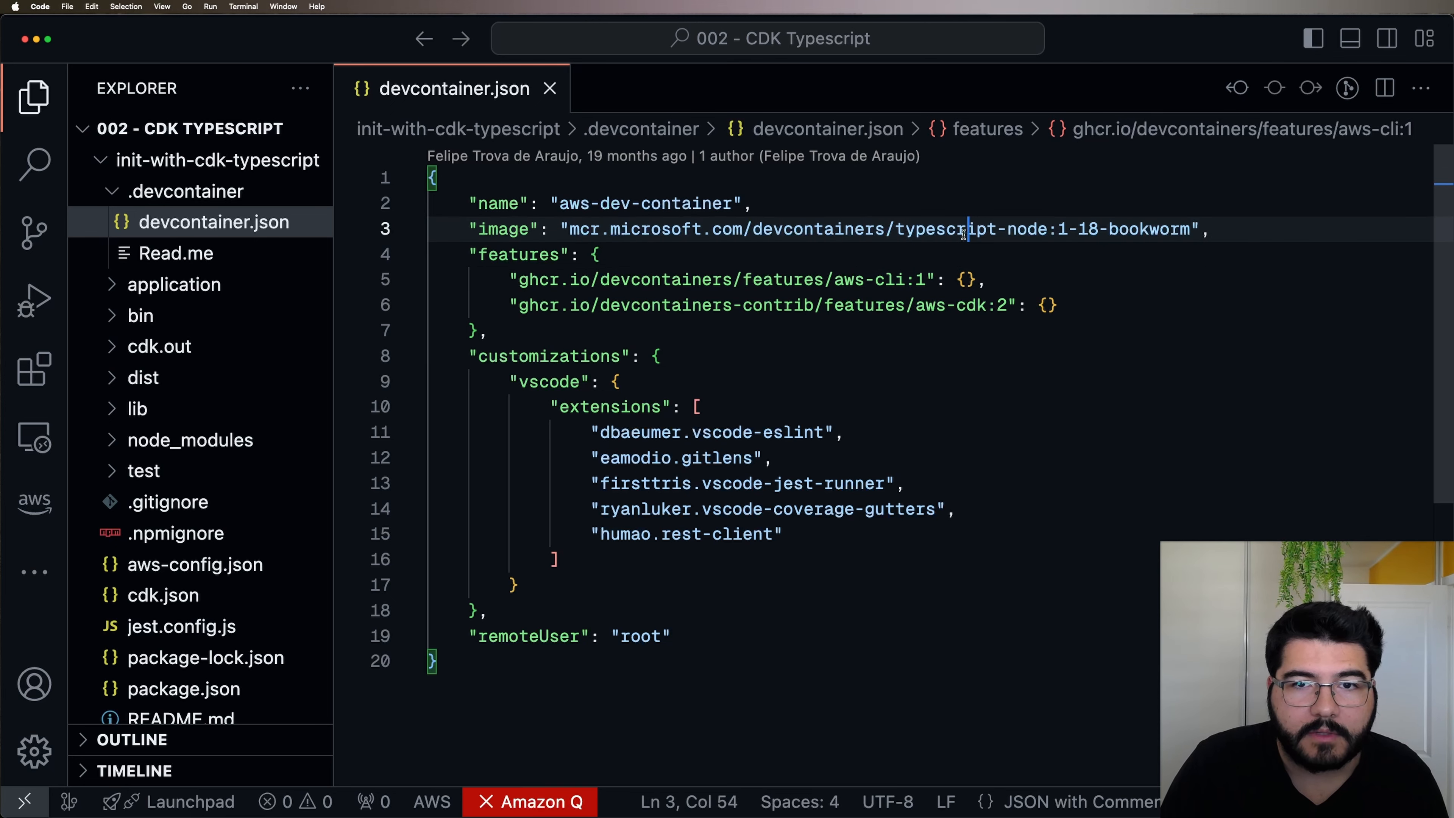
pyautogui.click(598, 255)
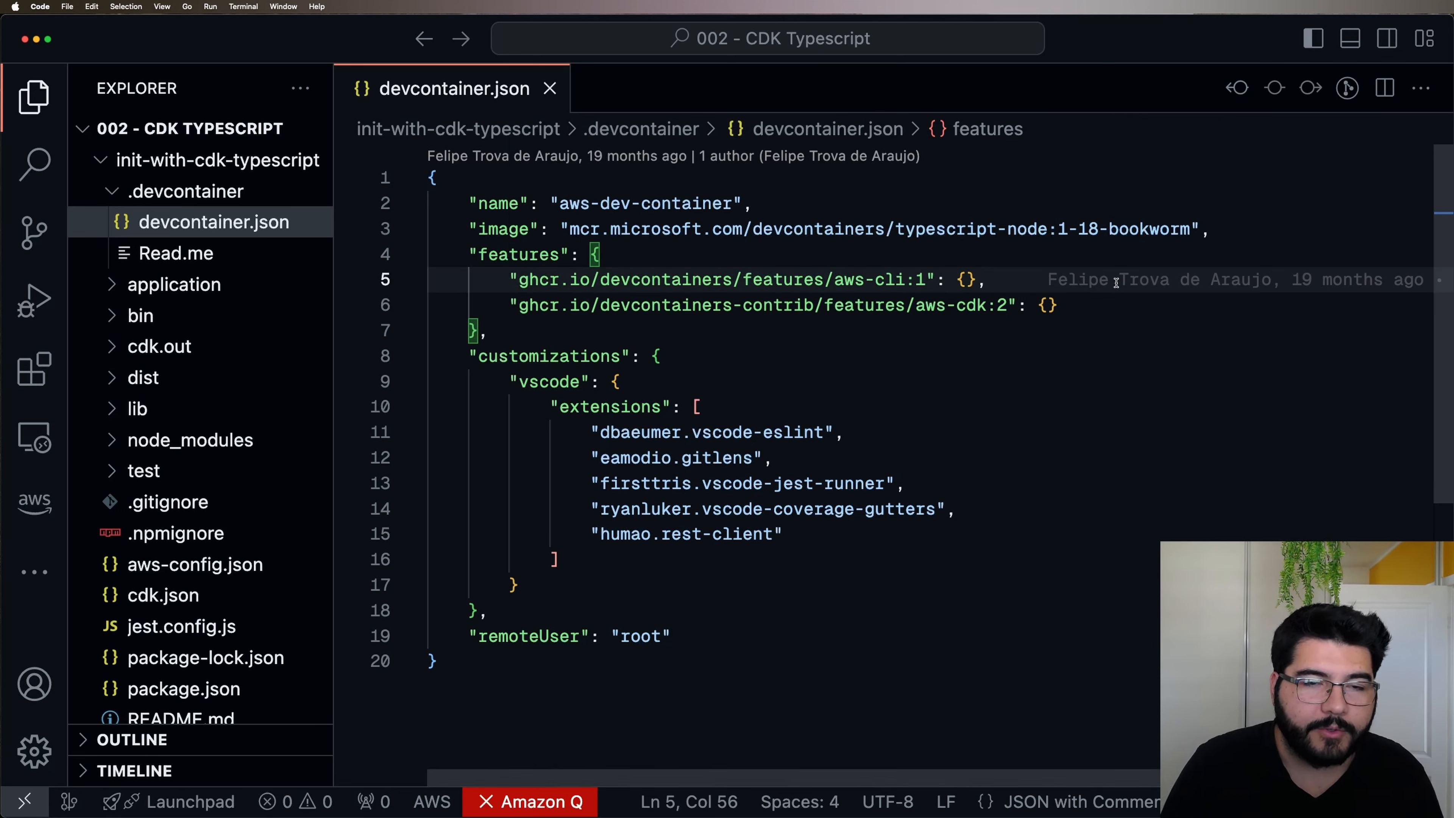
pyautogui.click(490, 330)
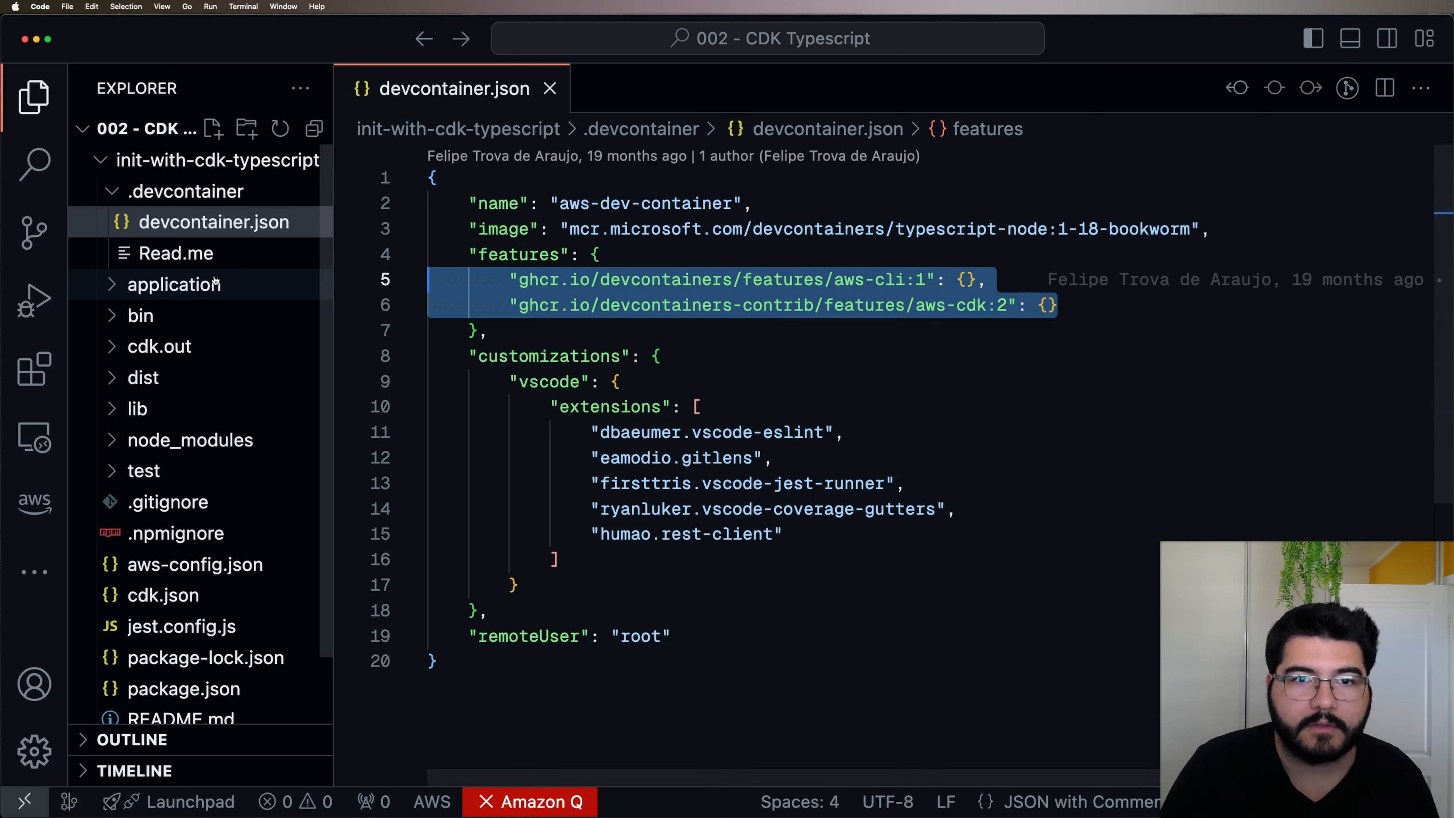
pyautogui.doubleClick(665, 306)
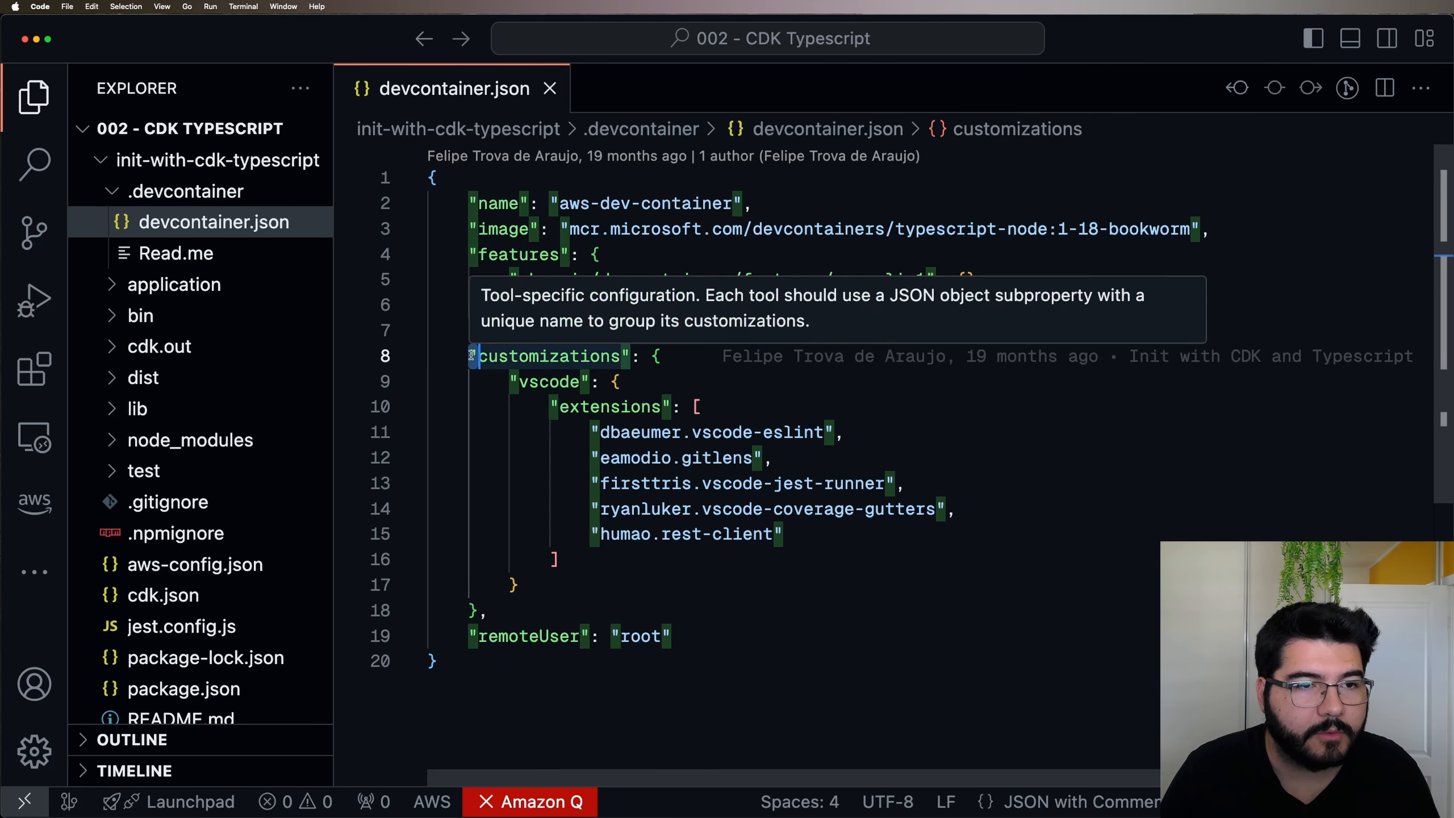
pyautogui.click(687, 610)
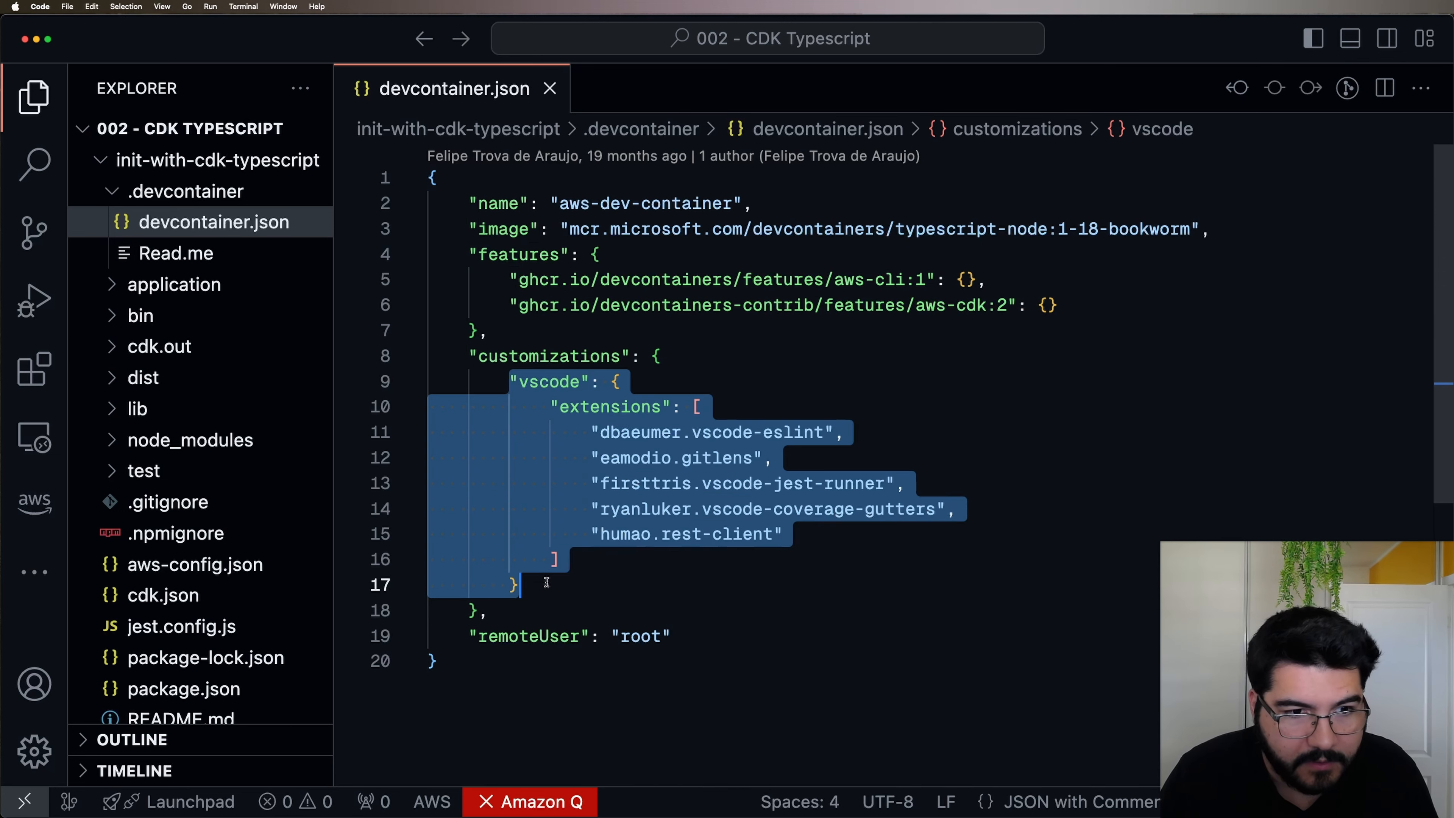
pyautogui.click(482, 611)
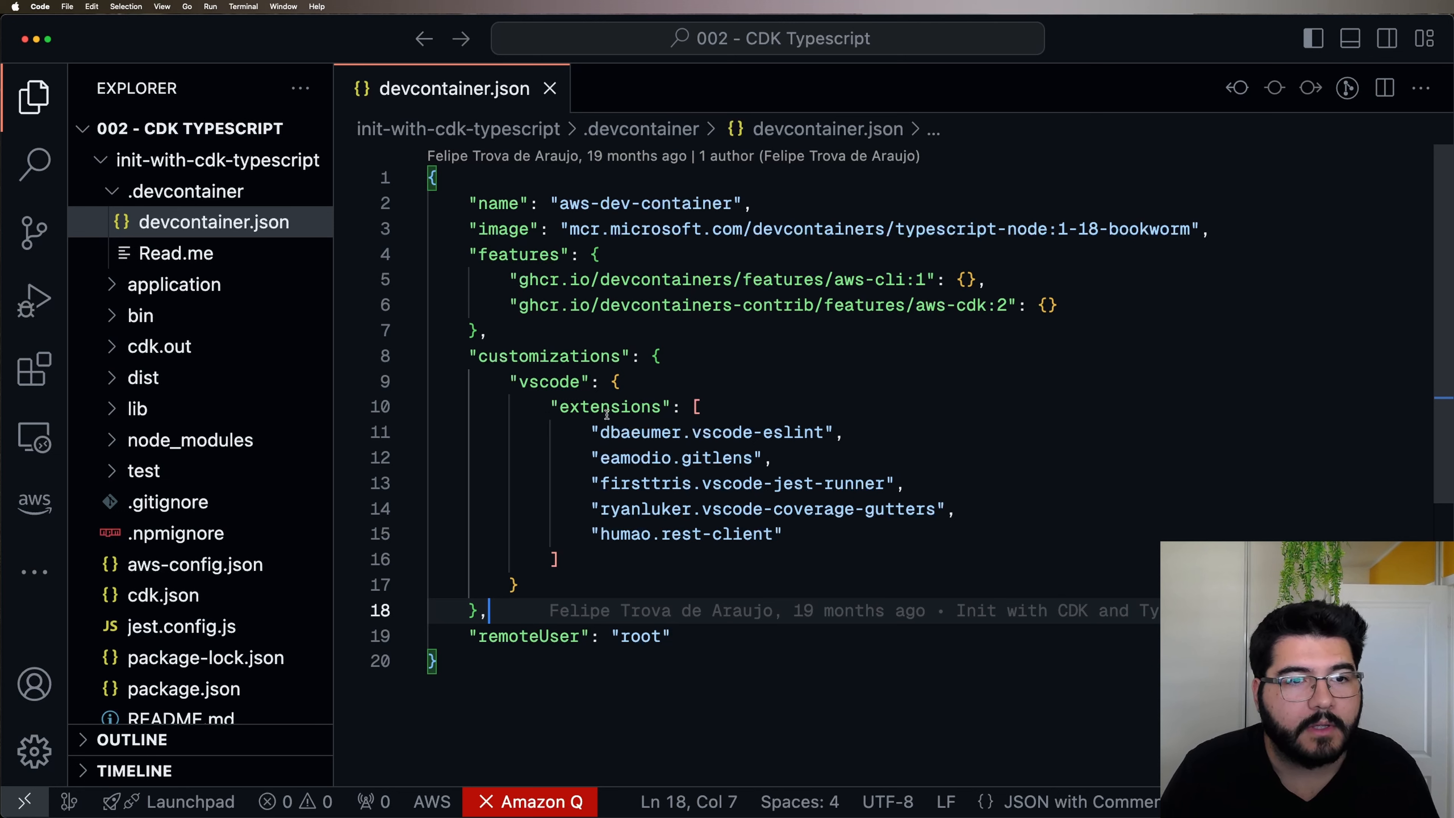
pyautogui.doubleClick(610, 406)
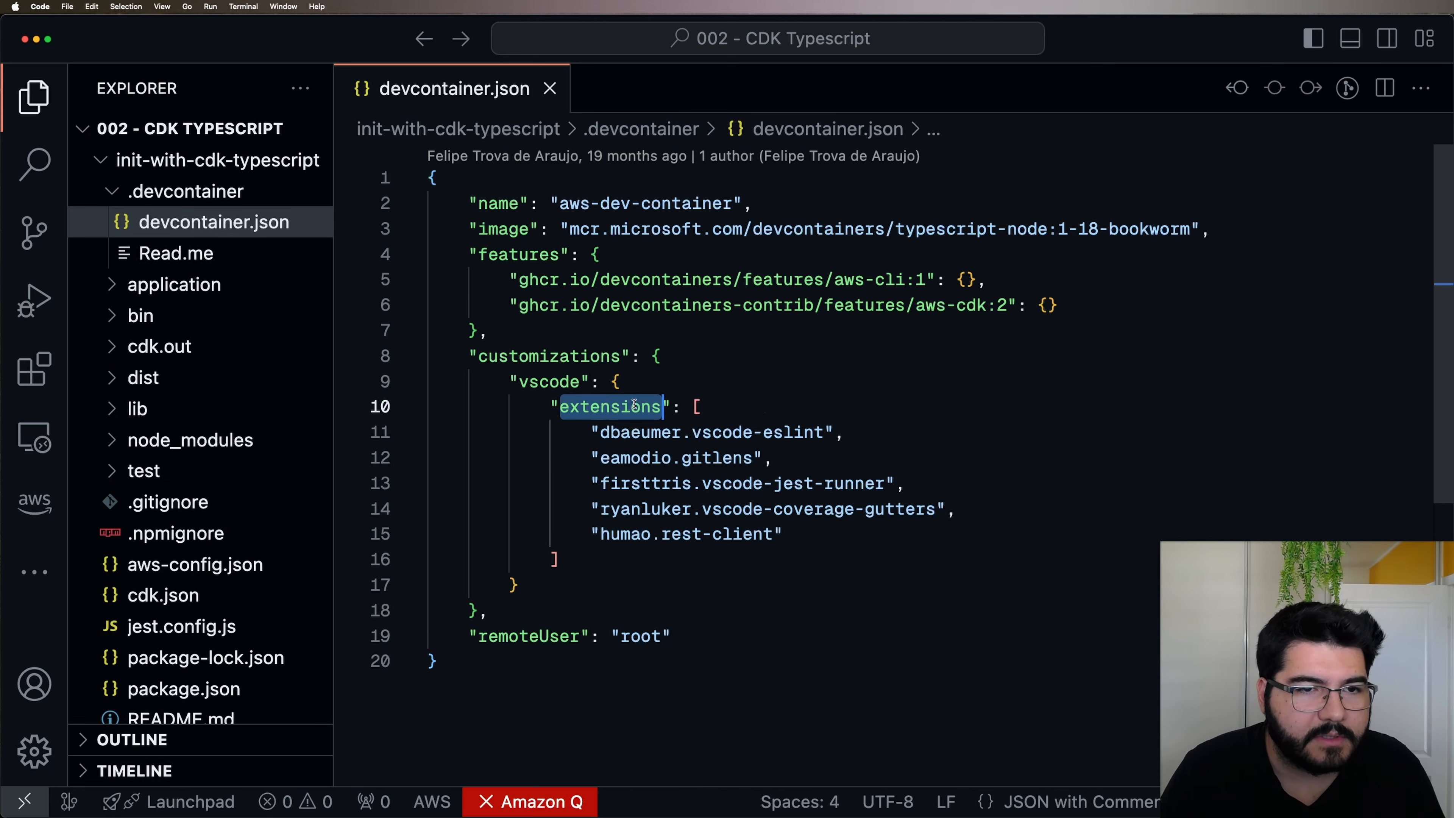
pyautogui.click(549, 381)
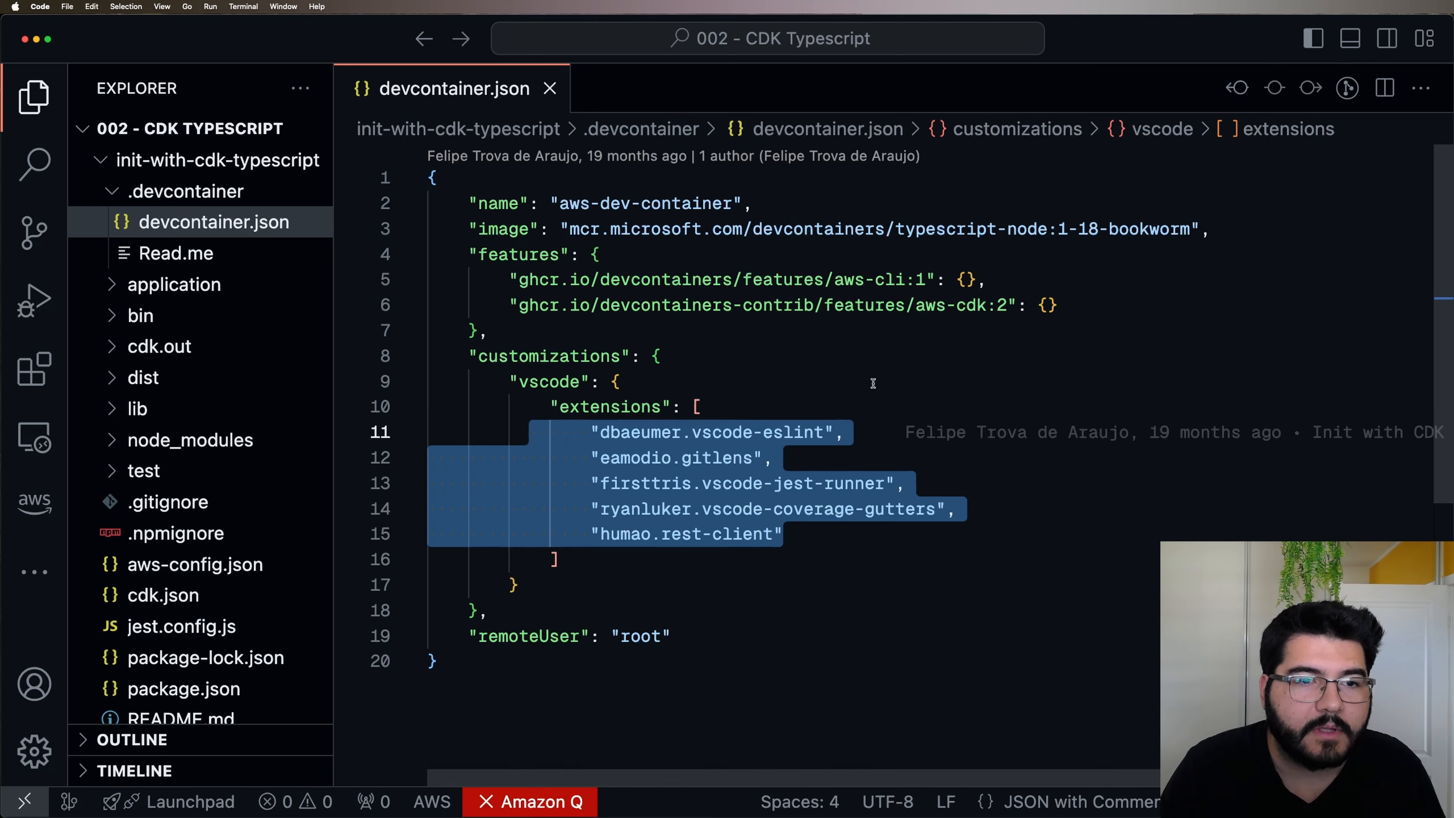
pyautogui.moveTo(831, 385)
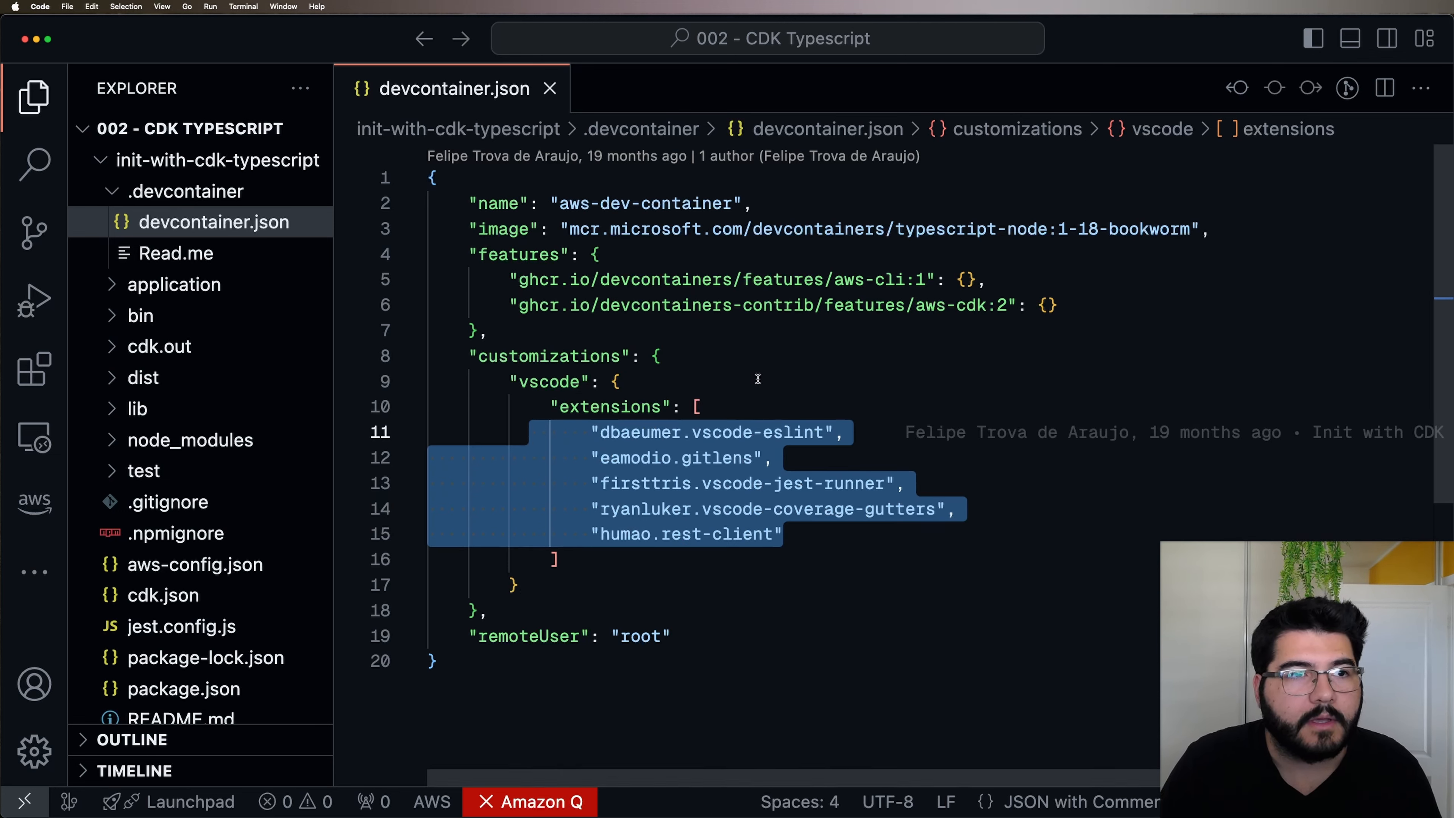
pyautogui.moveTo(34, 368)
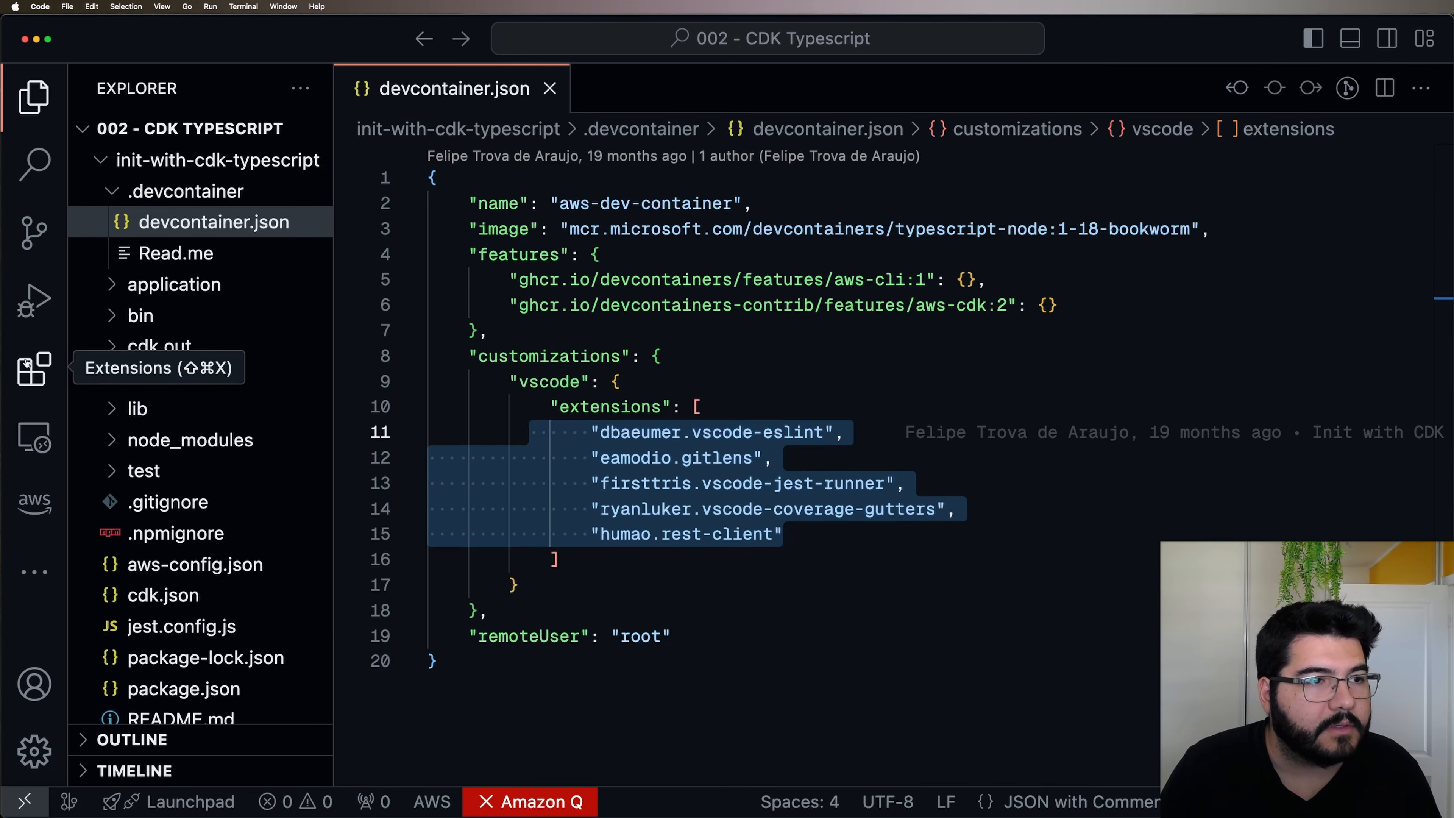
# - Review the Dev Containers extension details from the Extensions view, then return to devcontainer.json
pyautogui.click(33, 369)
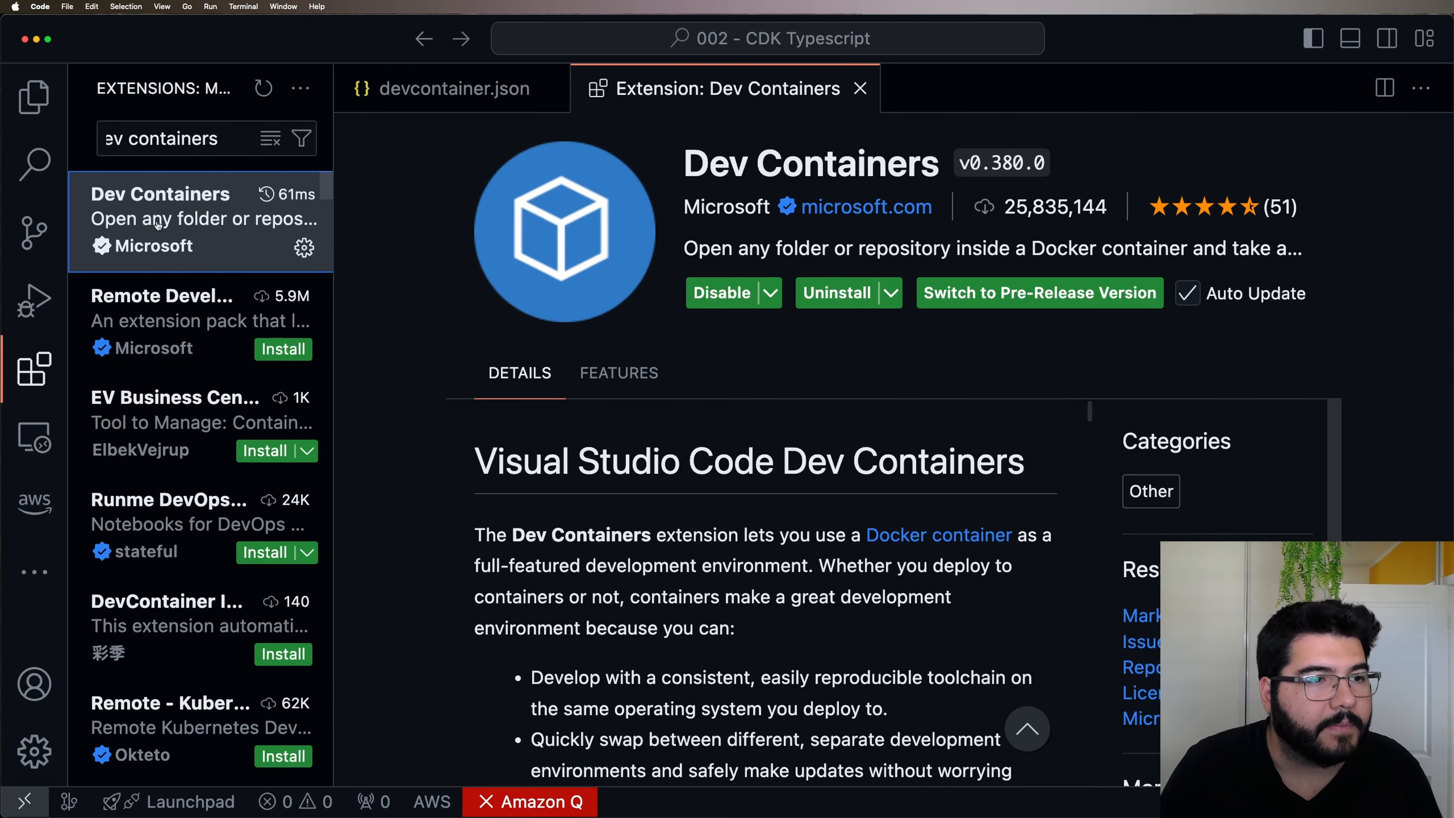
pyautogui.scroll(-3)
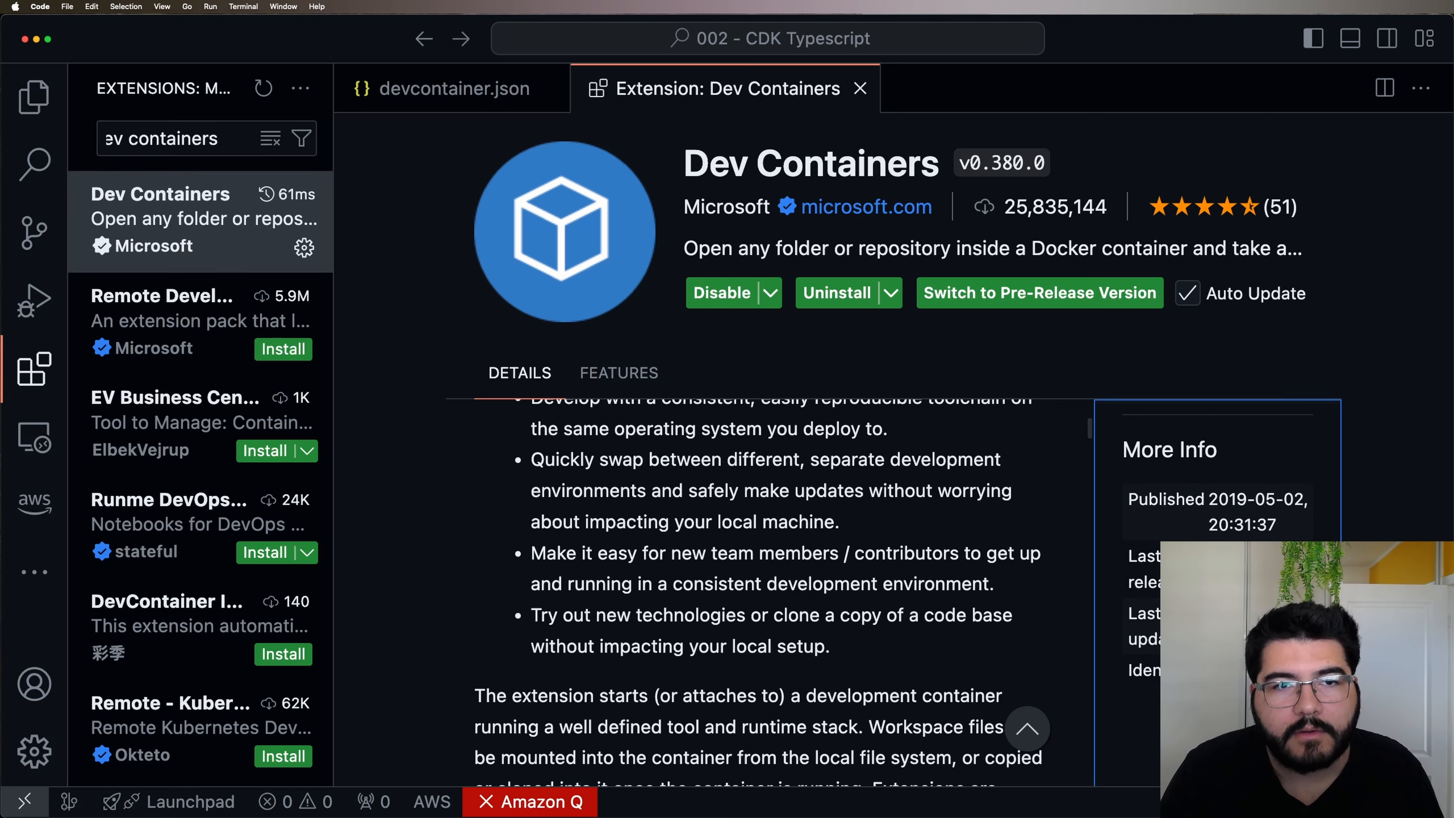
pyautogui.click(449, 87)
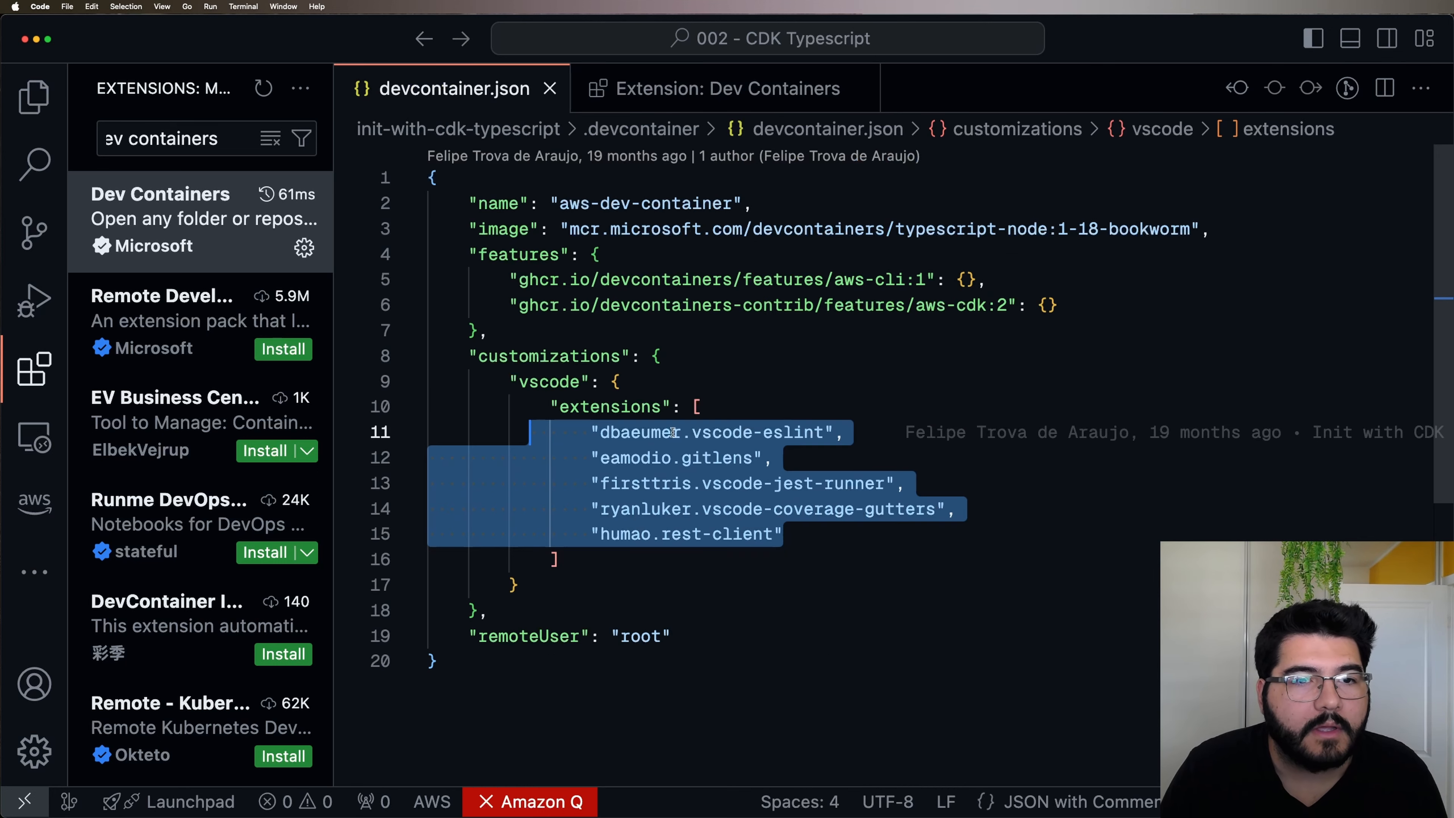
pyautogui.click(782, 533)
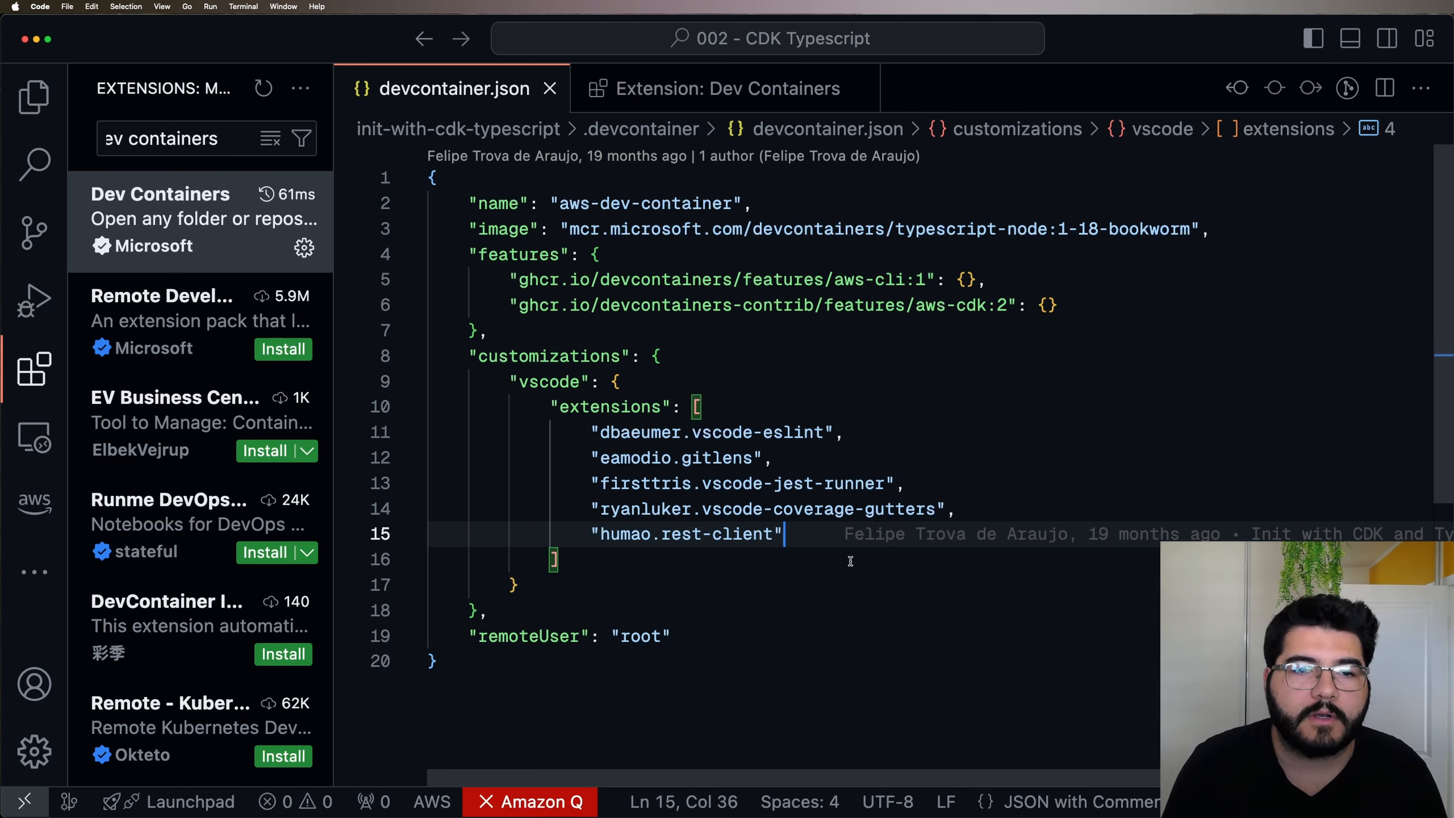
pyautogui.moveTo(716, 643)
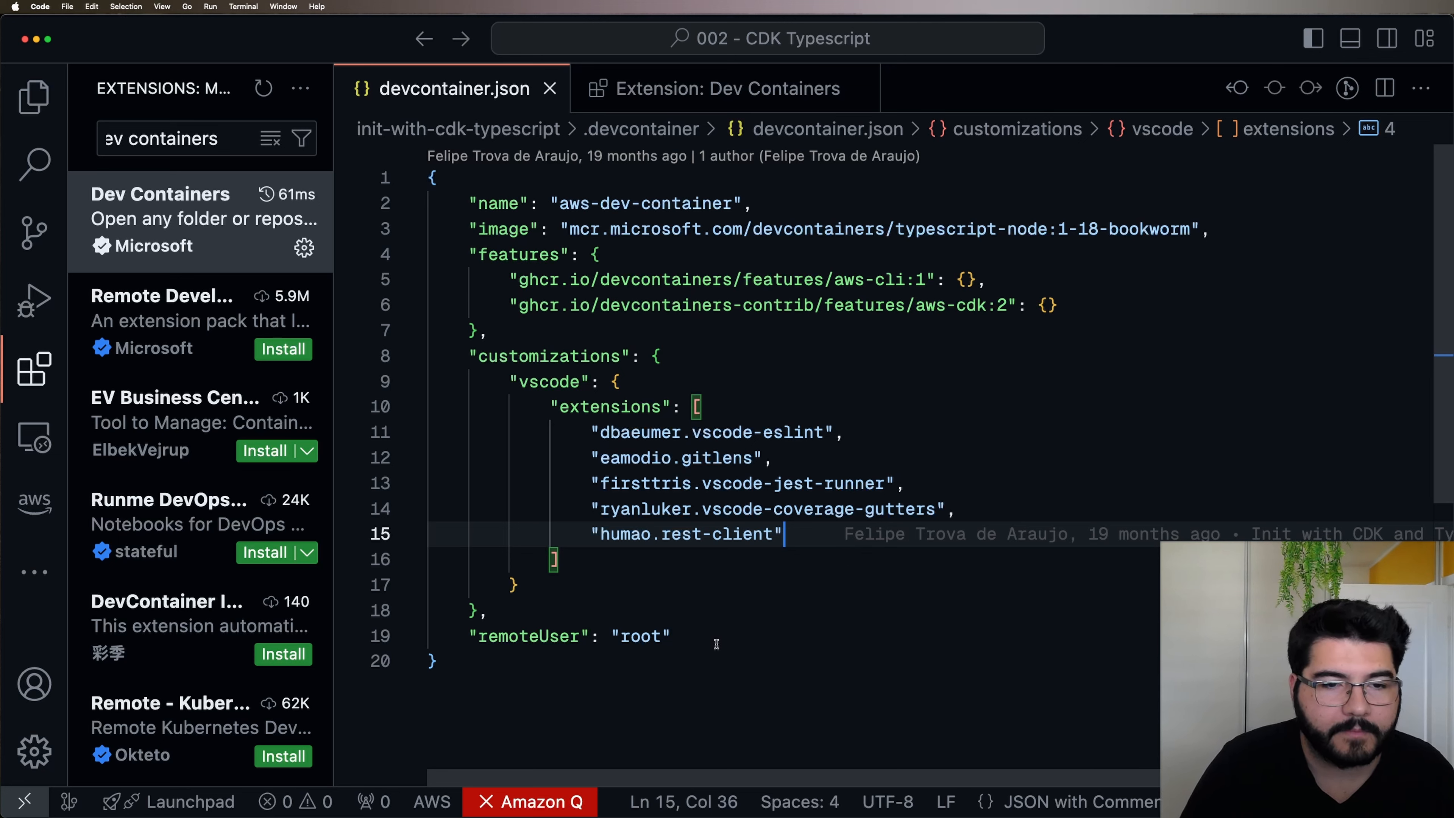
pyautogui.click(487, 611)
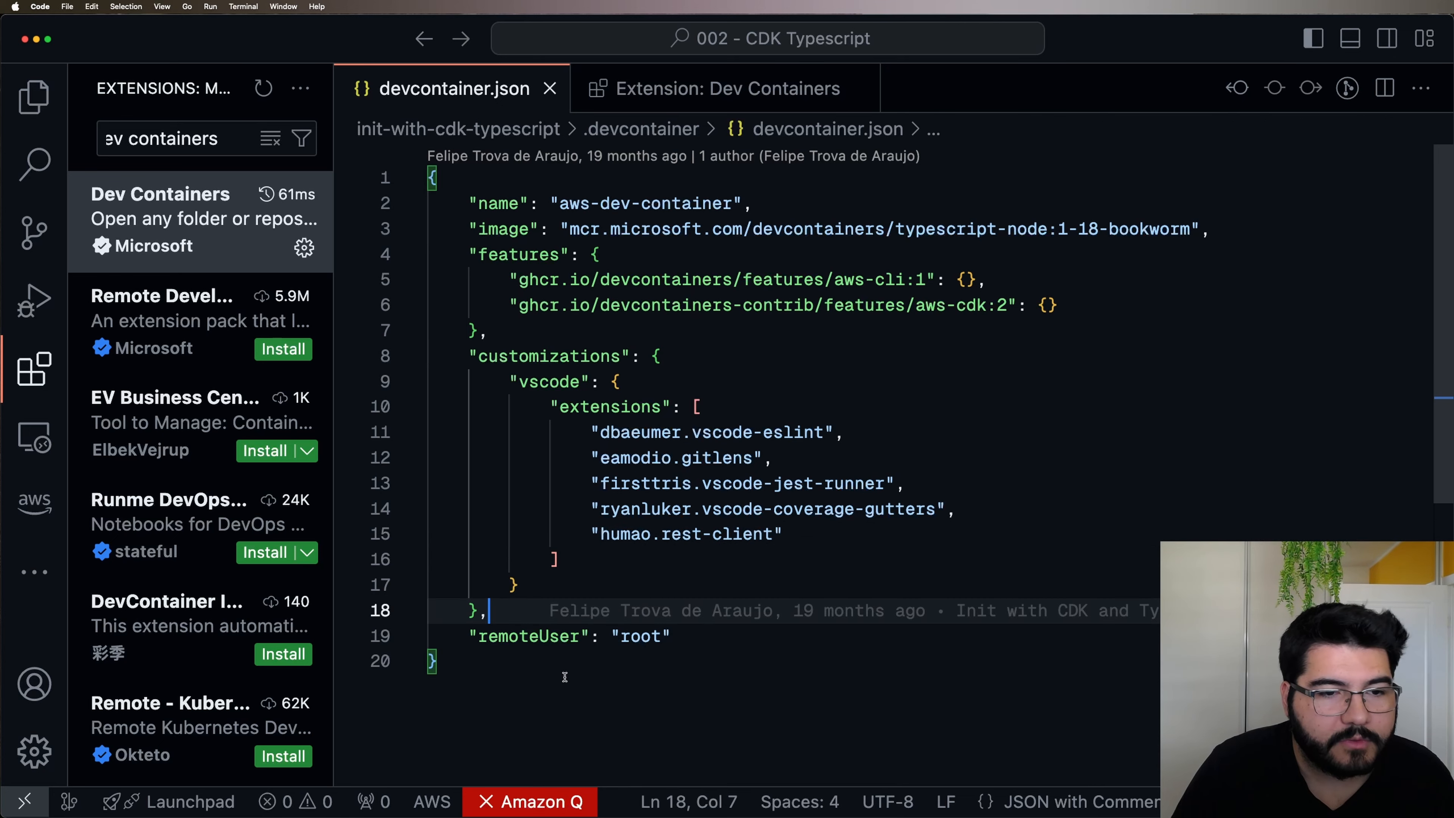
pyautogui.doubleClick(640, 636)
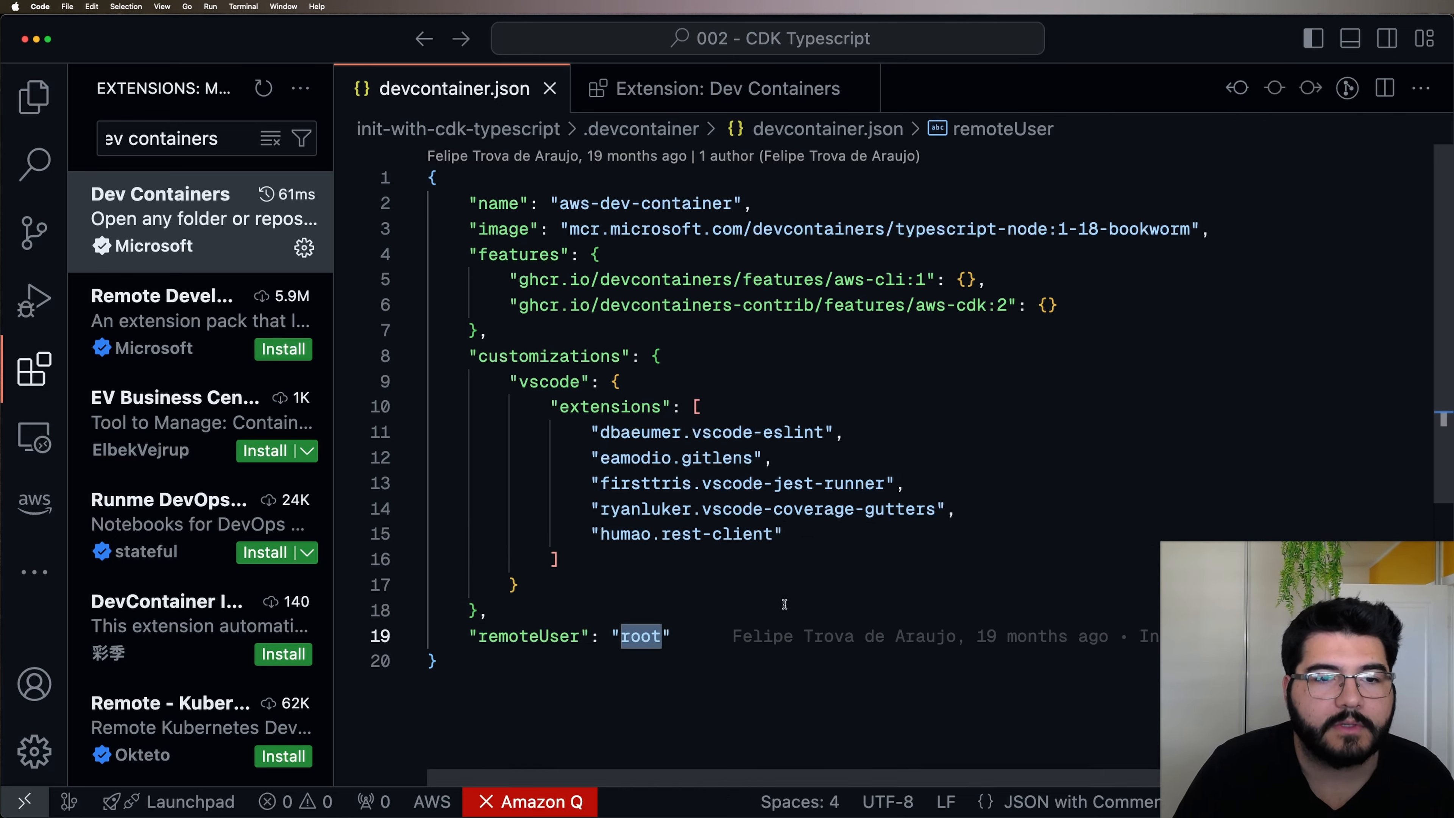
pyautogui.click(482, 611)
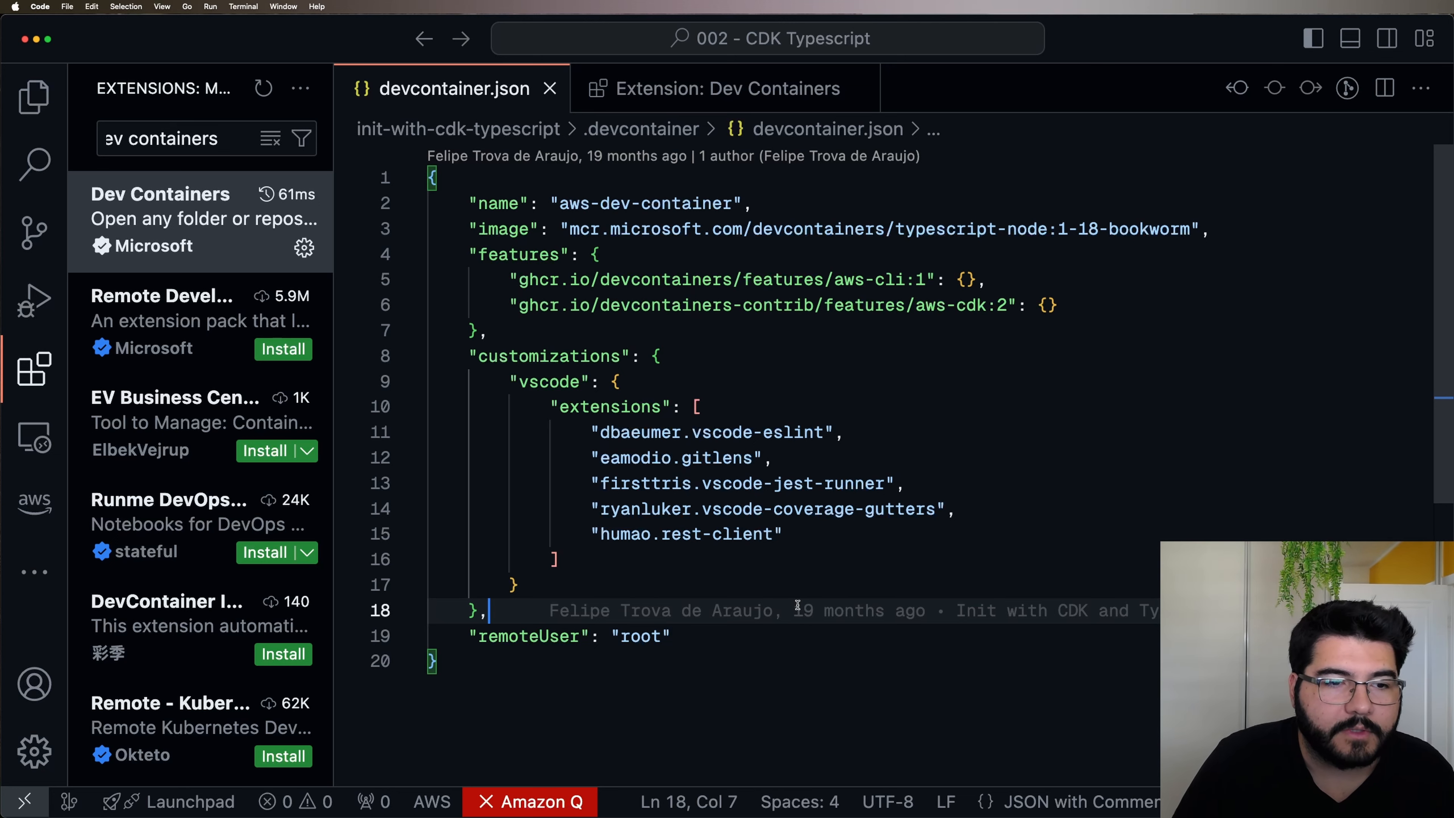
pyautogui.click(33, 96)
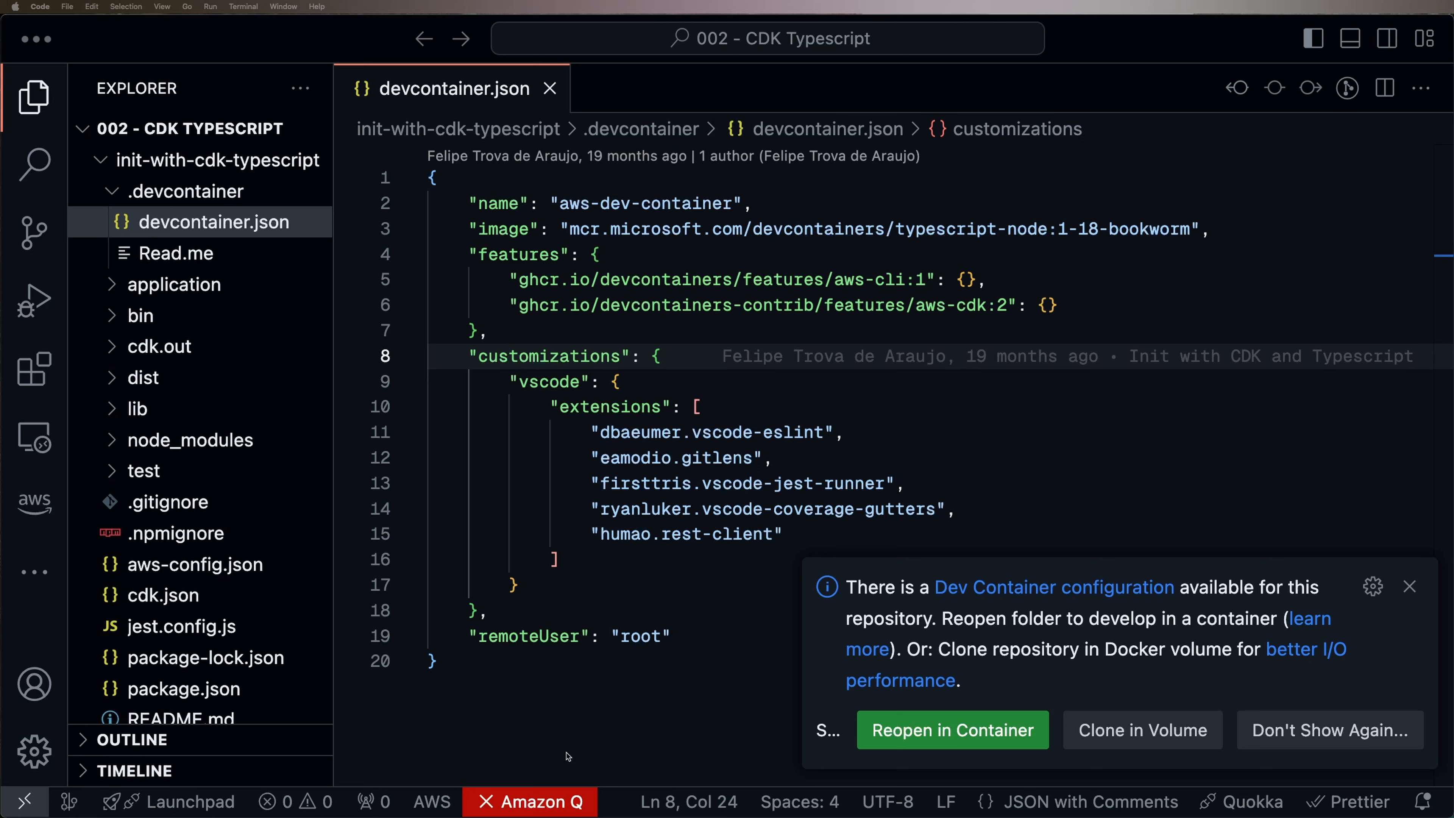
pyautogui.moveTo(804, 713)
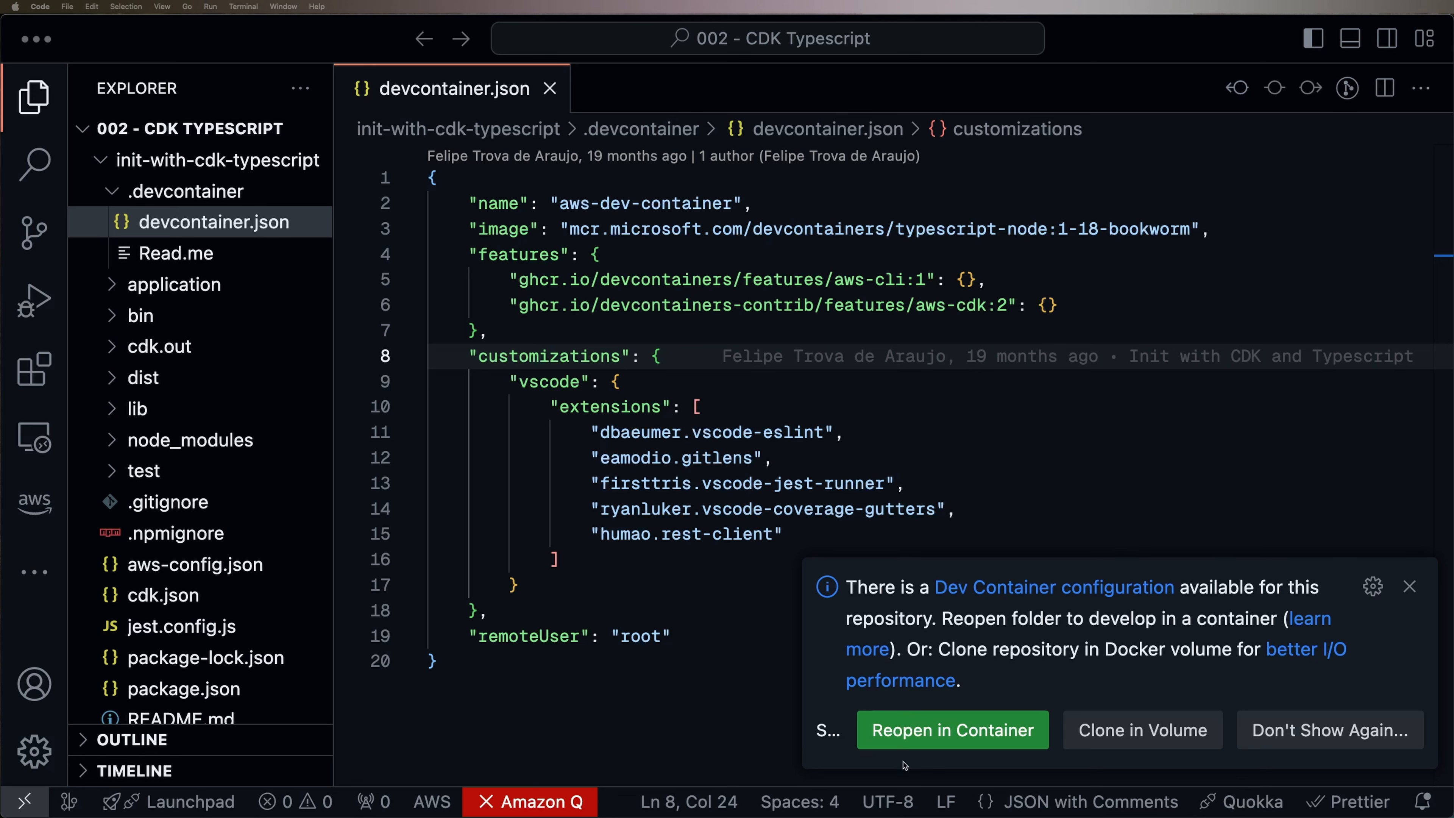
# - Reopen the project inside its dev container from the configuration notification
pyautogui.click(951, 730)
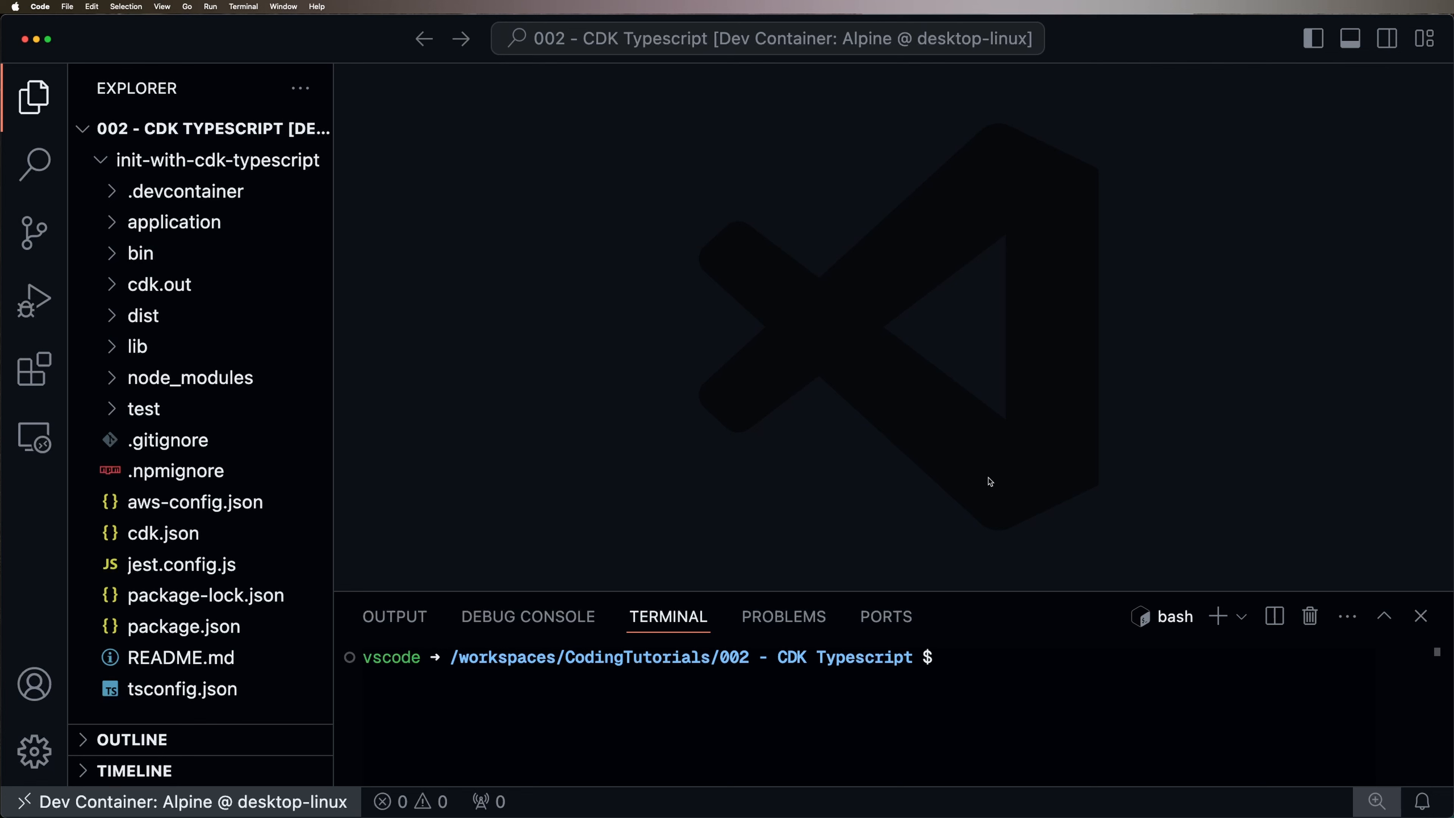
pyautogui.moveTo(980, 442)
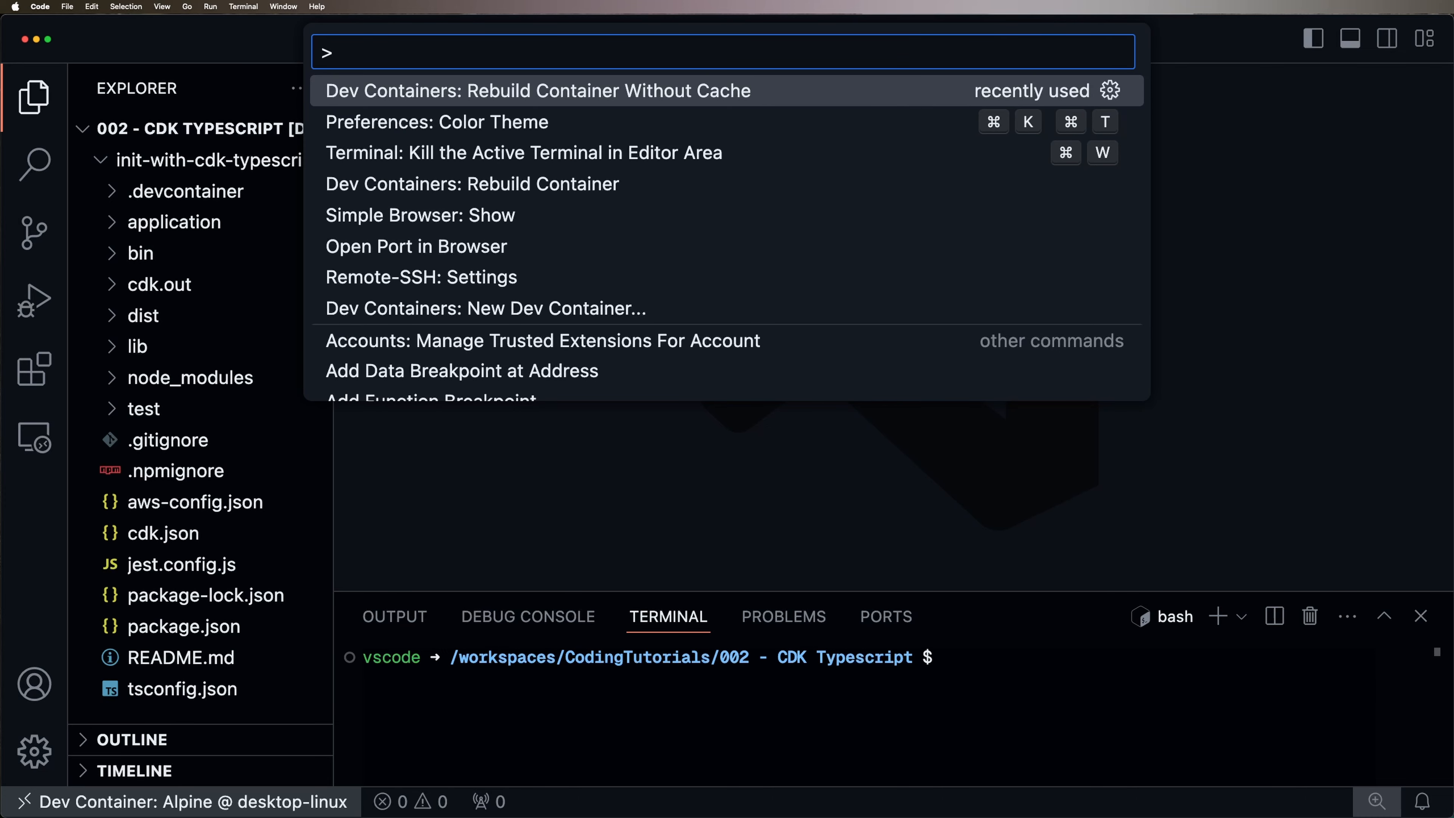
# - Run Dev Containers: Rebuild Container from the Command Palette
pyautogui.write('reb')
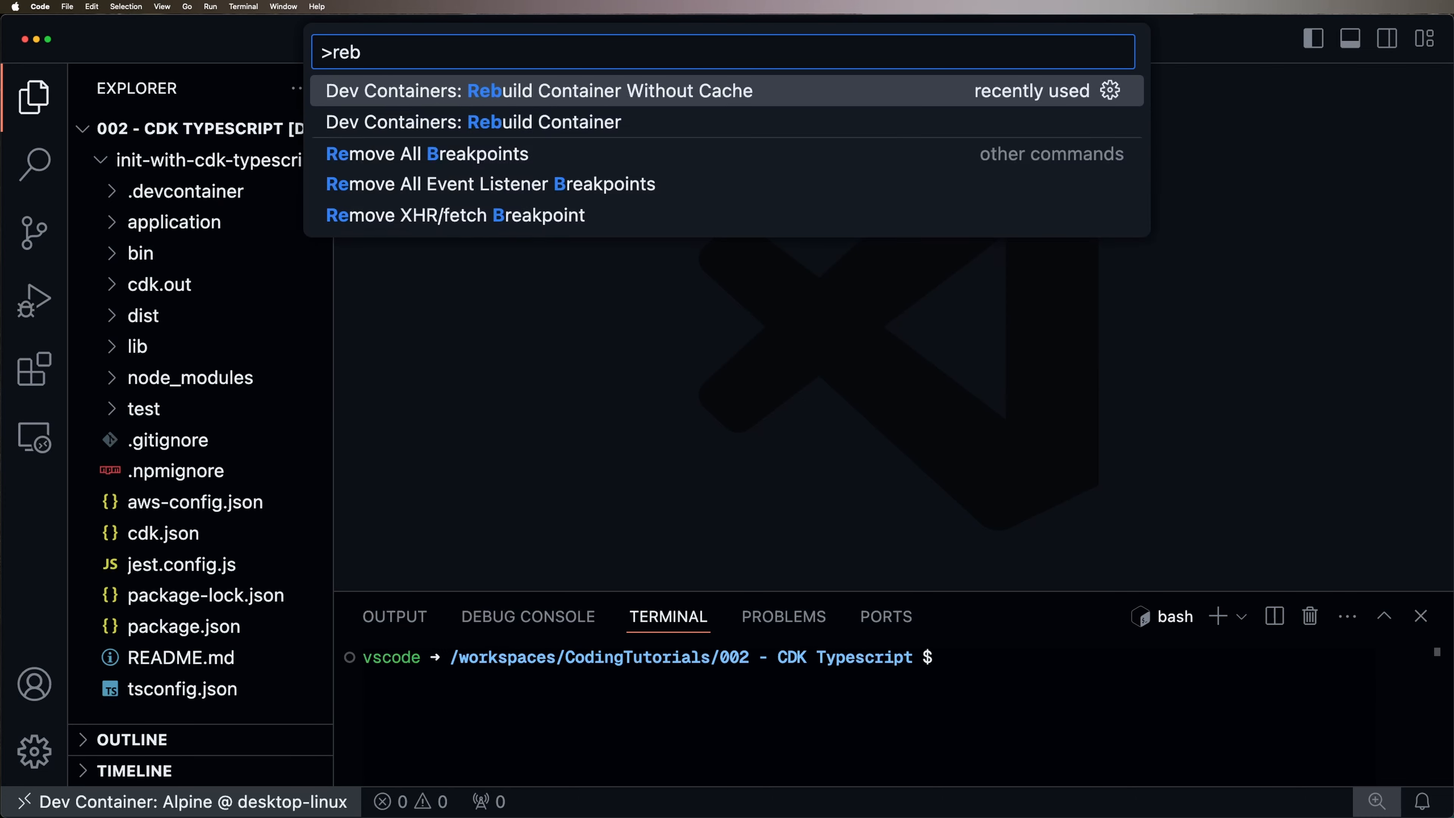
pyautogui.write('ui')
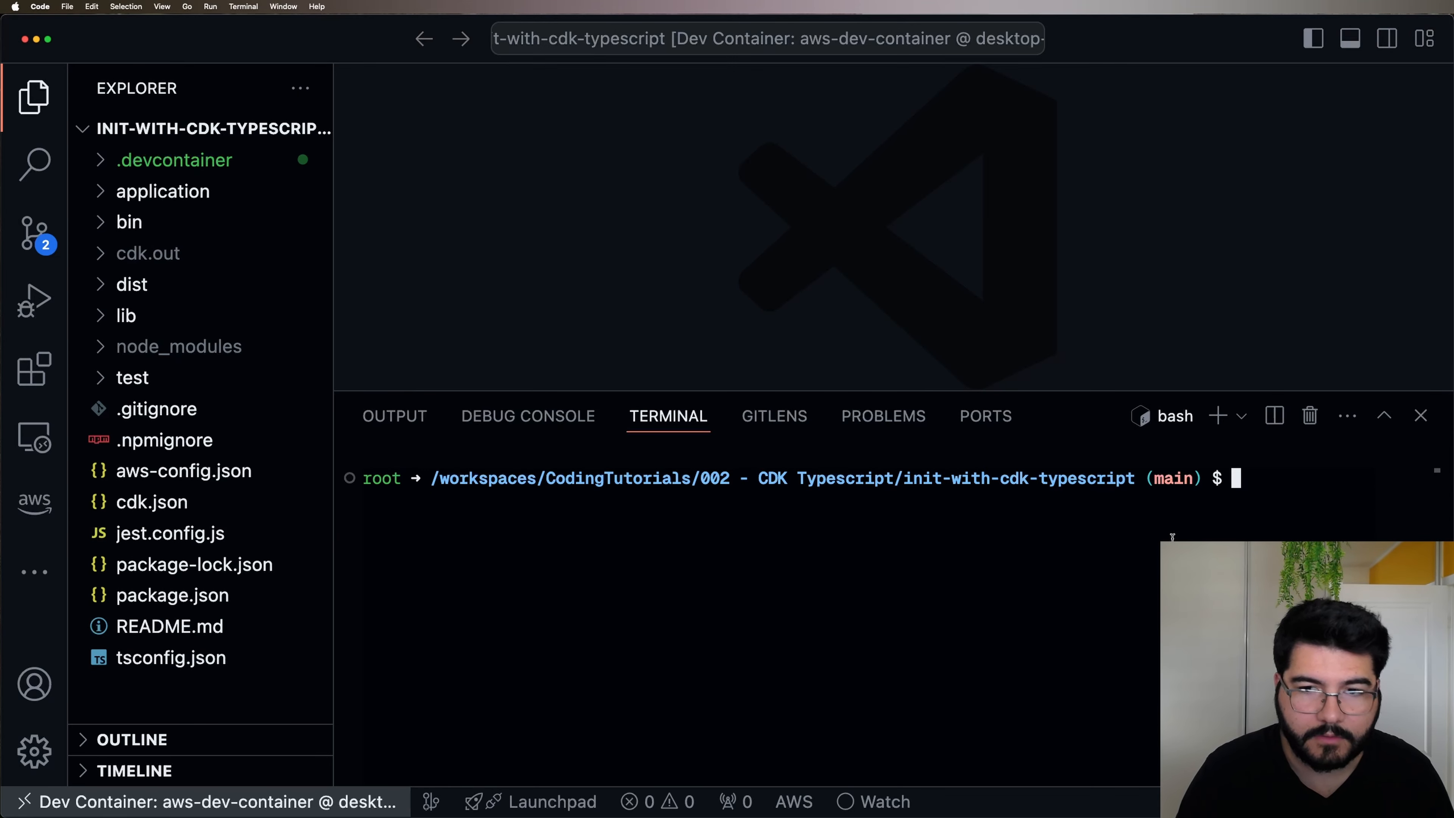
# - Verify aws, node v18.20.4 and cdk 2.154.1 in the container terminal, then bring up devcontainer.json
pyautogui.write('aws')
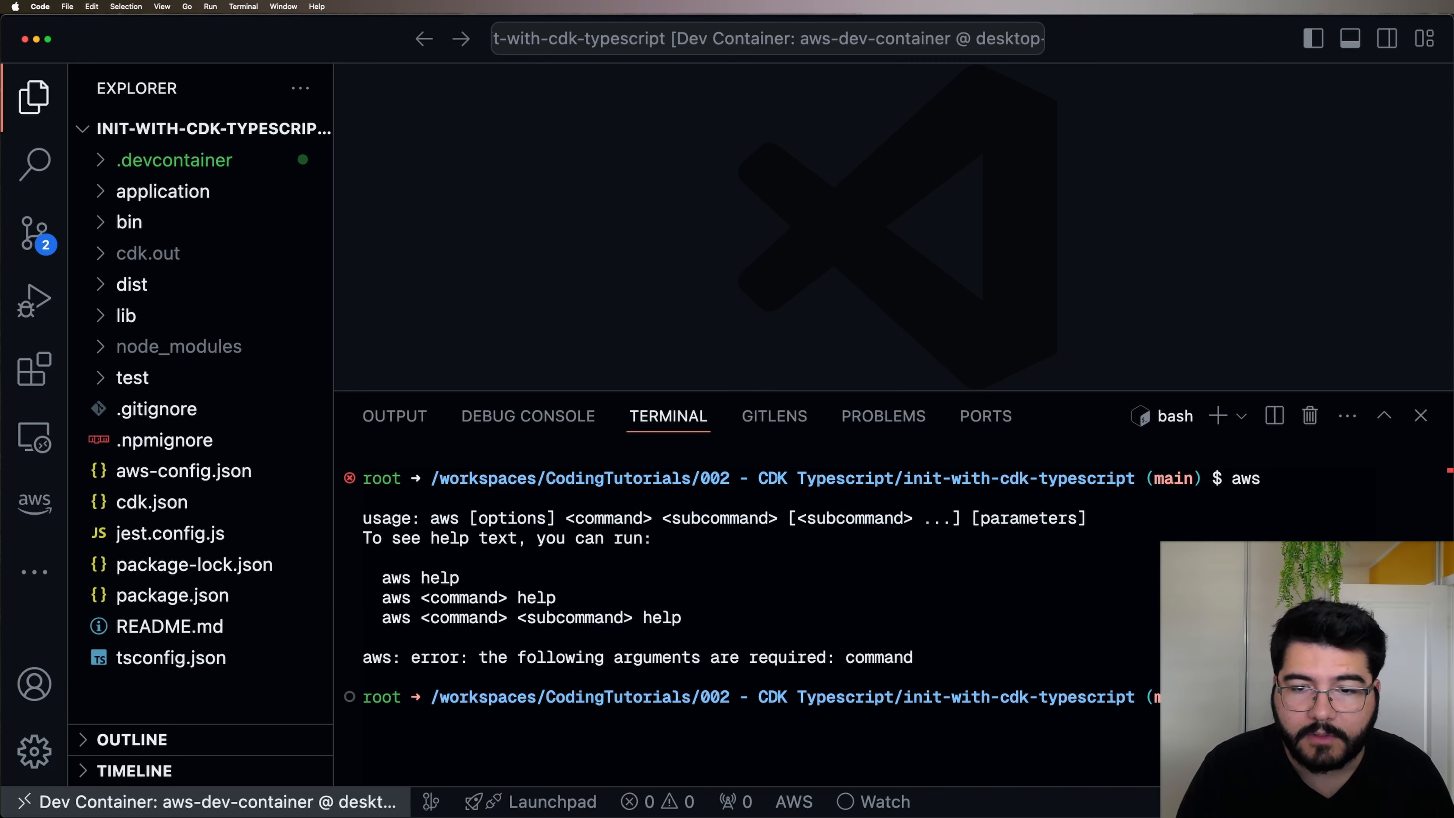
pyautogui.write('node -')
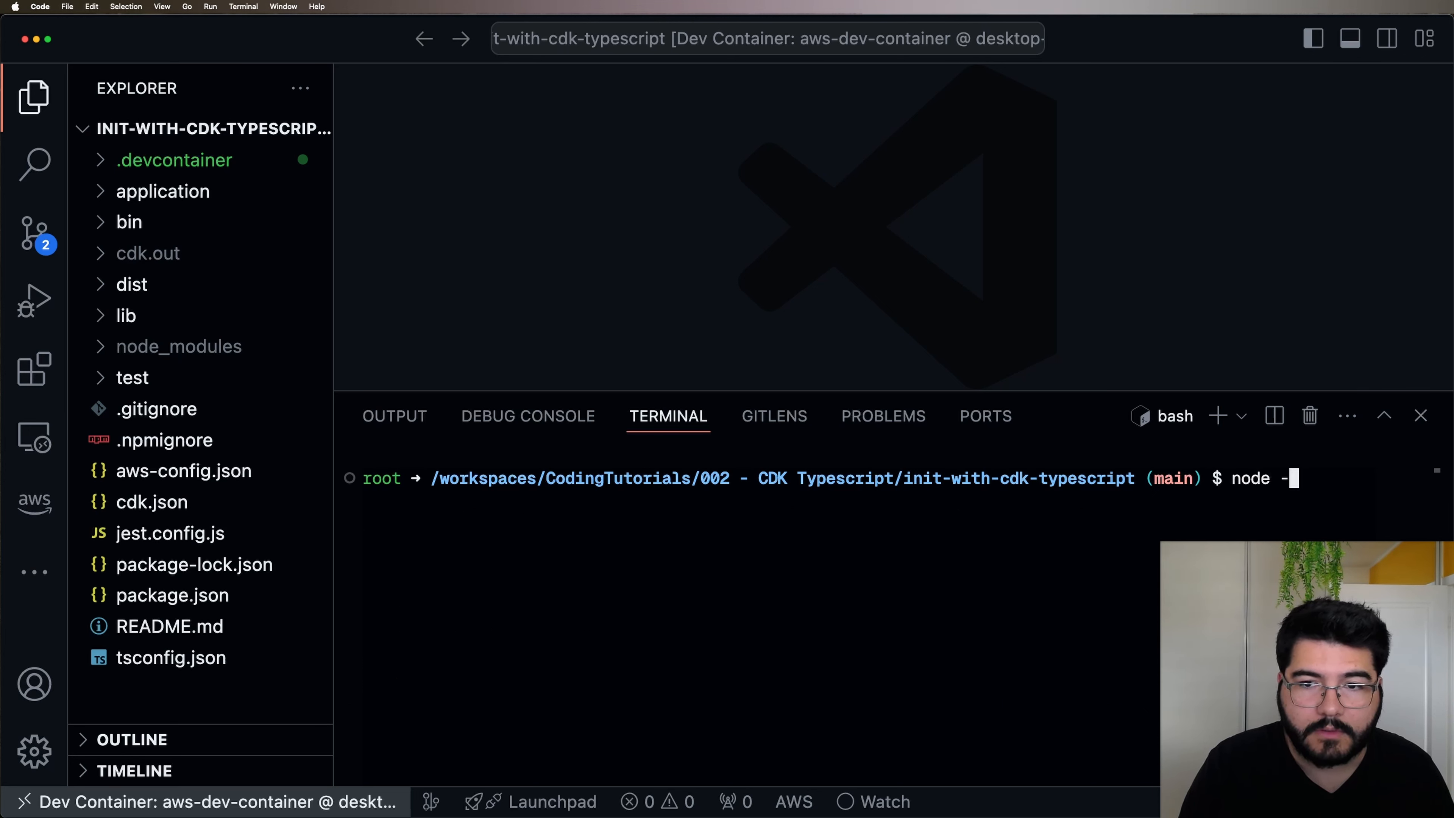
pyautogui.press('Return')
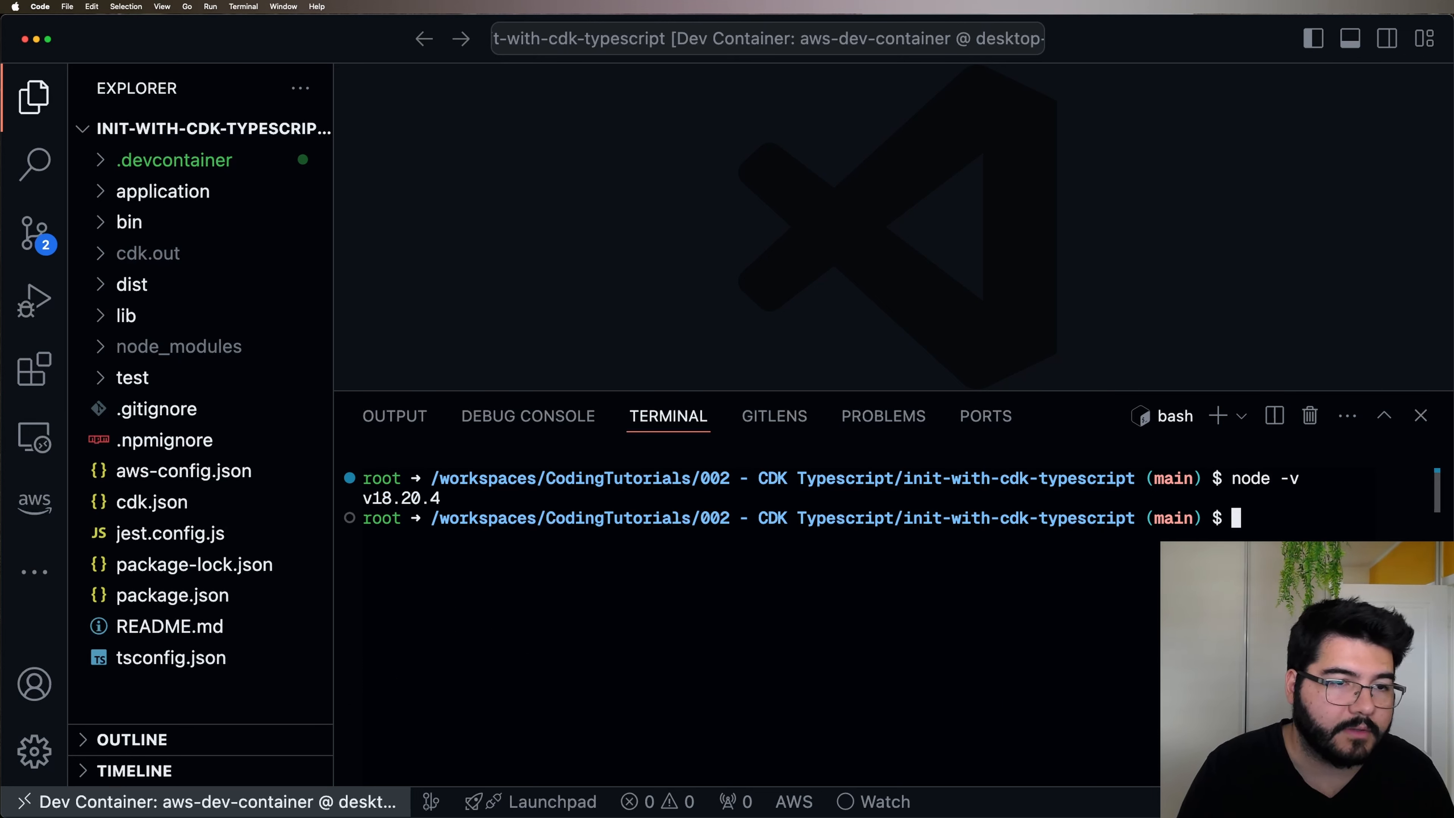
pyautogui.write('c')
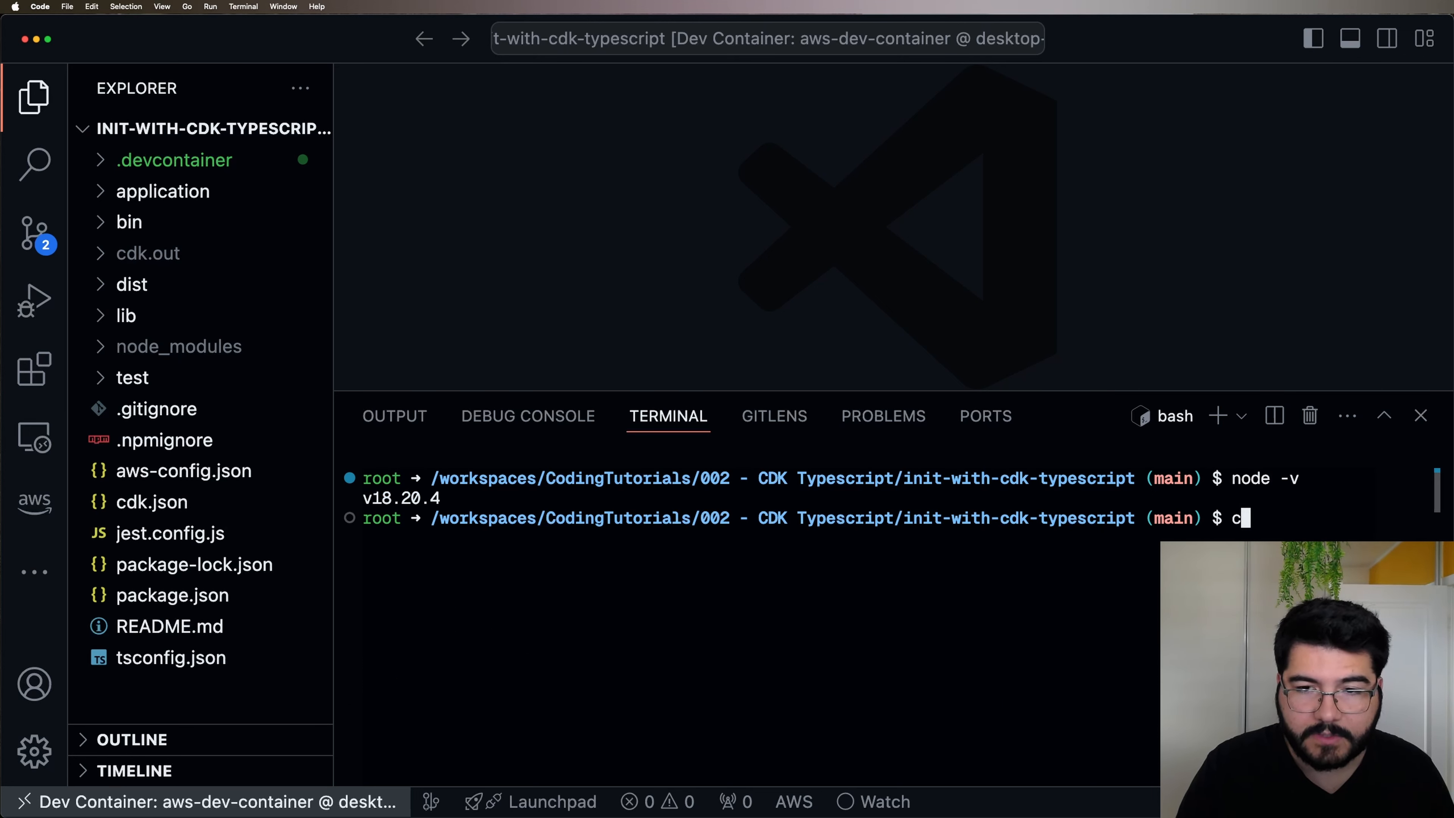
pyautogui.press('Return')
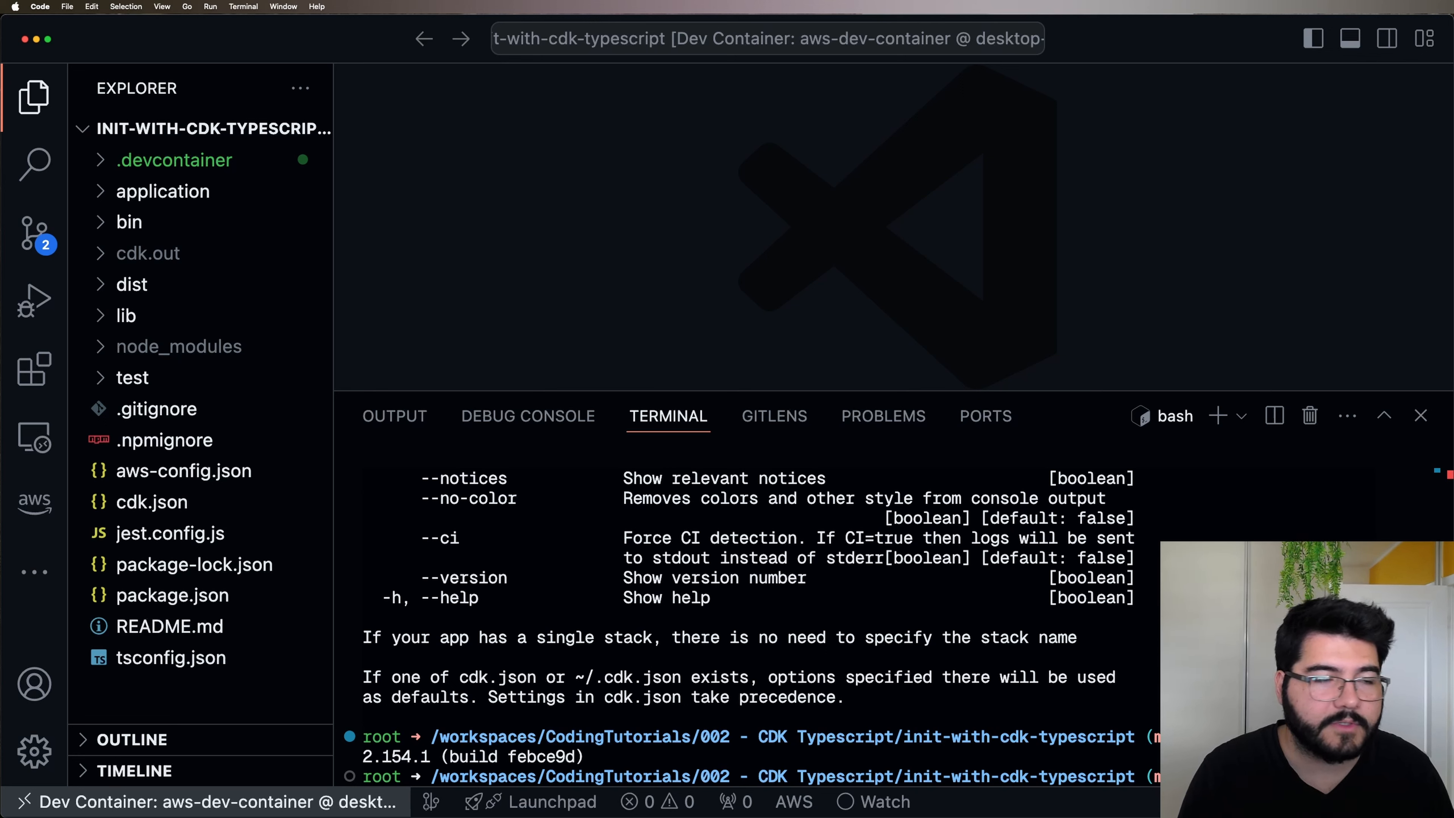
pyautogui.click(199, 160)
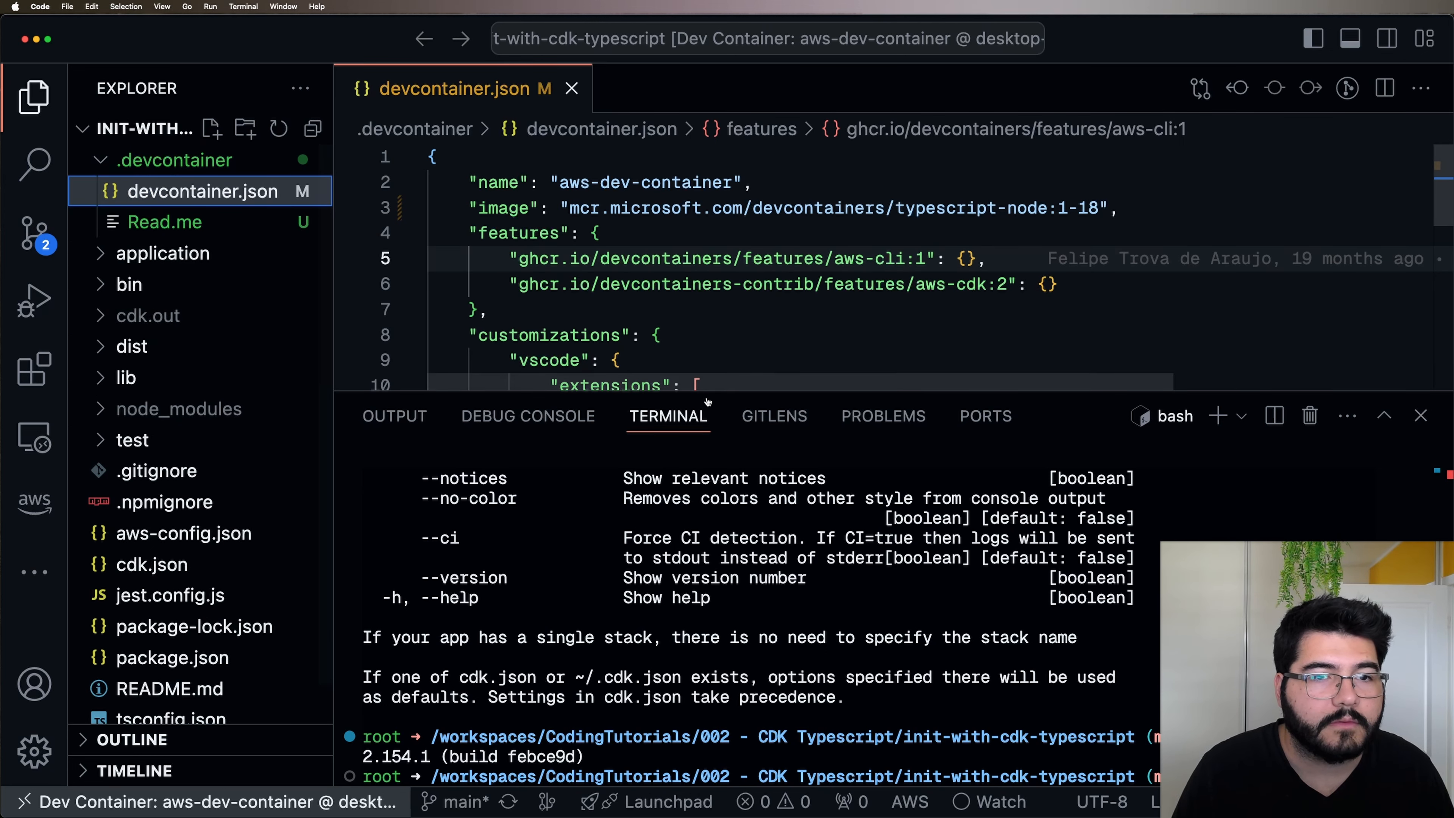
# - Replace the image and features entries with "build": {"dockerfile": "Dockerfile"} and start a new file in .devcontainer
pyautogui.click(1421, 416)
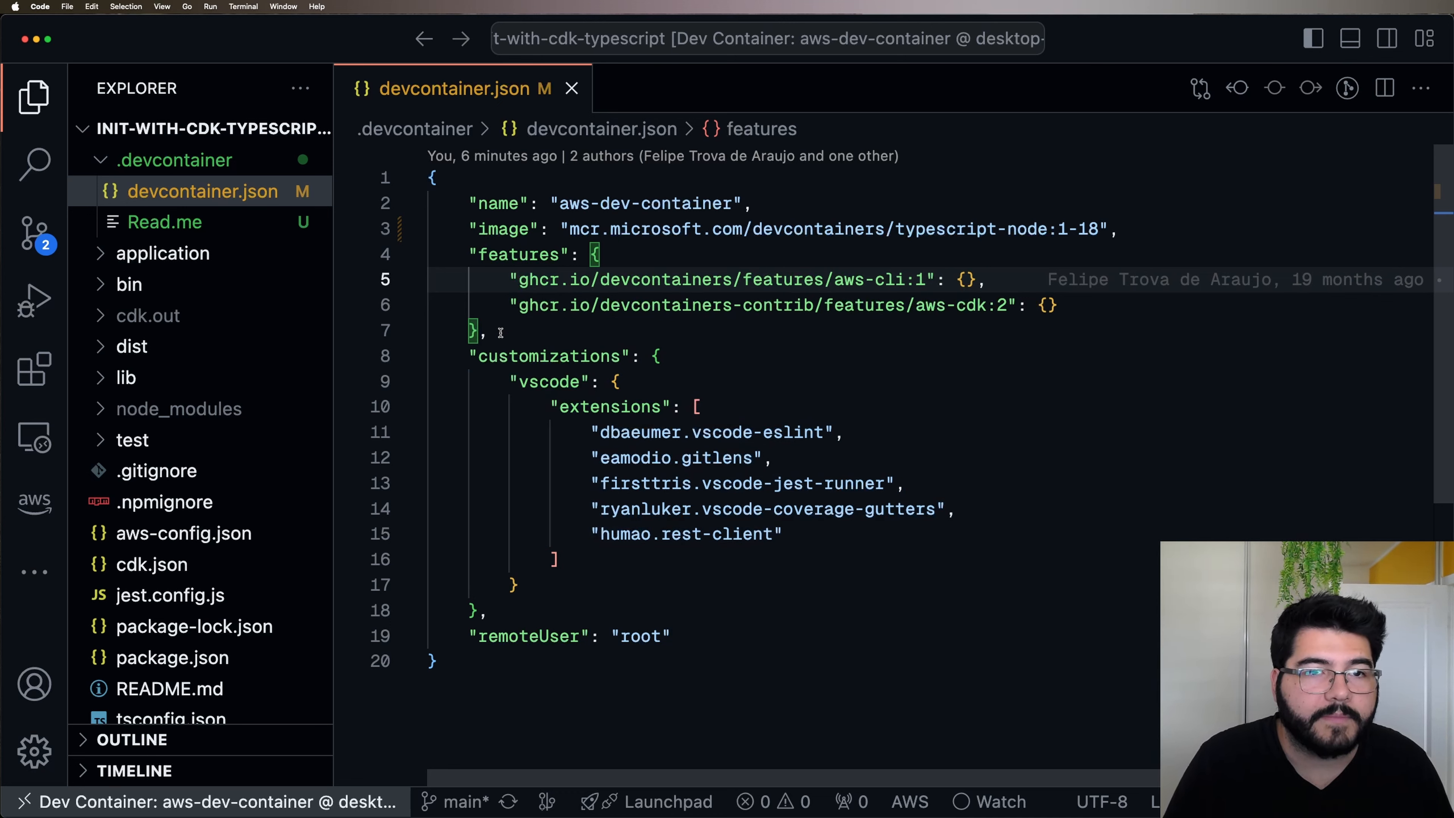
pyautogui.moveTo(864, 336)
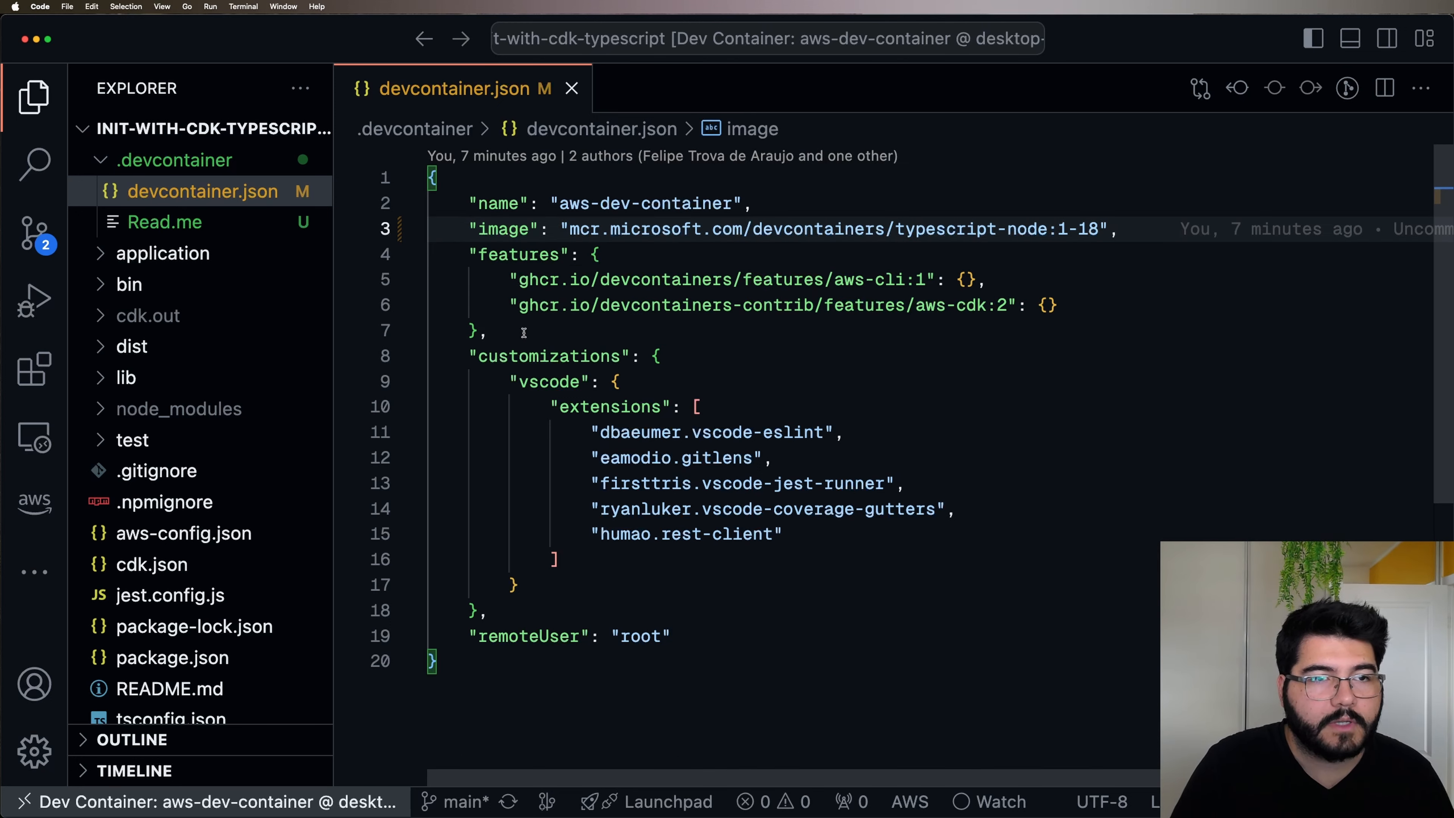
pyautogui.click(473, 229)
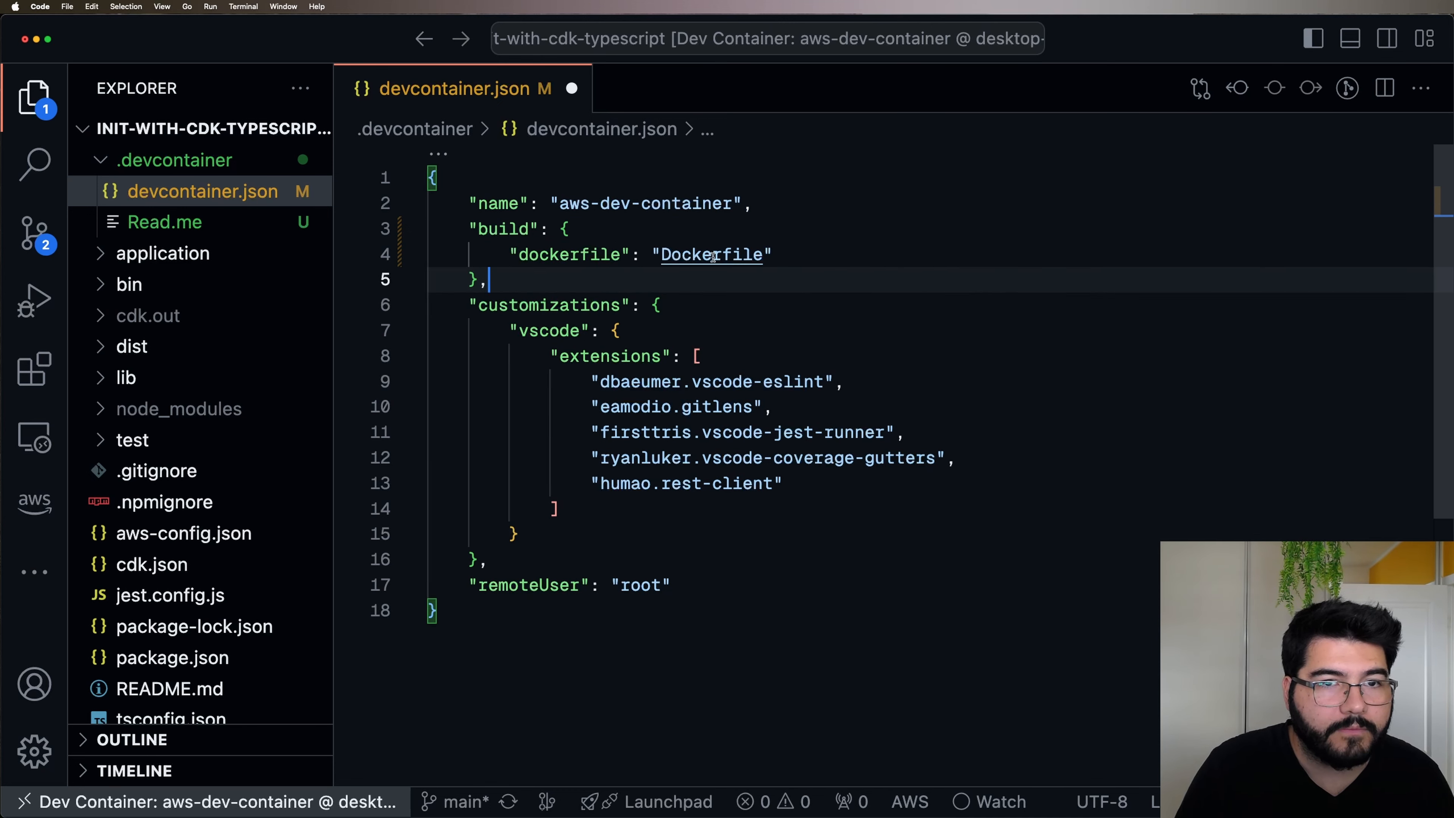
pyautogui.moveTo(526, 293)
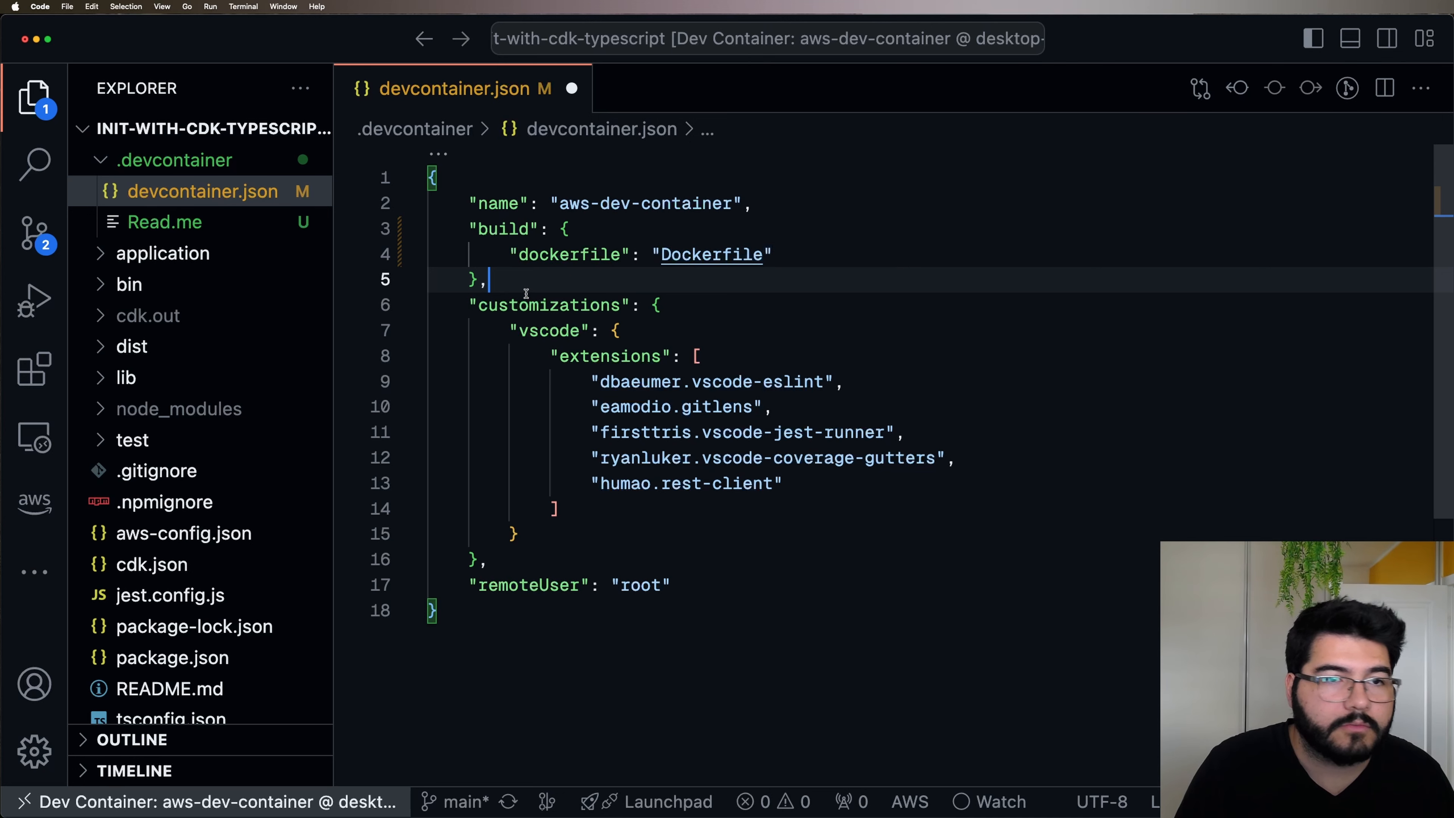
pyautogui.click(612, 331)
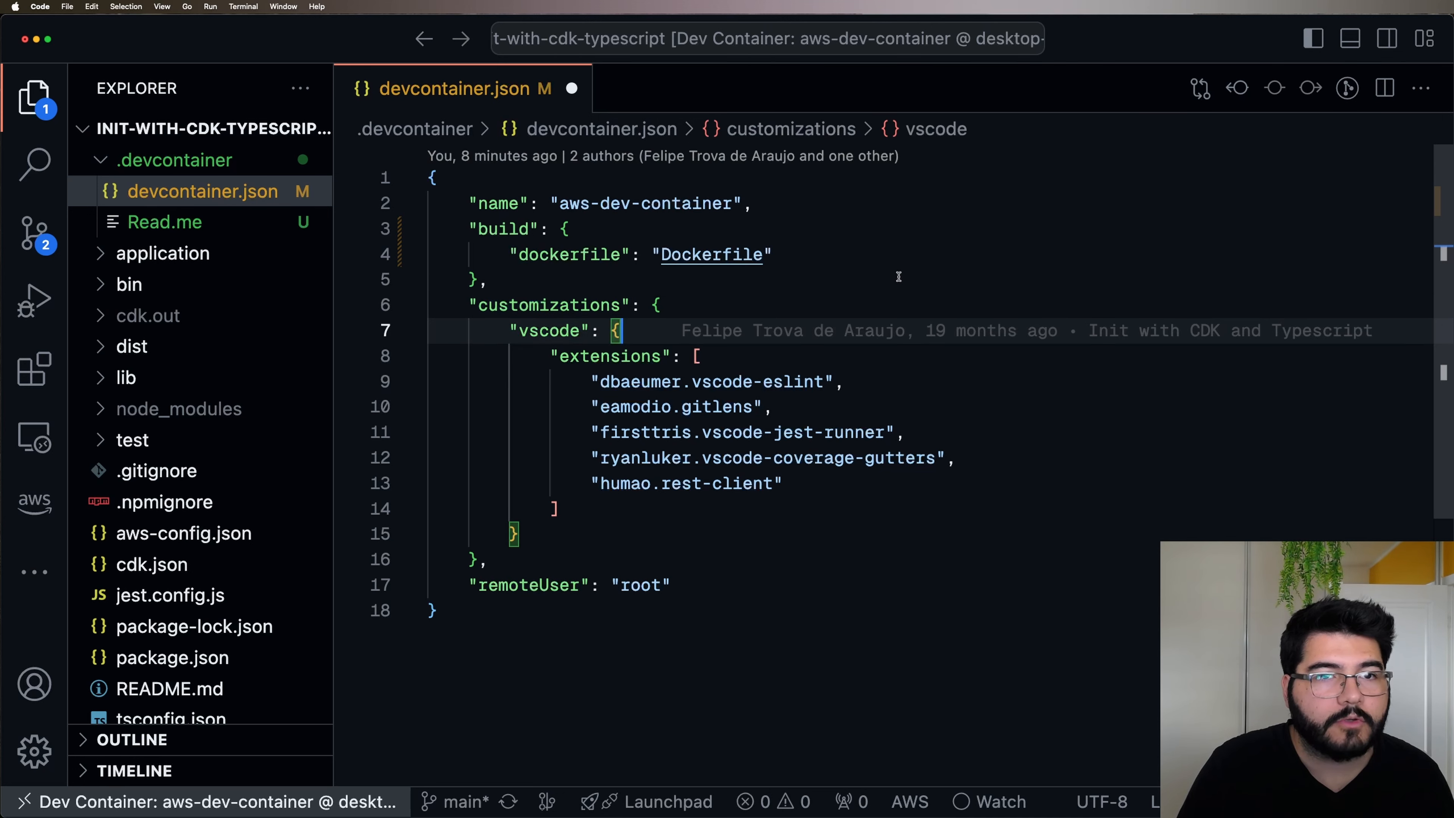
pyautogui.moveTo(195, 189)
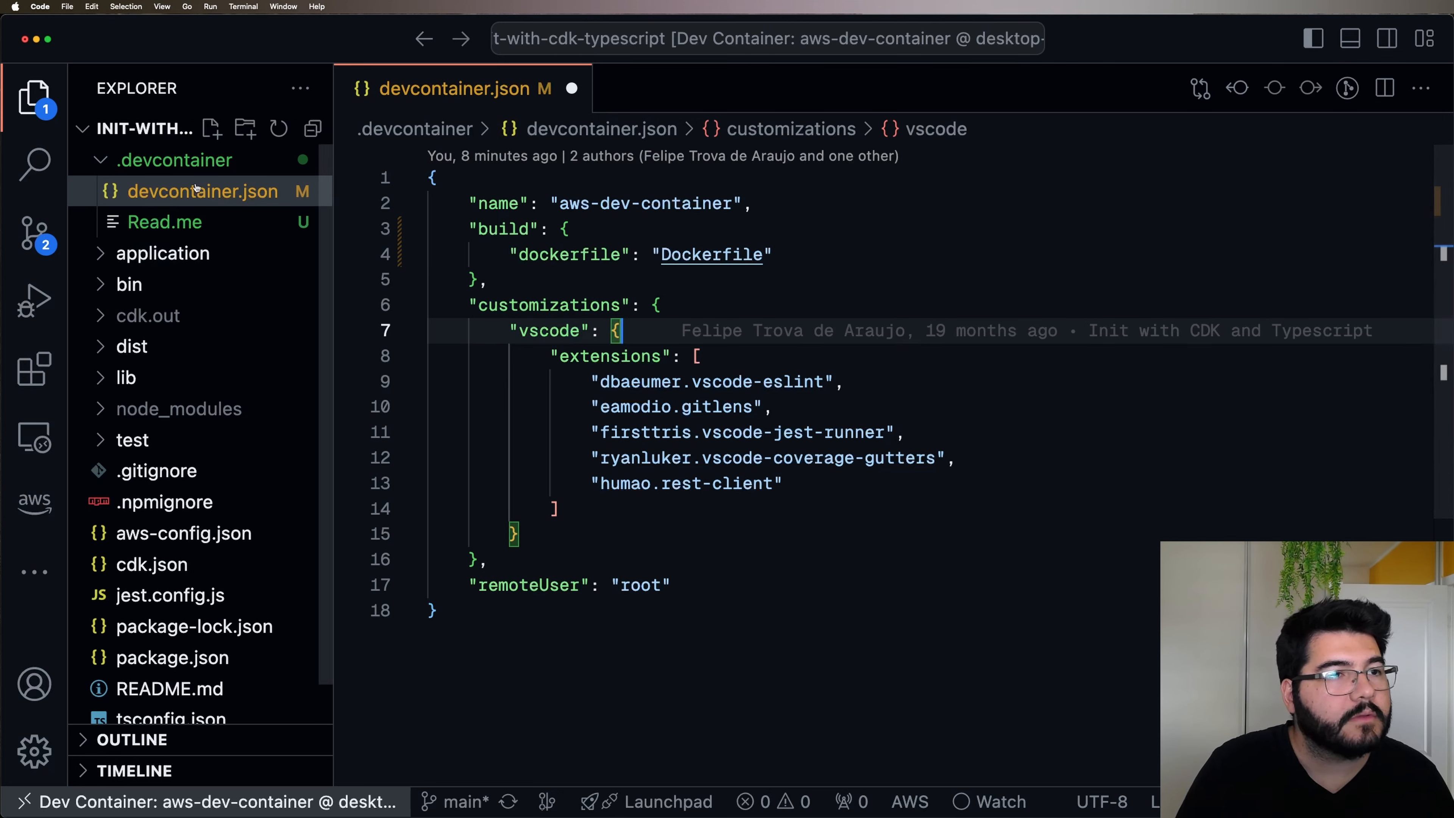
pyautogui.rightClick(173, 159)
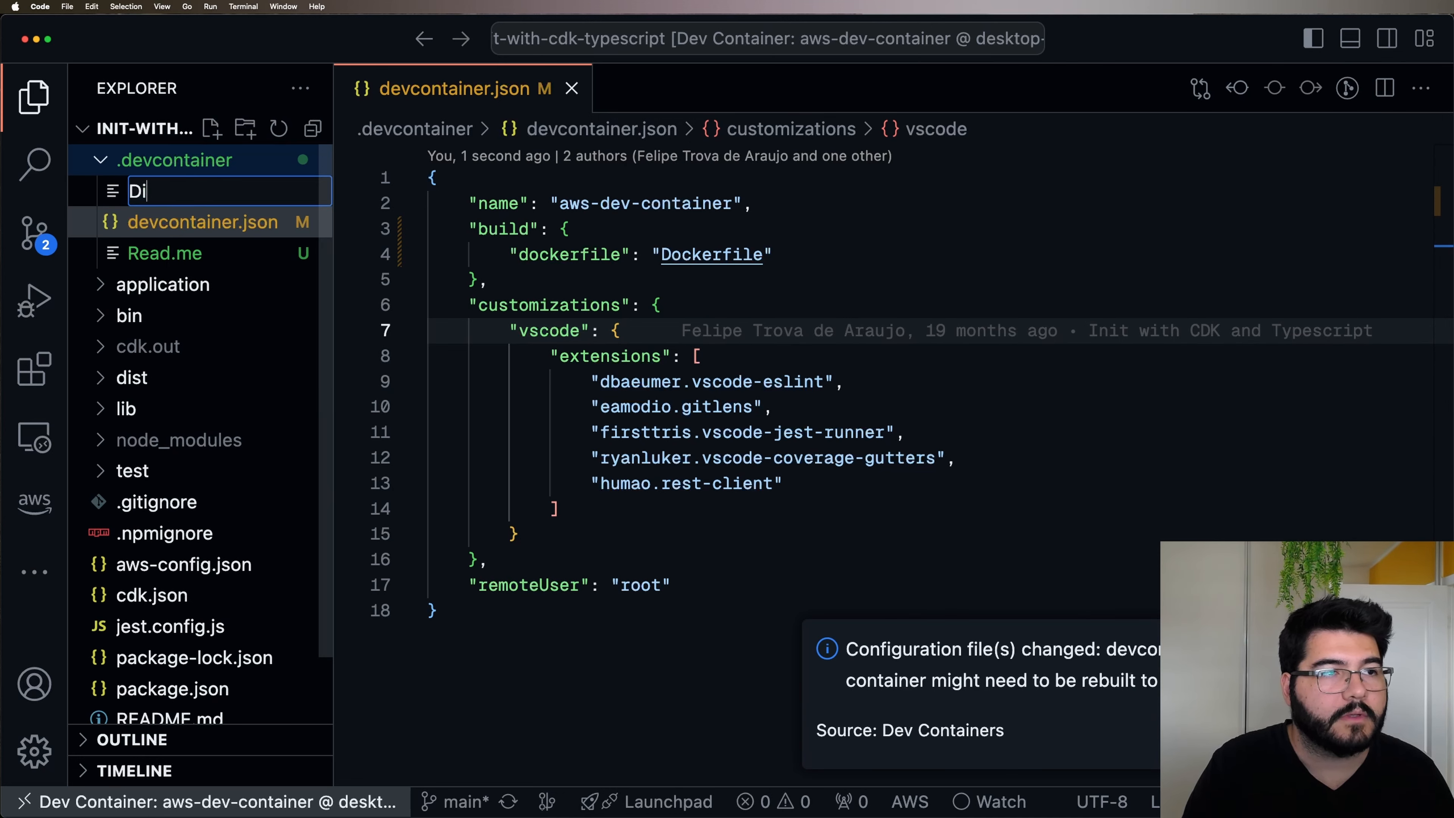
# - Name the new file Dockerfile and point devcontainer.json's build setting at it
pyautogui.write('Dockerfile')
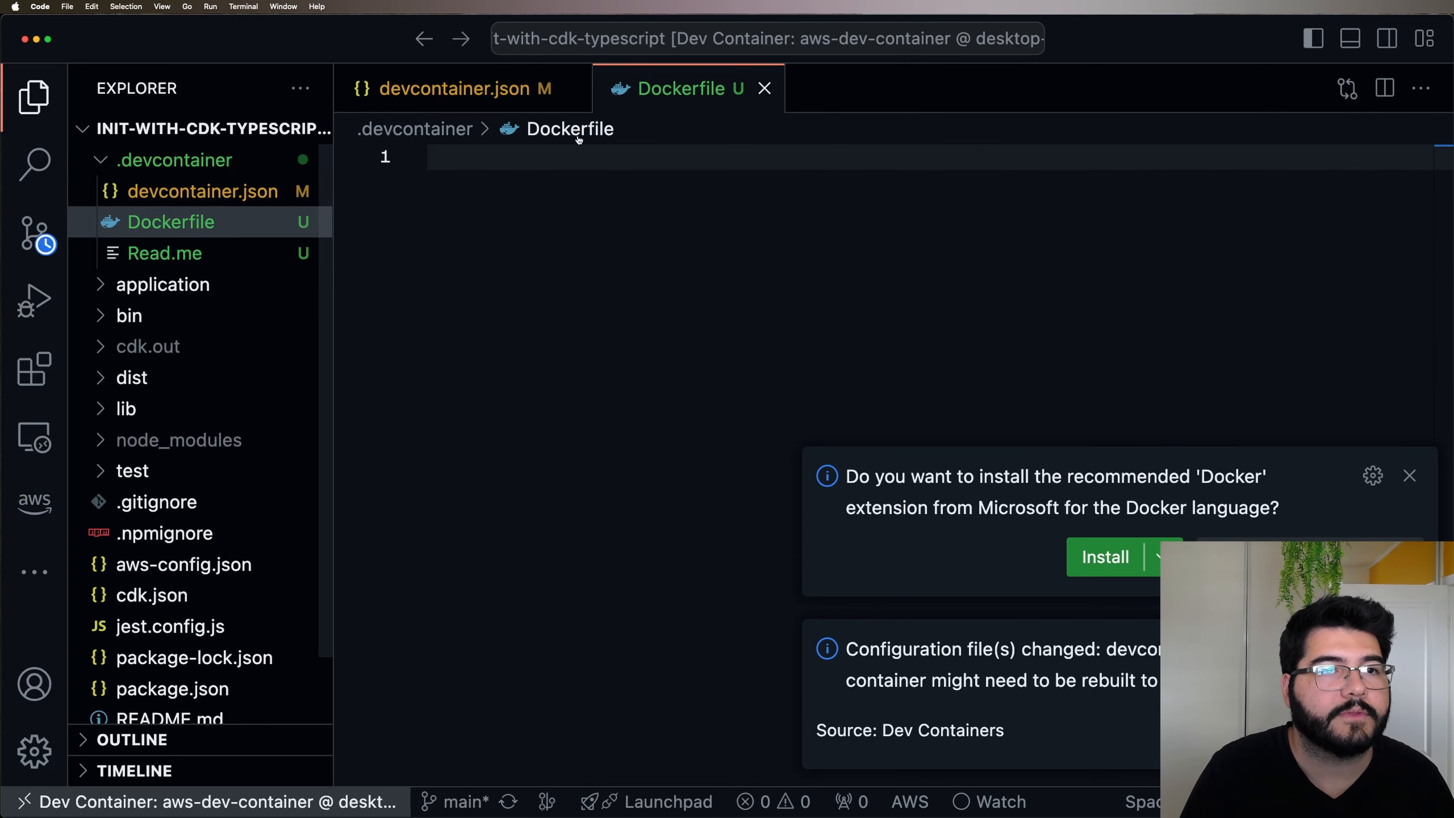
pyautogui.click(462, 88)
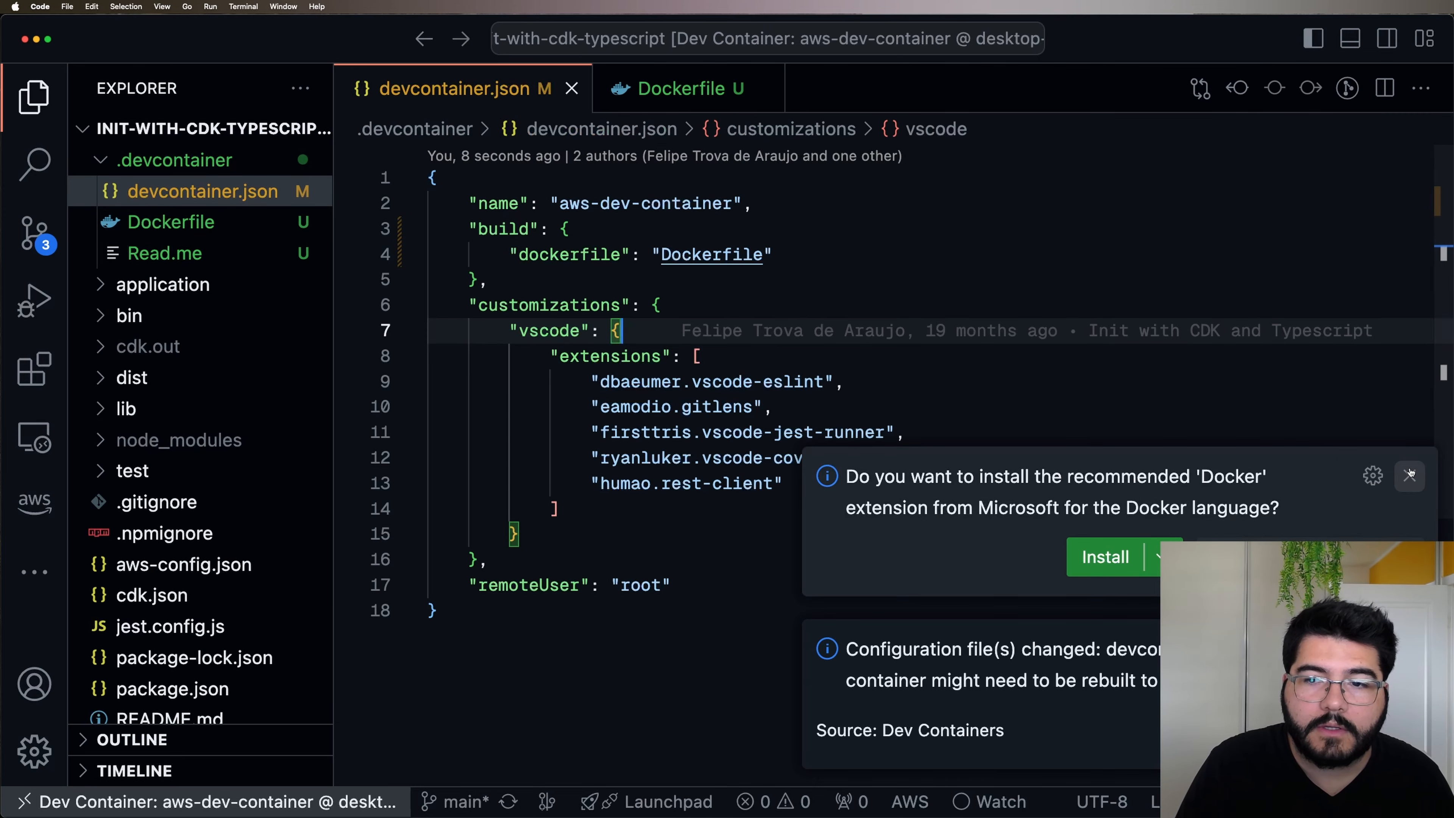
pyautogui.click(1409, 476)
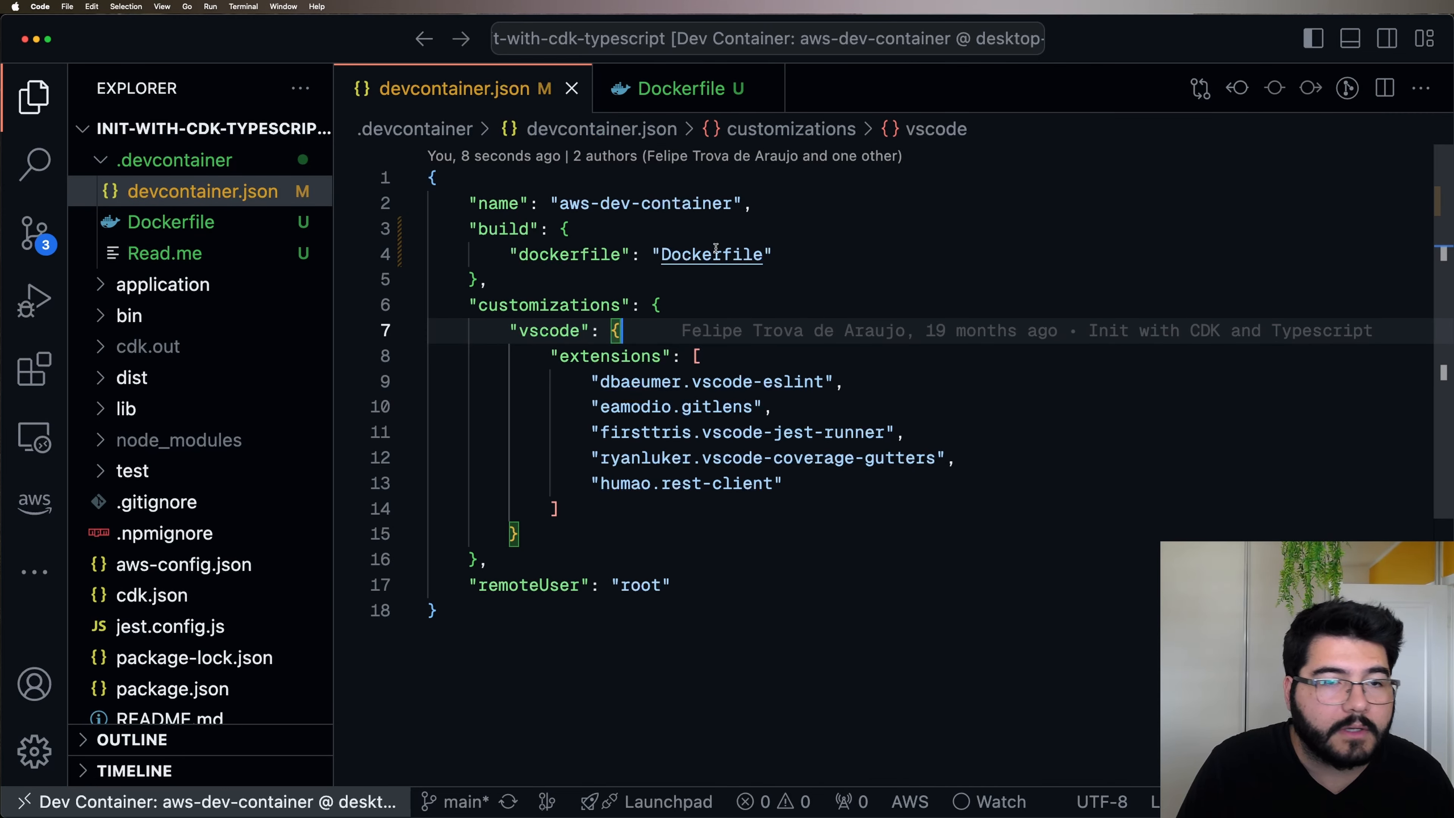
pyautogui.doubleClick(712, 255)
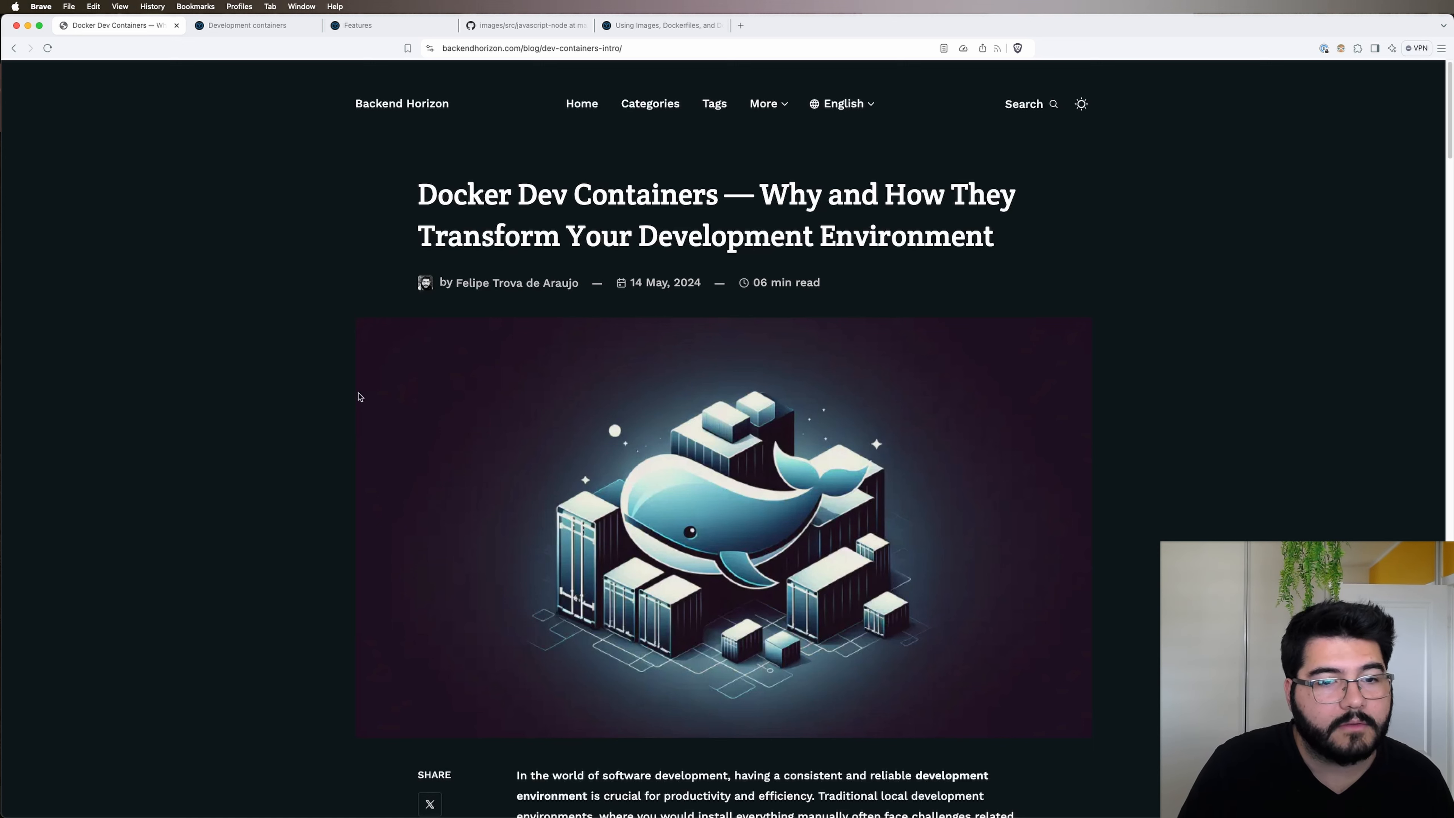
pyautogui.moveTo(187, 277)
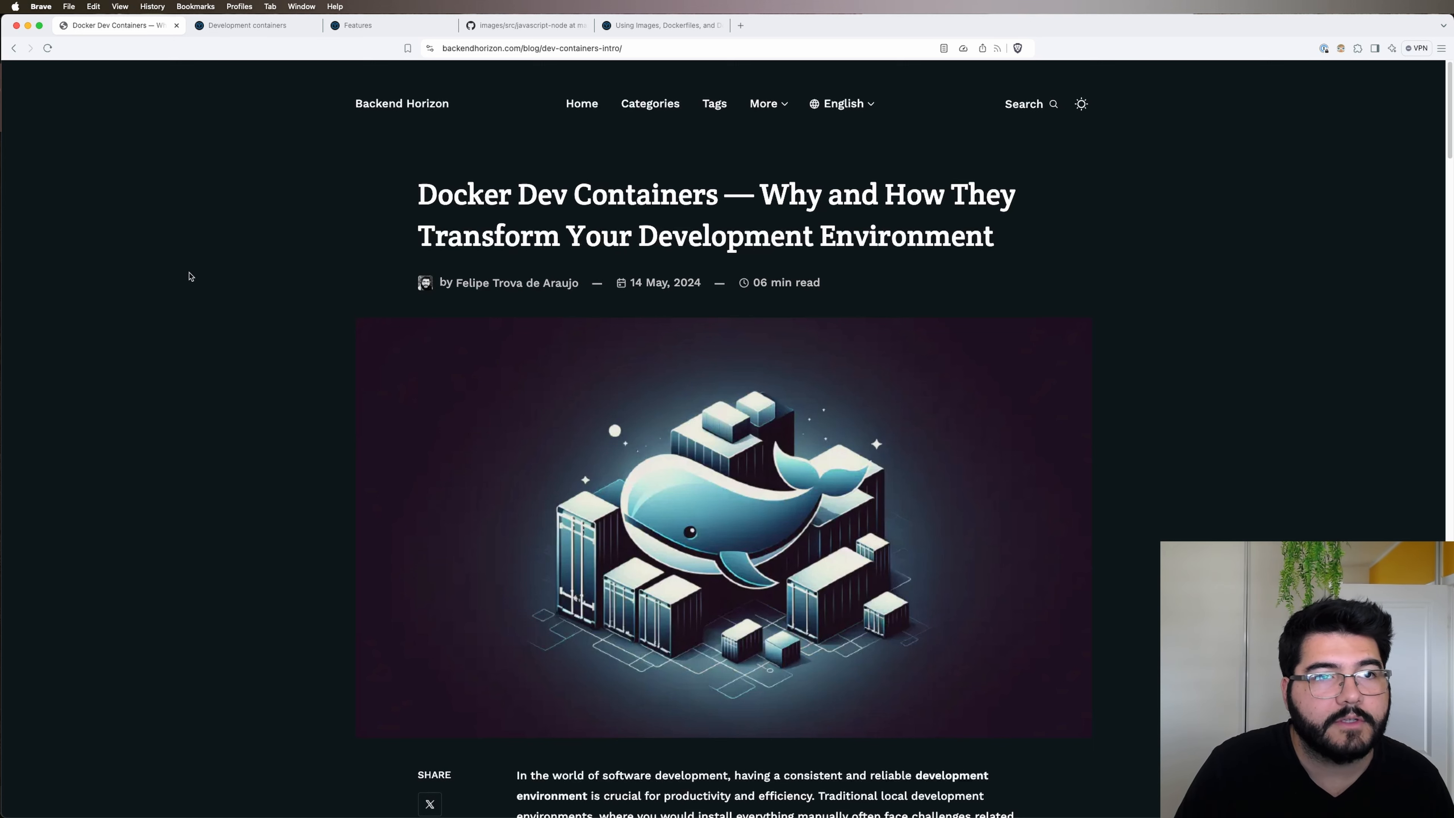
pyautogui.moveTo(107, 409)
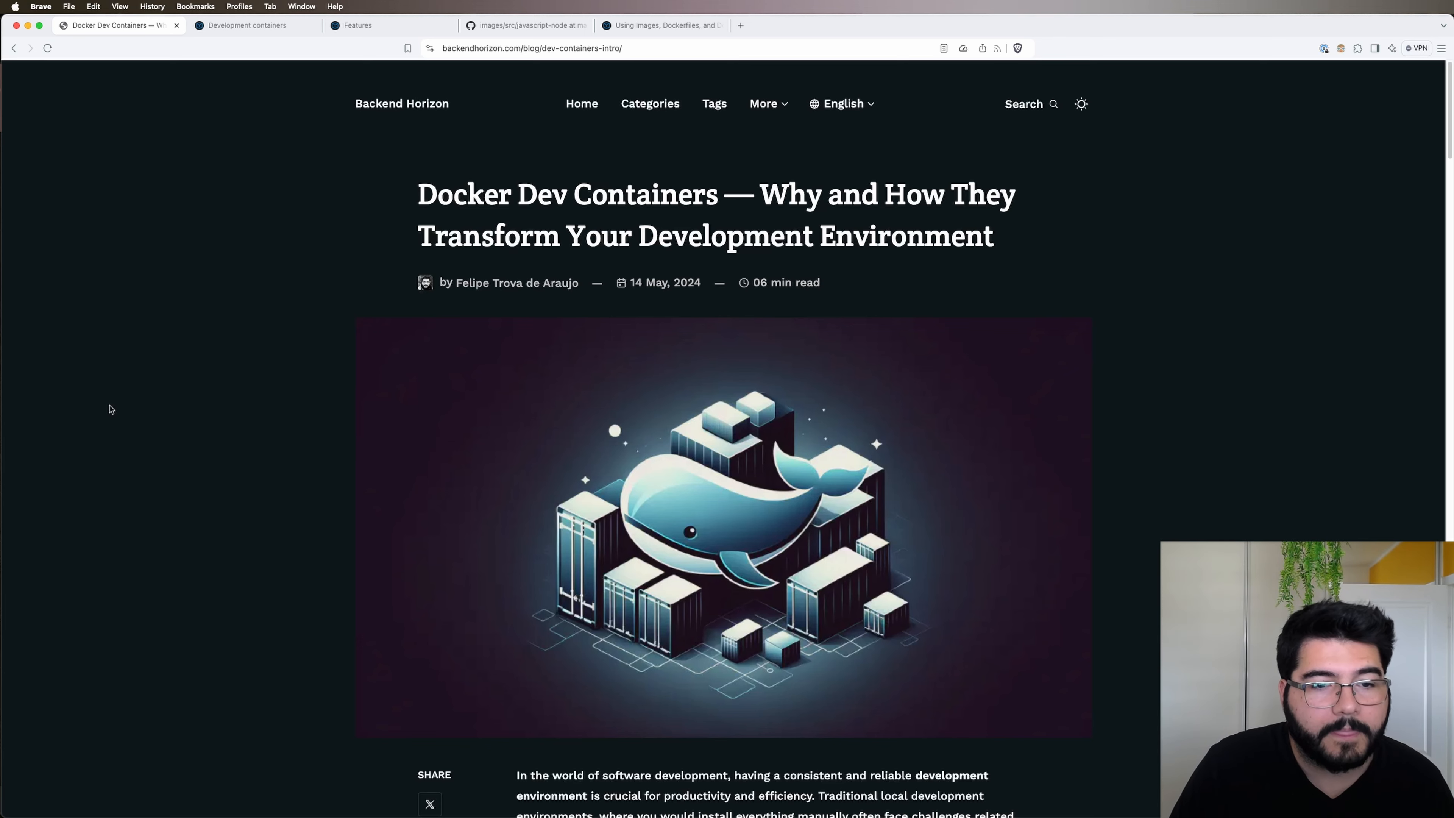
pyautogui.scroll(-3)
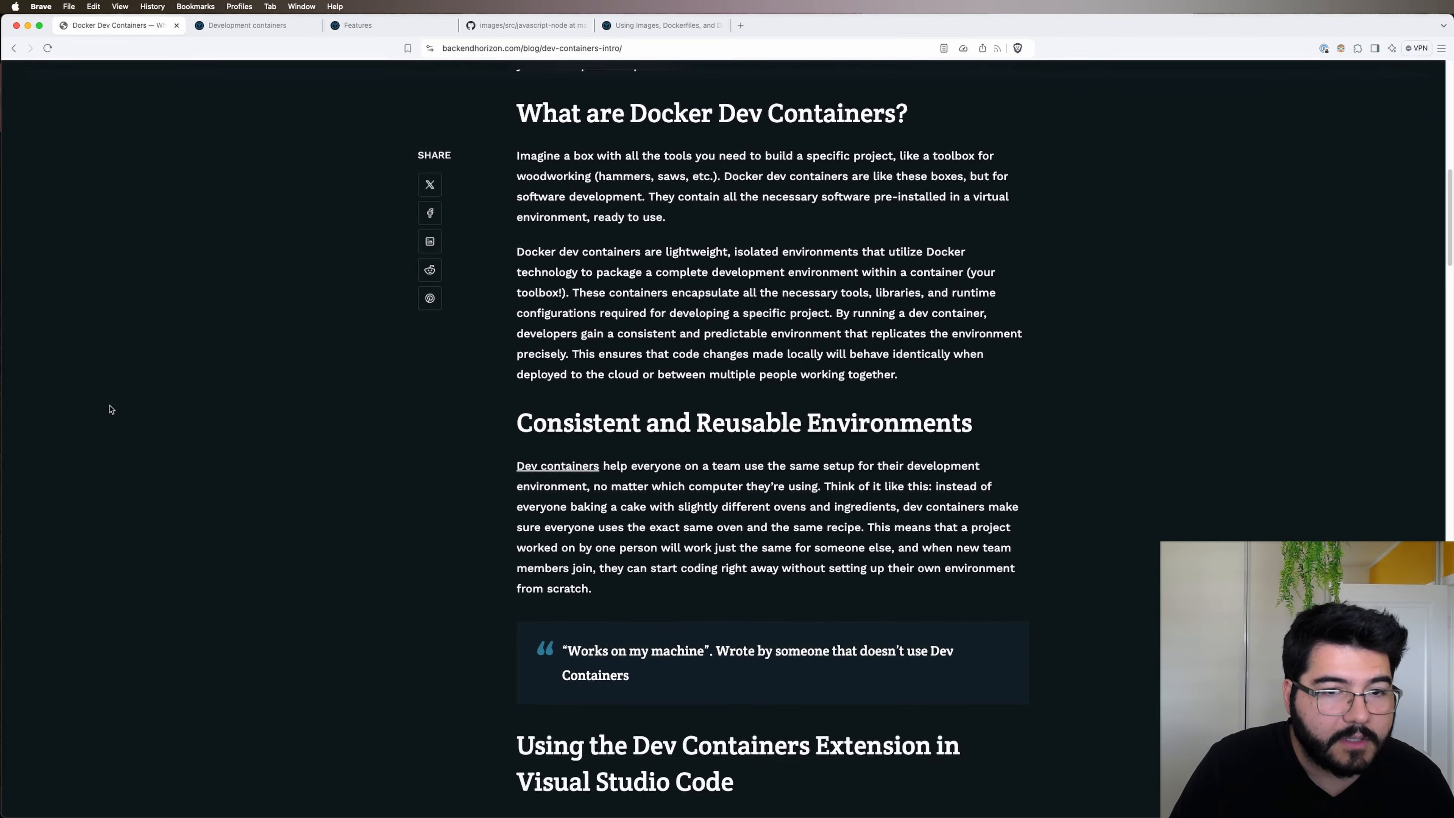
pyautogui.scroll(-3)
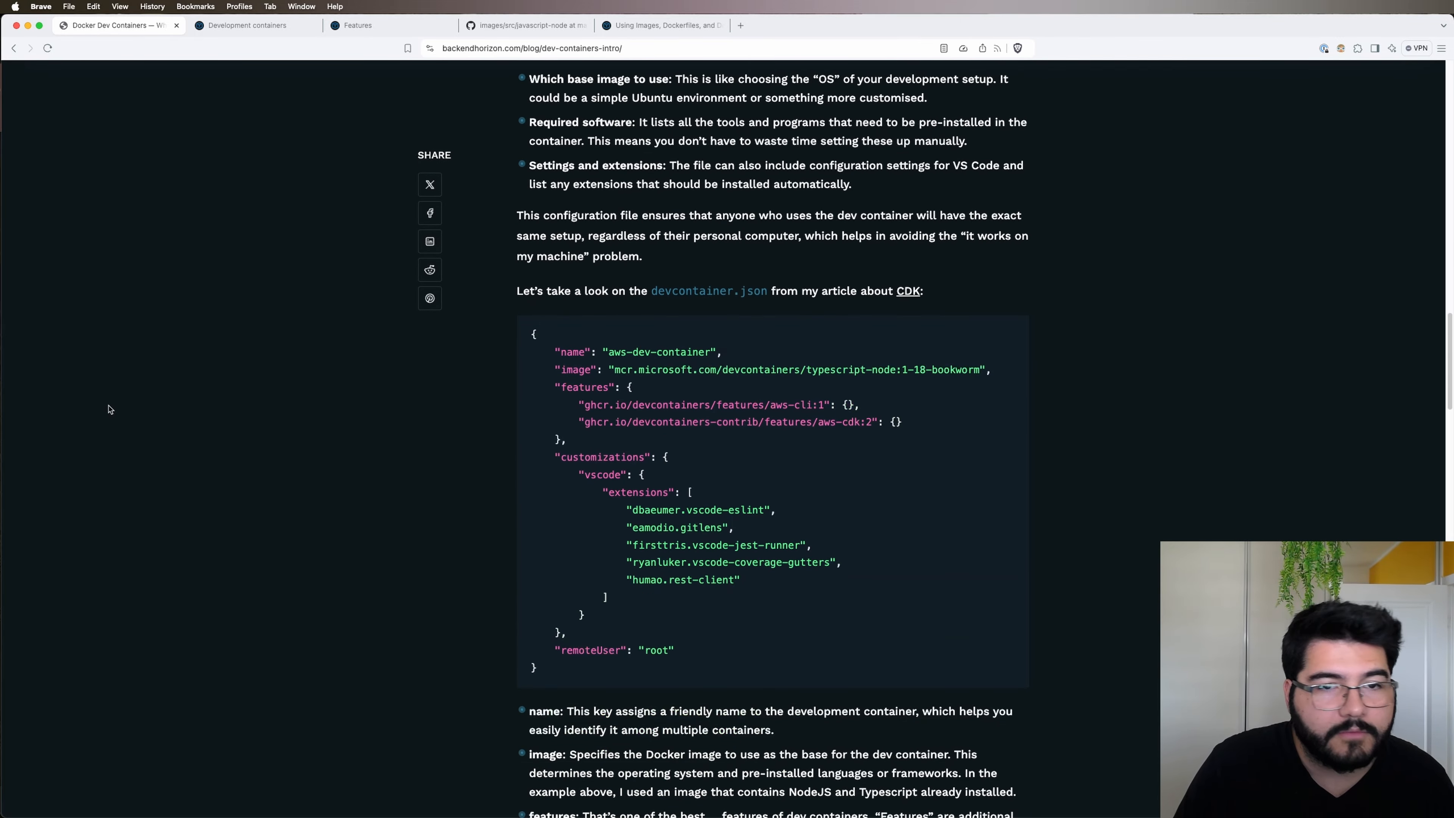
pyautogui.moveTo(259, 471)
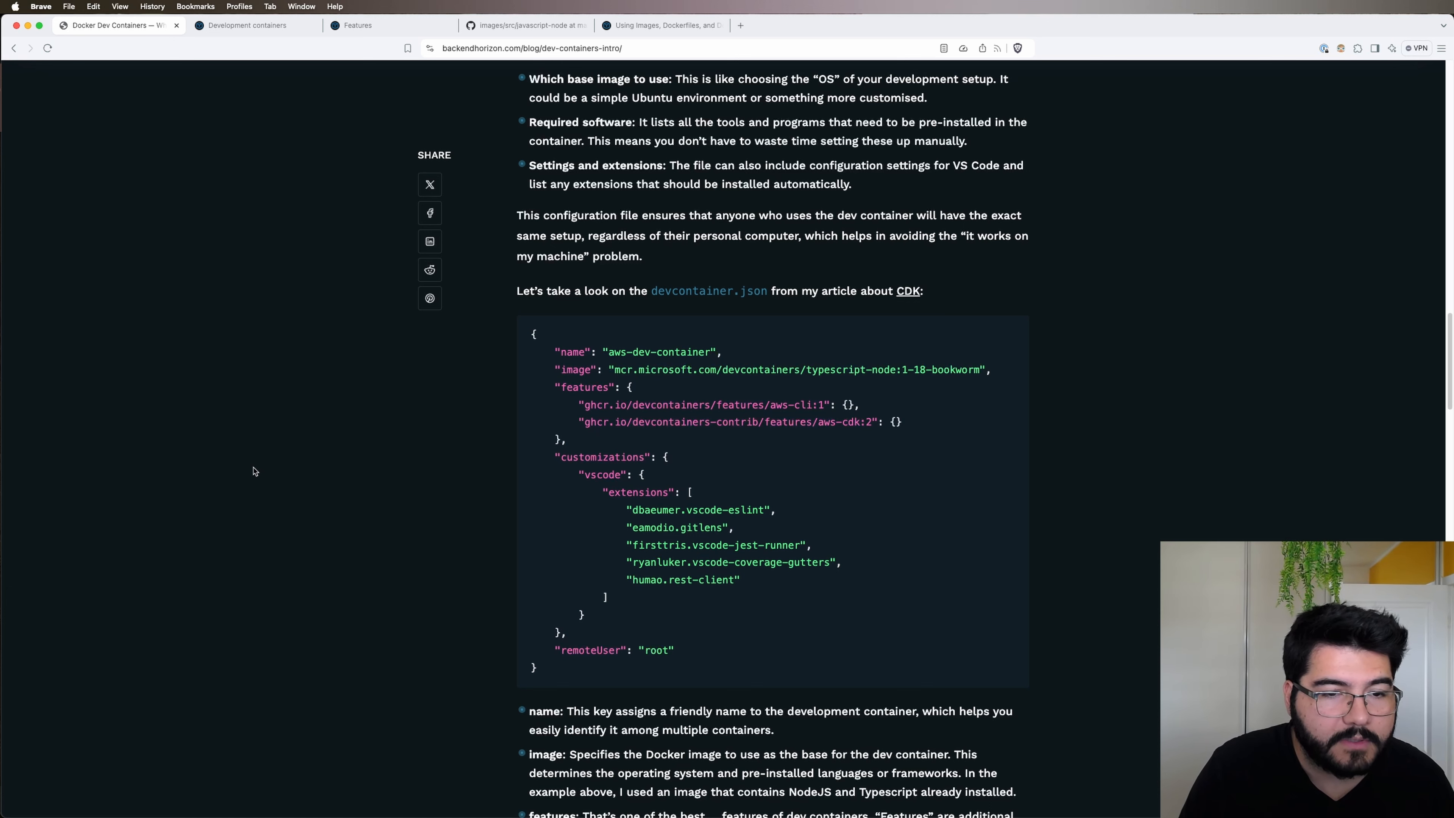
pyautogui.scroll(3)
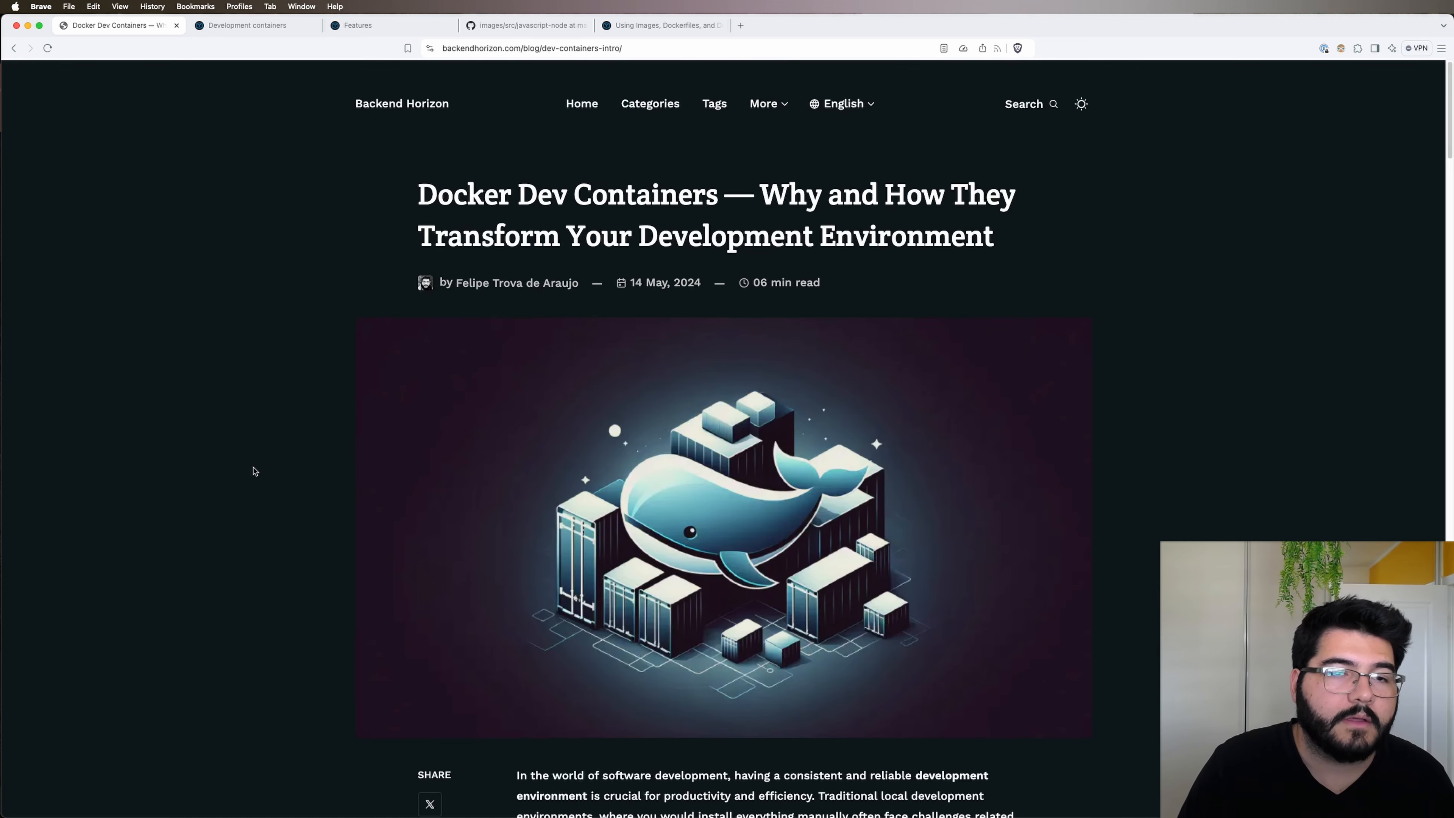